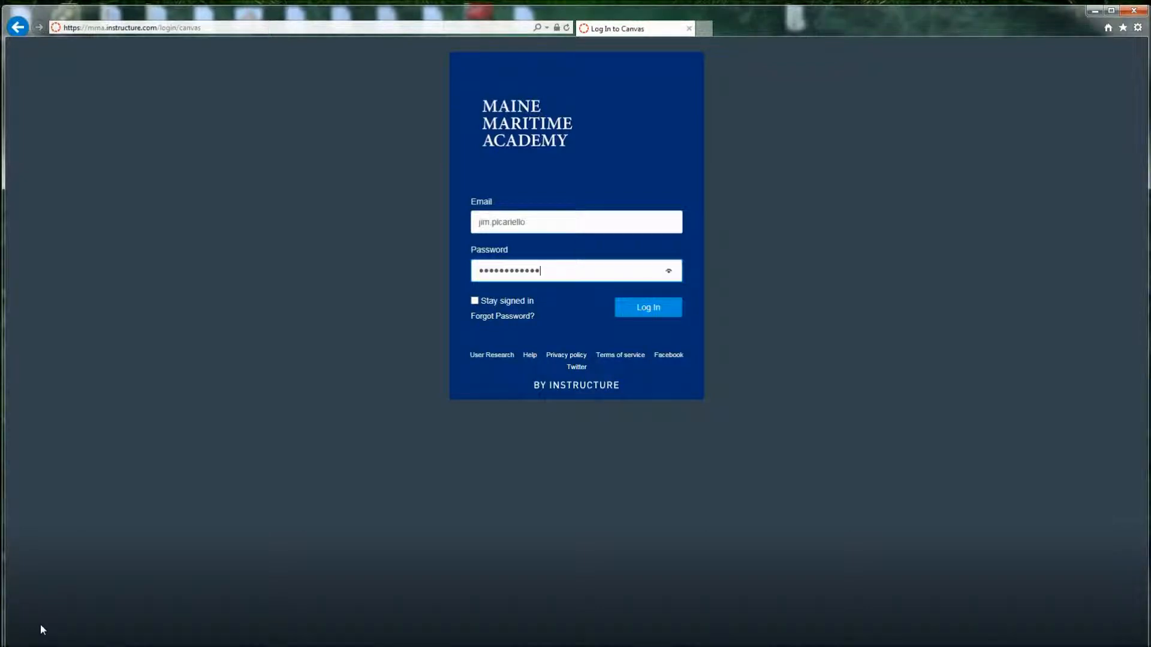
mouse_move(141, 317)
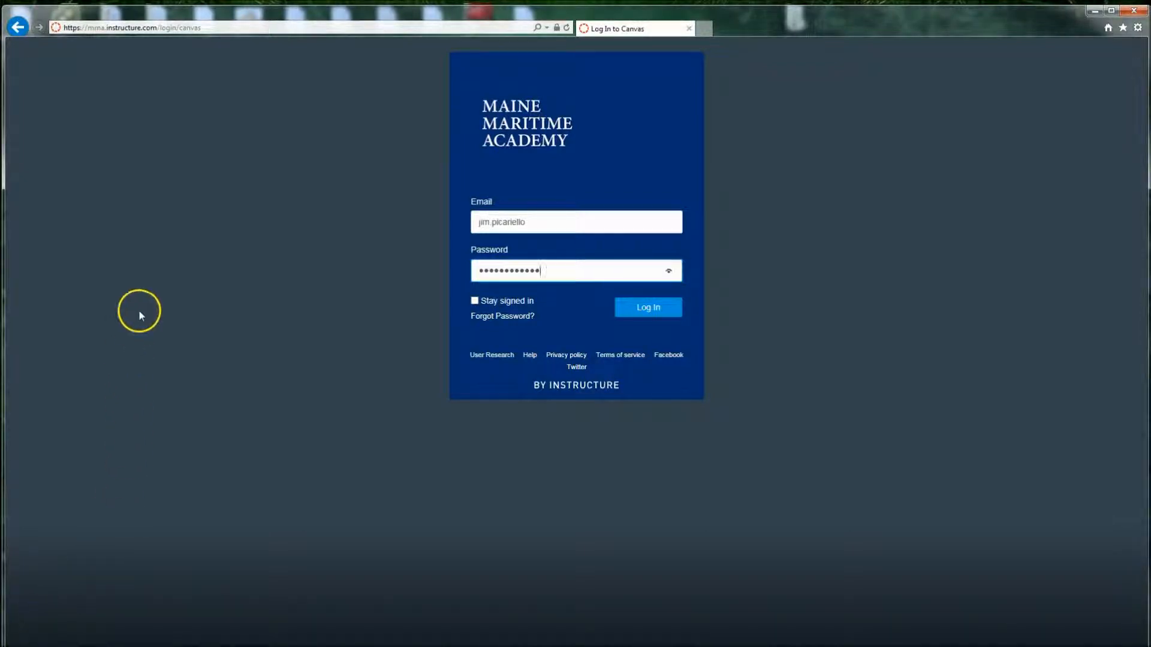
mouse_move(143, 114)
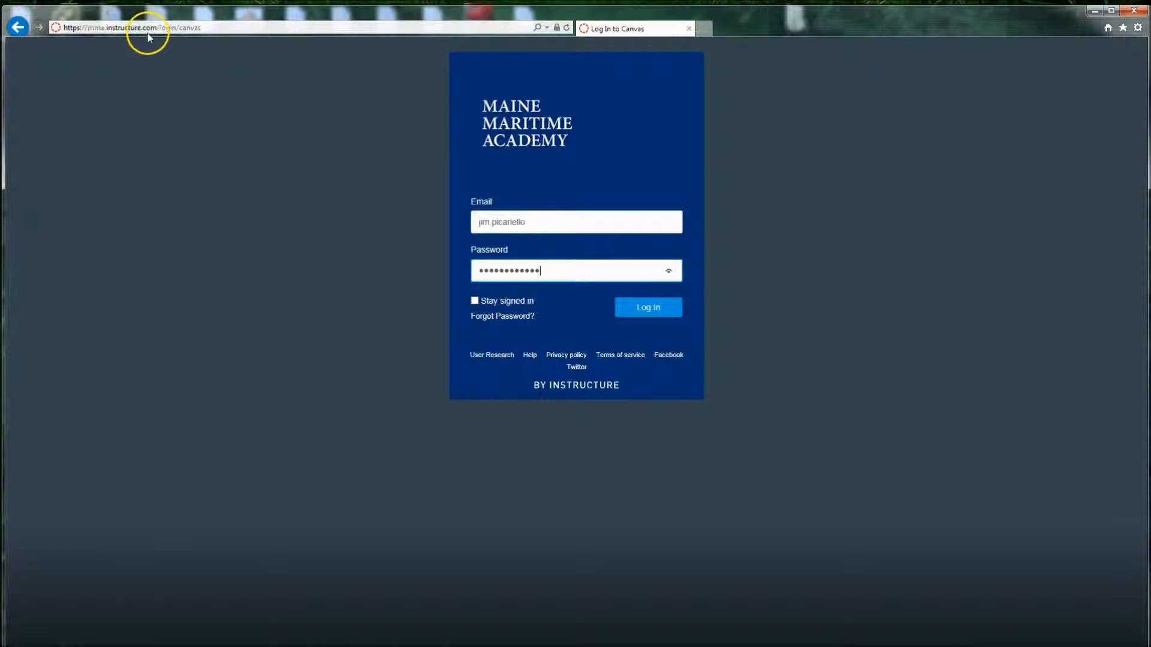
mouse_move(406, 235)
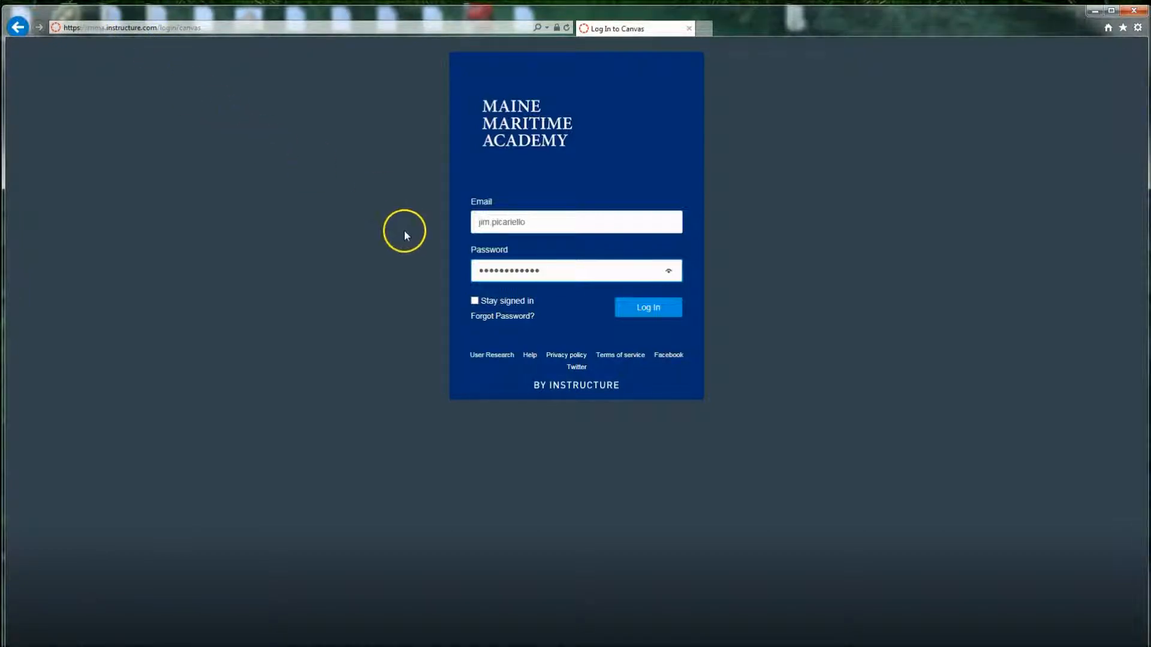
mouse_move(600, 157)
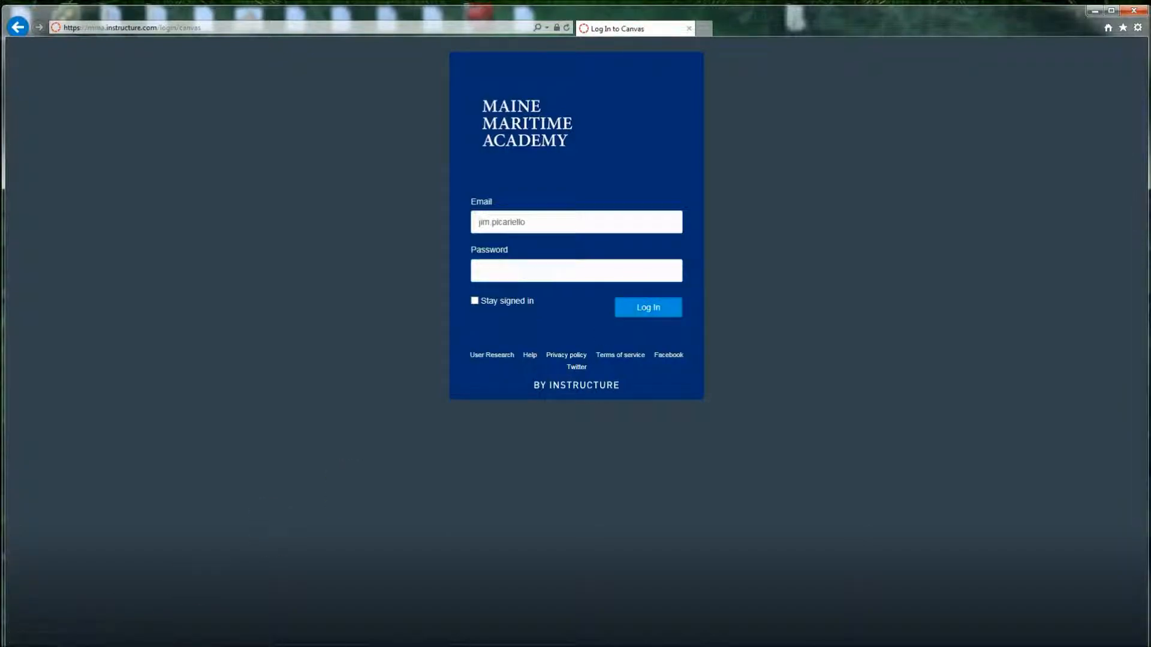
Step: Sign in to Canvas to land on the Dashboard with the three enrolled courses
left_click(647, 307)
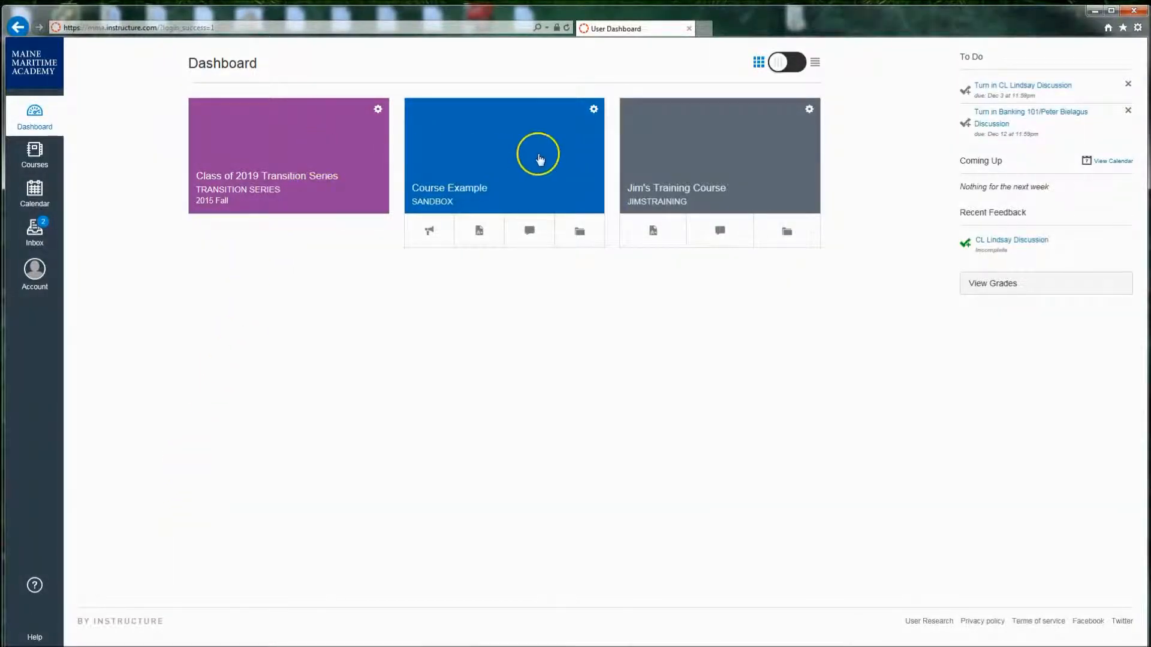
mouse_move(674, 405)
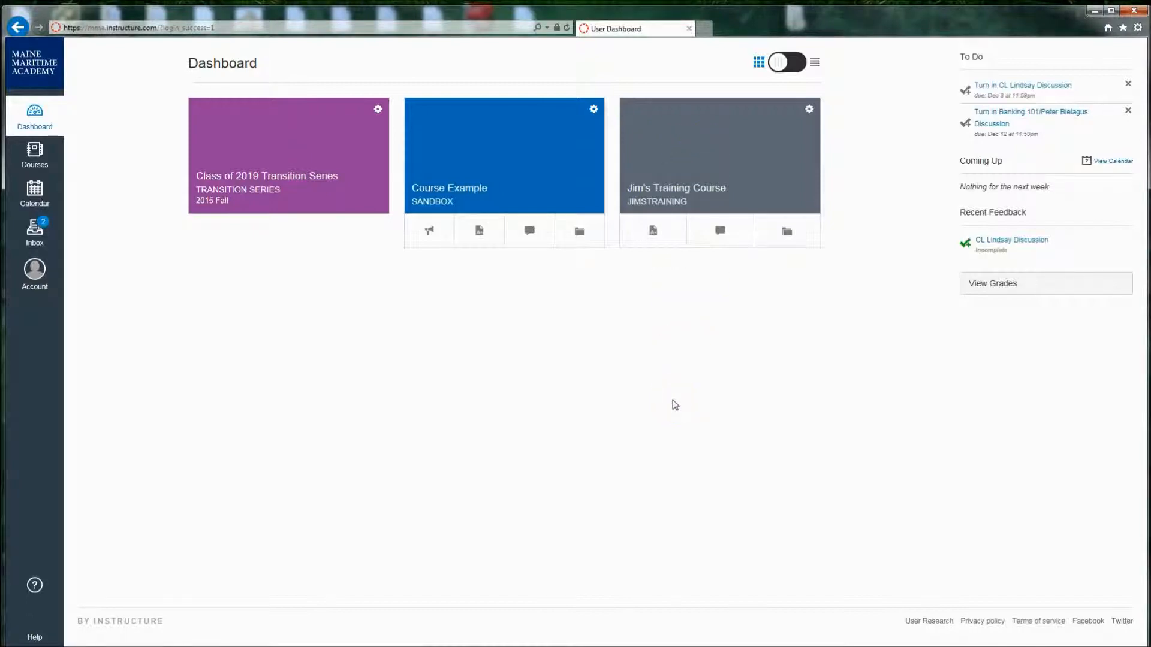
mouse_move(1041, 98)
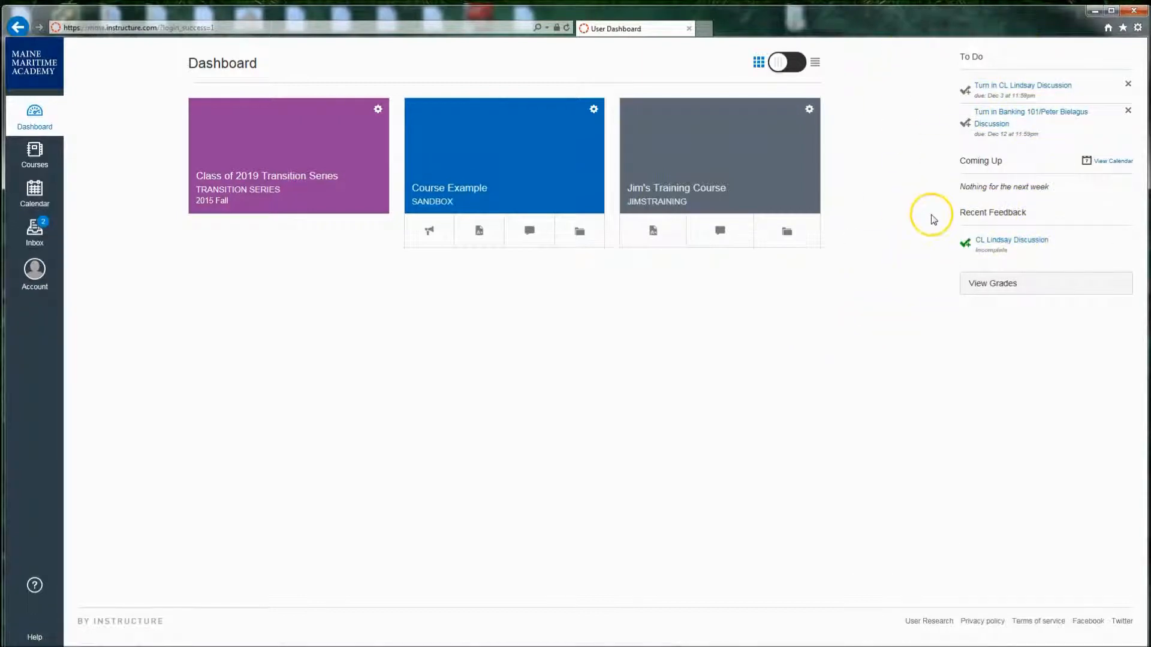
mouse_move(311, 345)
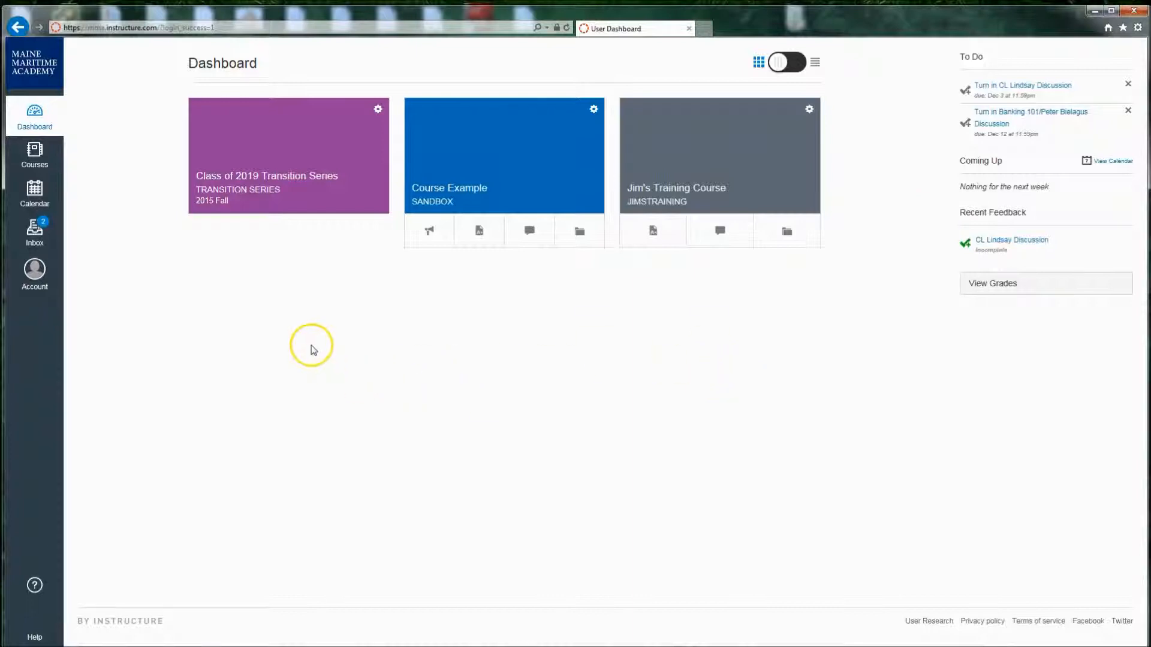
mouse_move(69, 134)
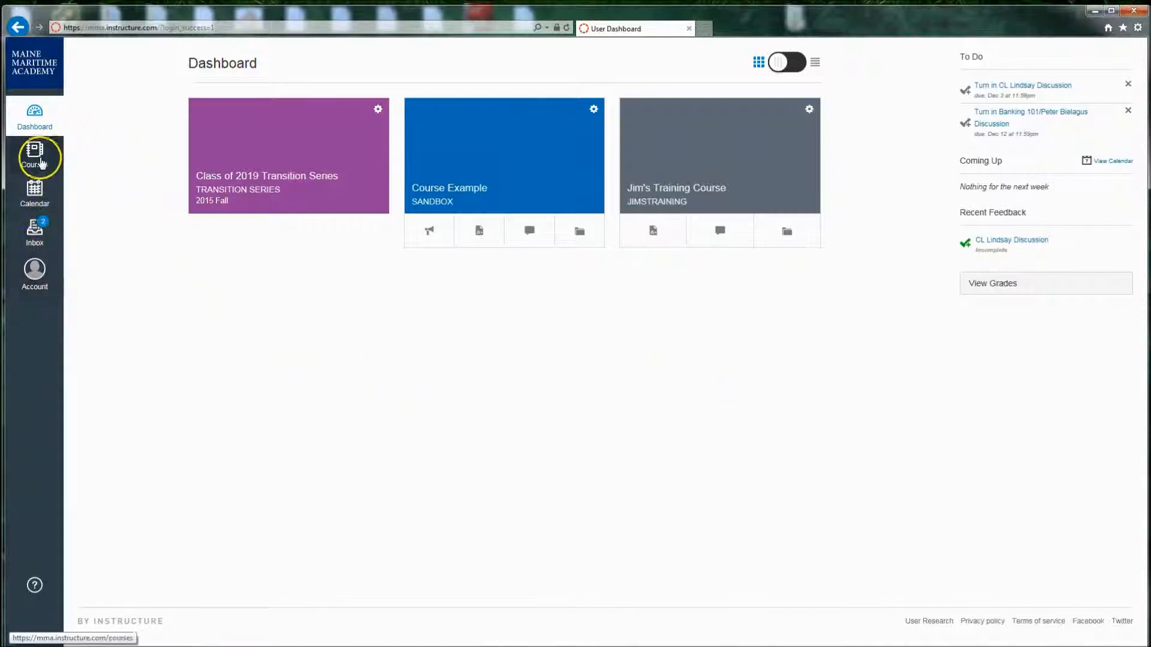
mouse_move(33, 228)
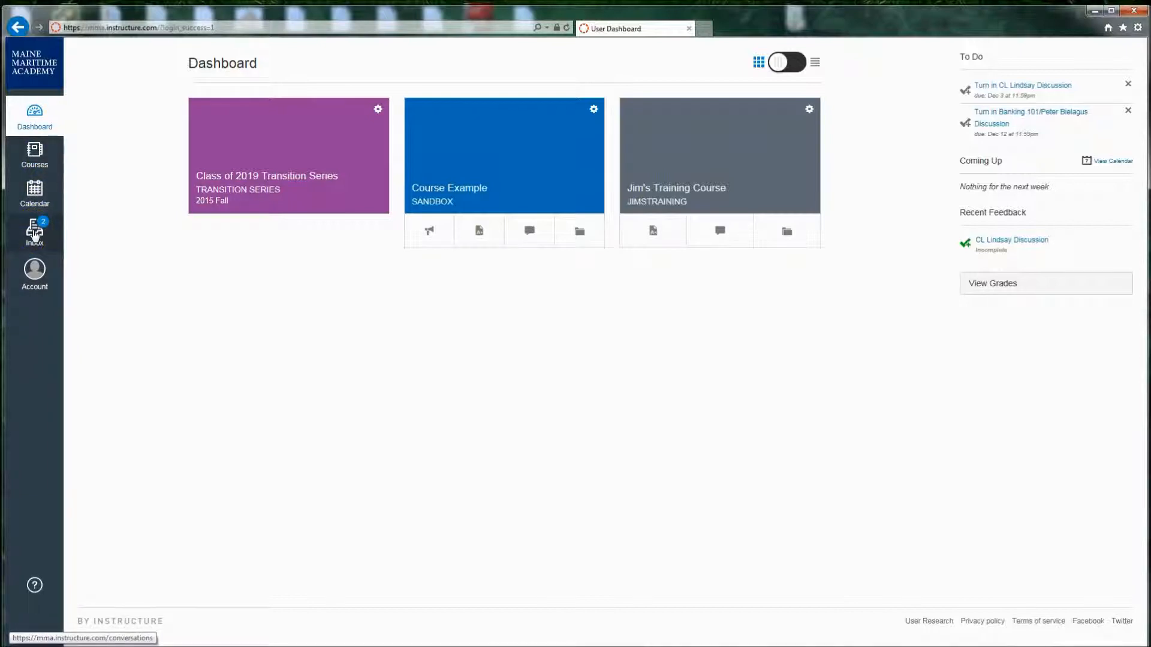
mouse_move(34, 269)
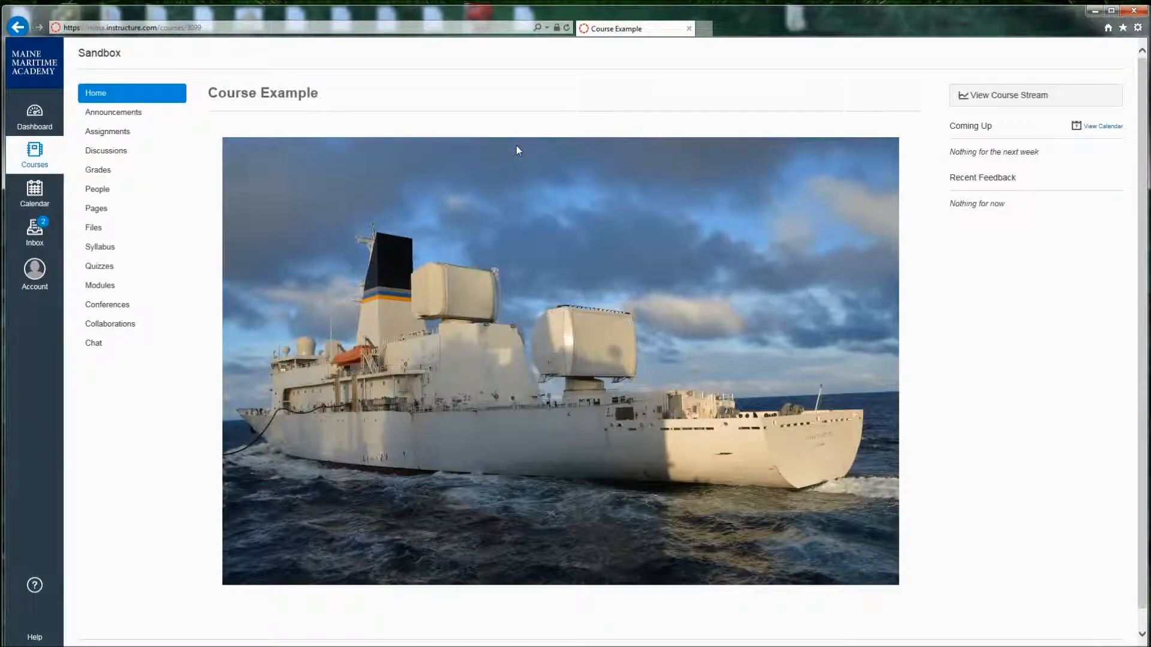
mouse_move(111, 236)
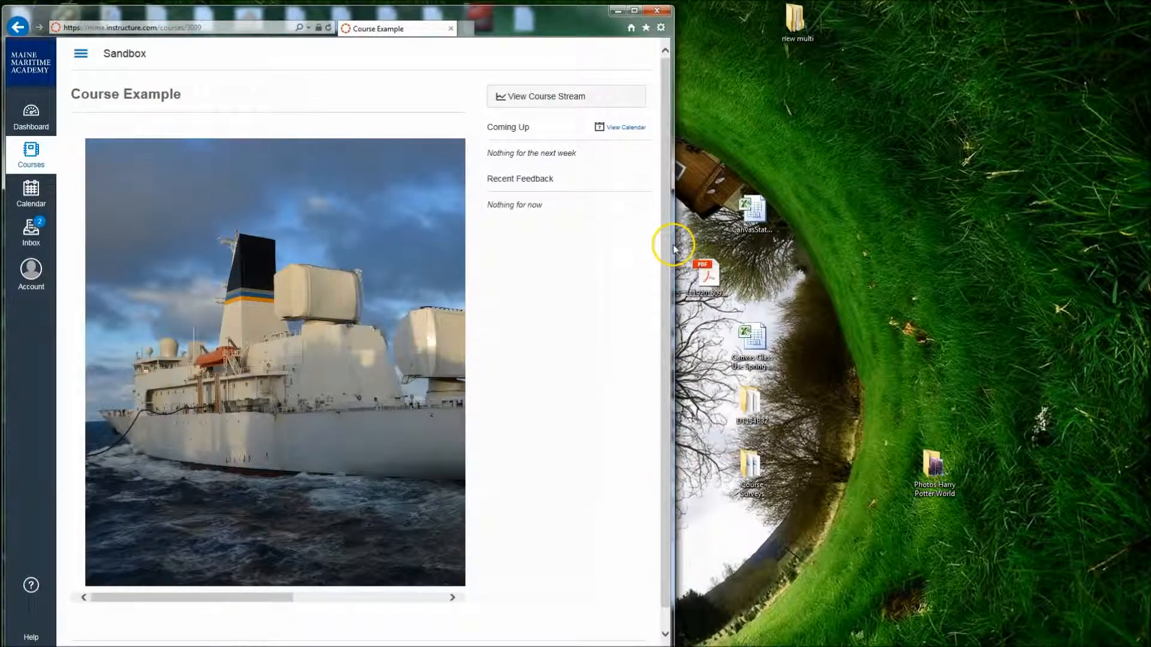
mouse_move(81, 55)
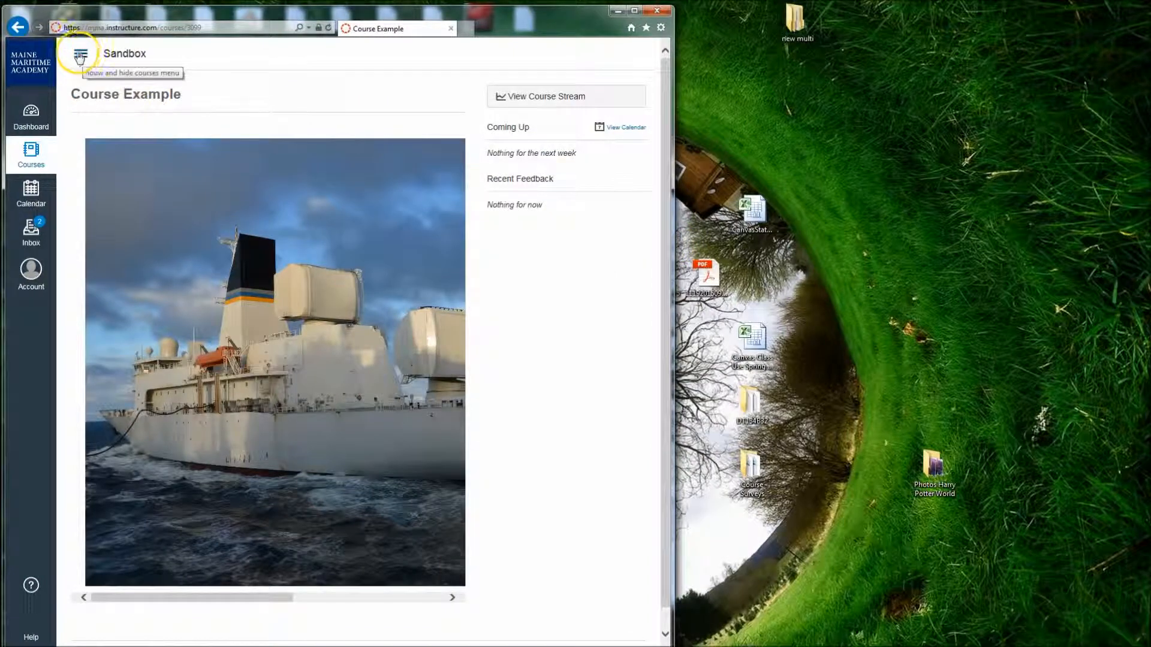
Step: Toggle the Course Example course navigation menu with the hamburger button
left_click(82, 54)
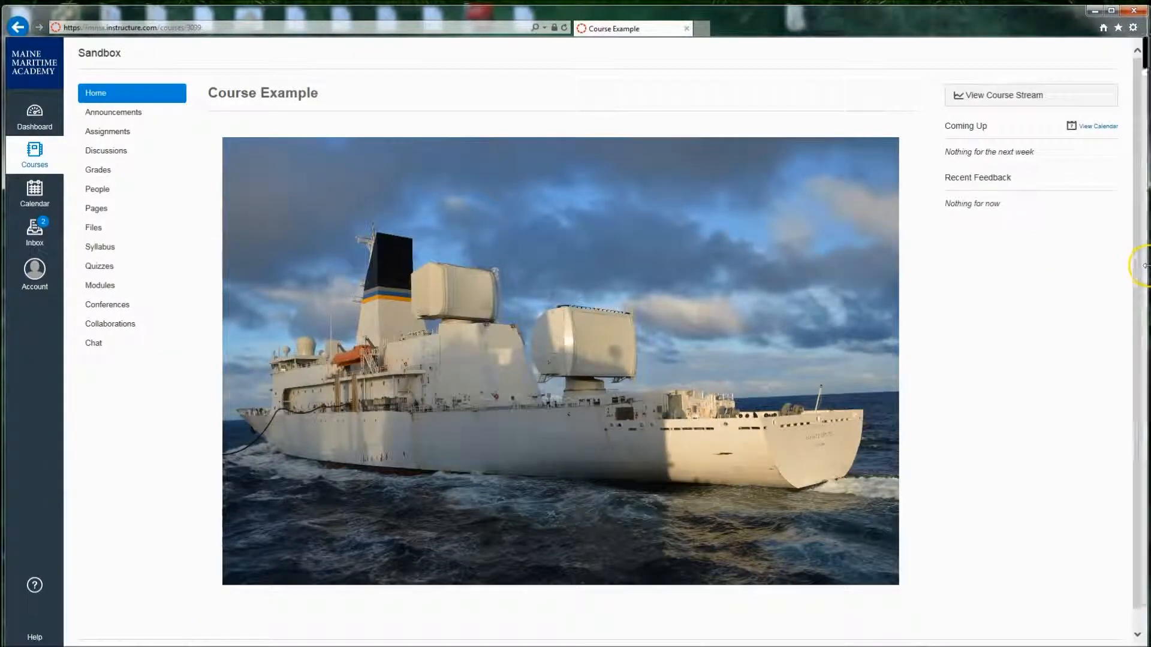
mouse_move(424, 371)
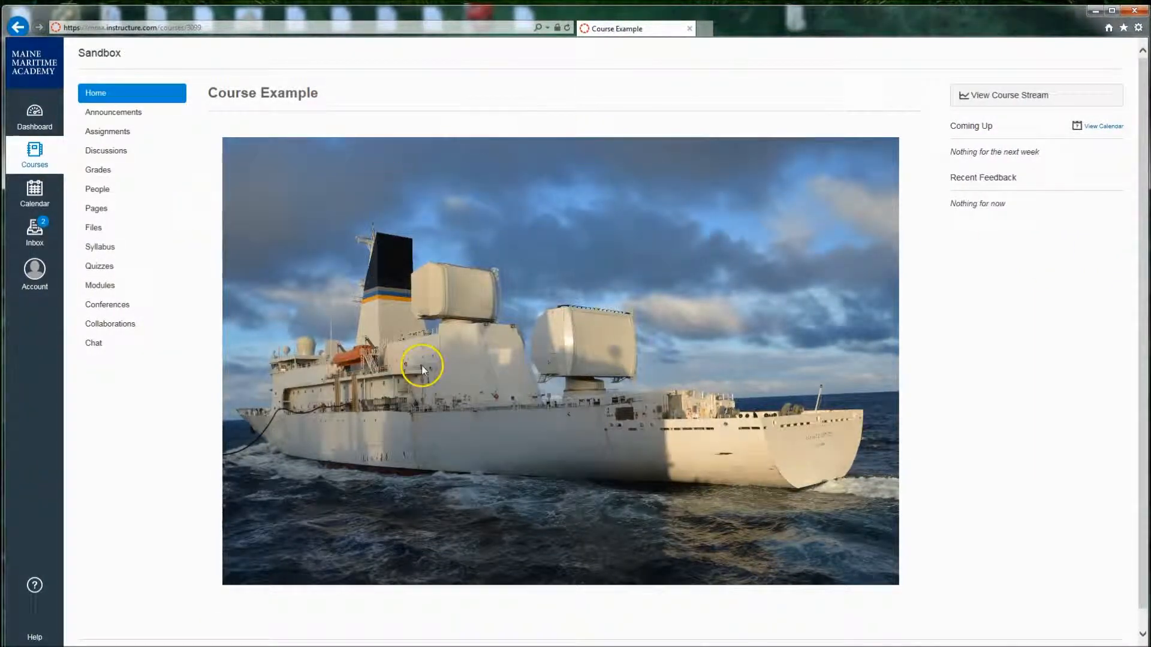
mouse_move(458, 346)
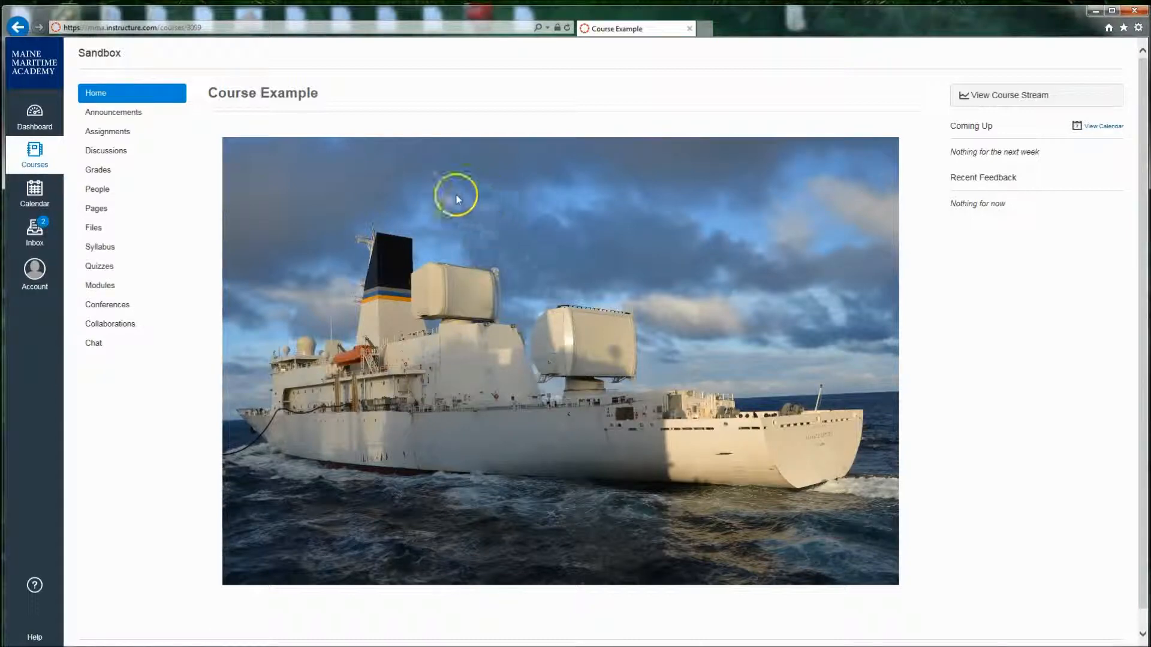
mouse_move(574, 215)
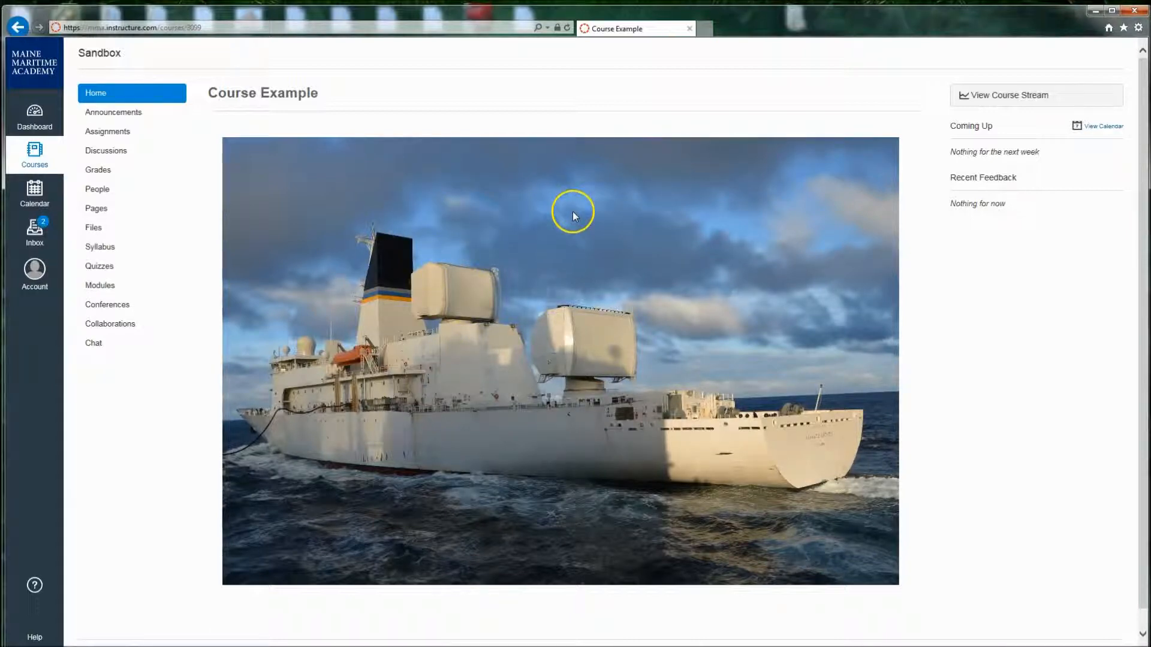
mouse_move(522, 228)
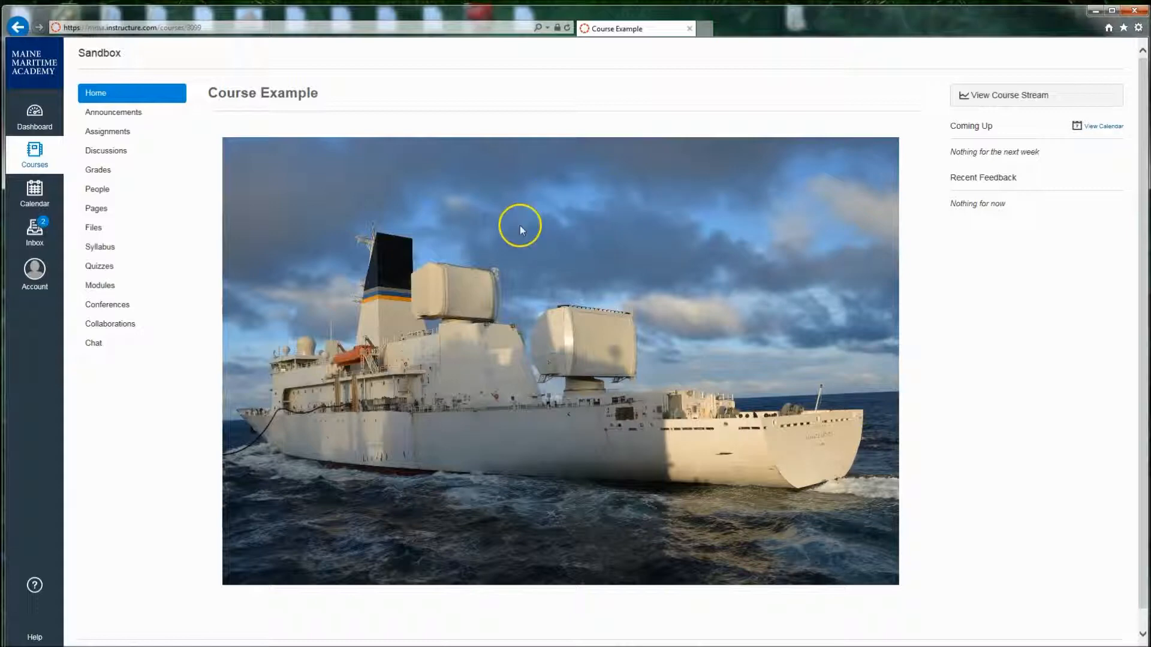
mouse_move(101, 287)
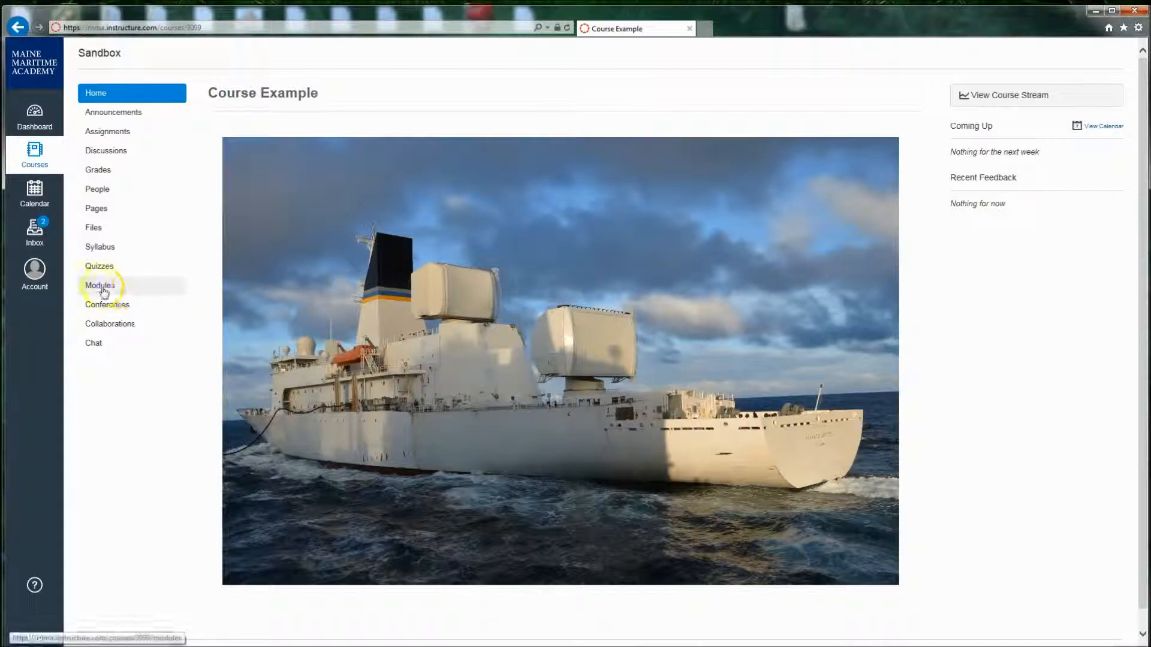
Step: Show the Course Example modules: References, Introduction + Theory and RADAR
left_click(99, 286)
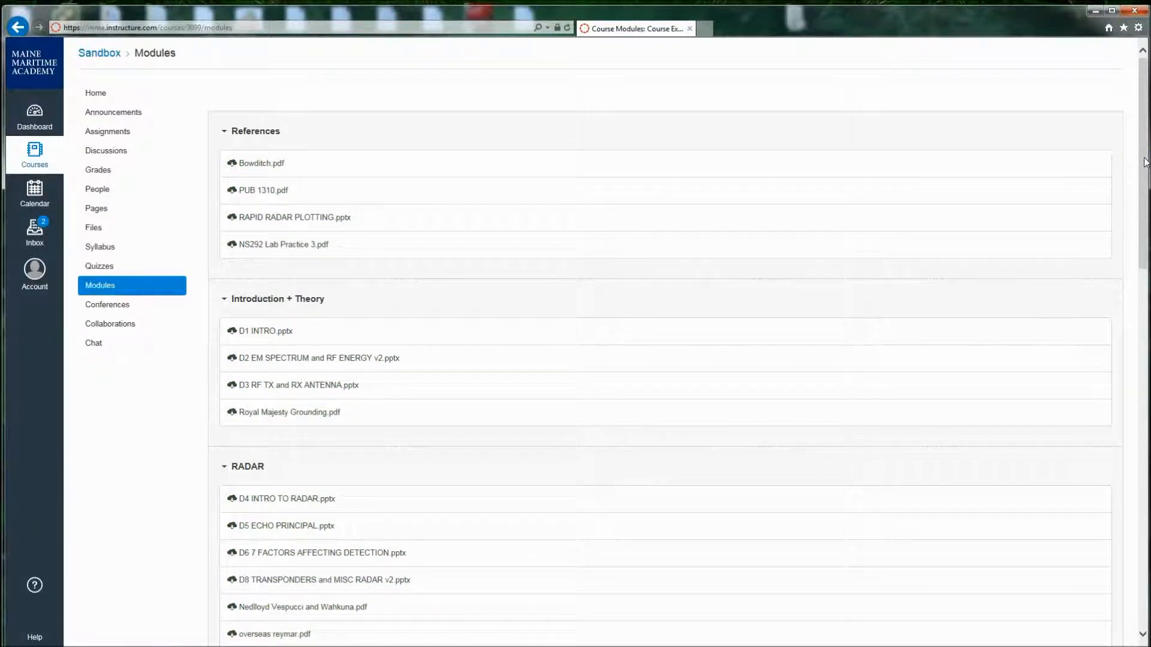
mouse_move(455, 197)
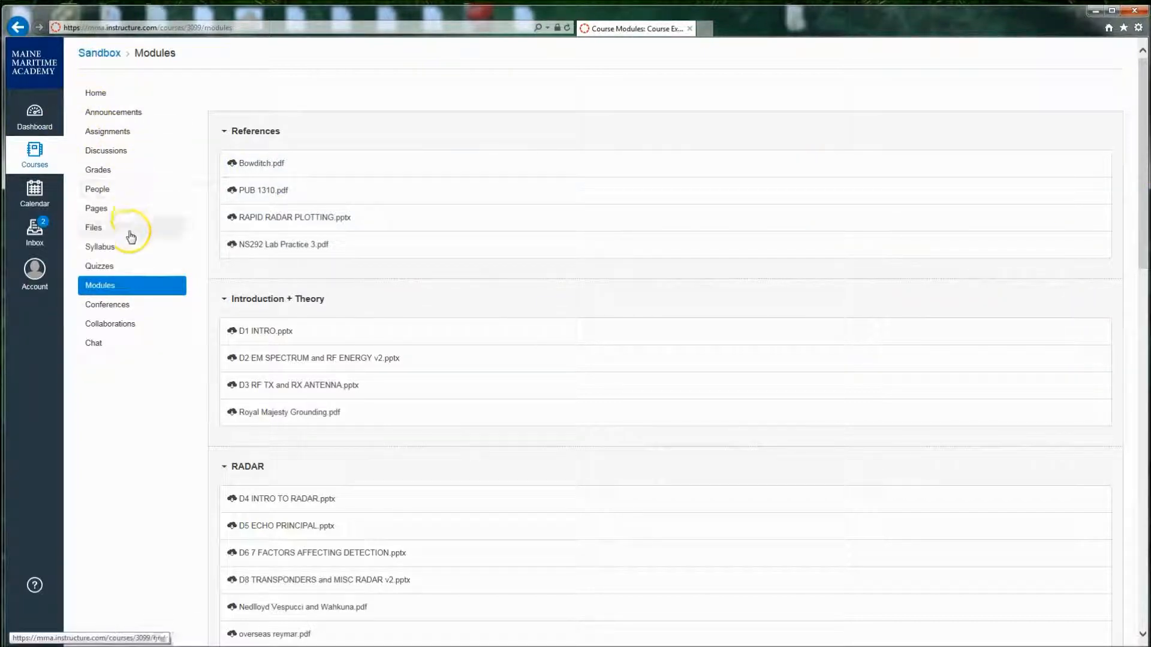
mouse_move(109, 250)
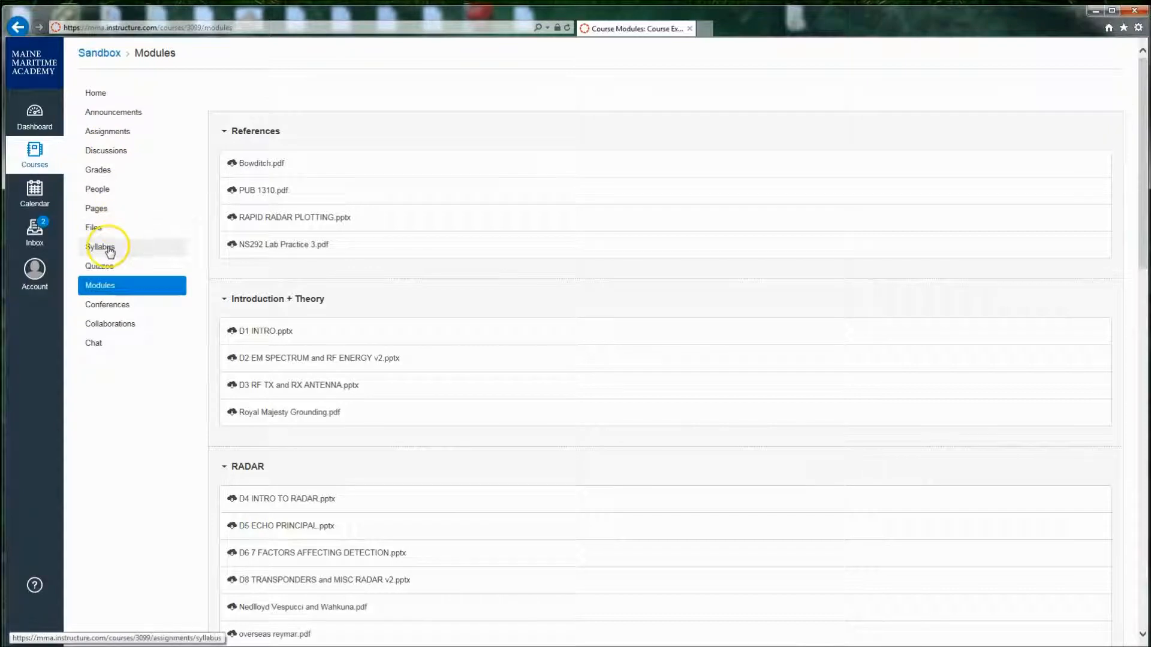
mouse_move(532, 286)
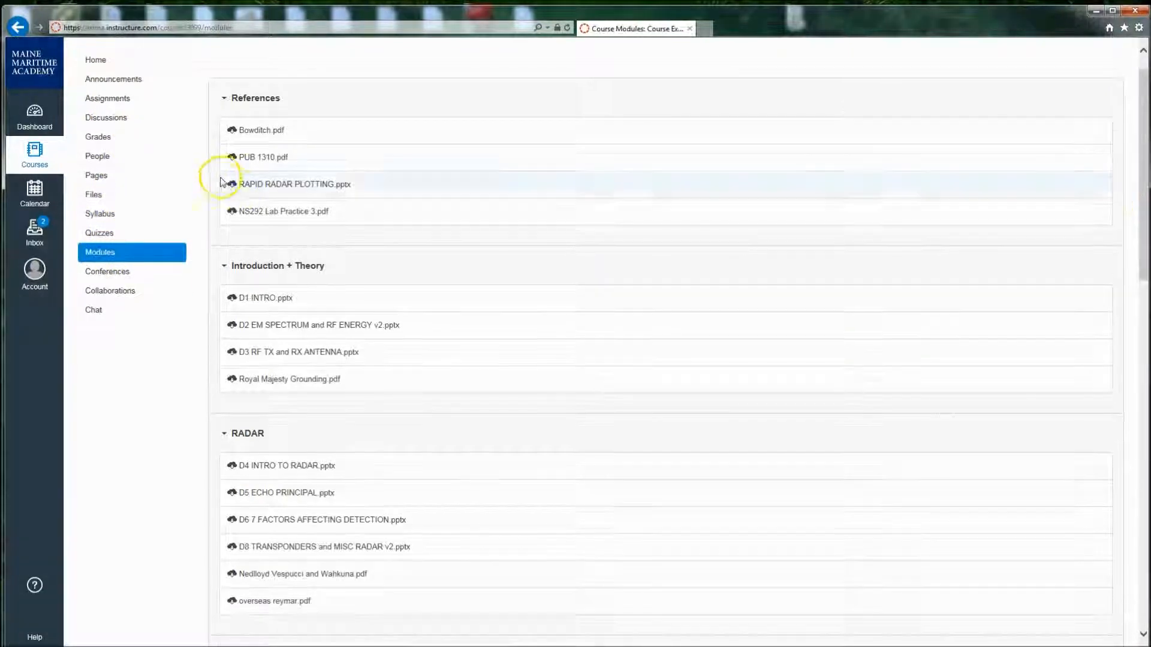
mouse_move(117, 104)
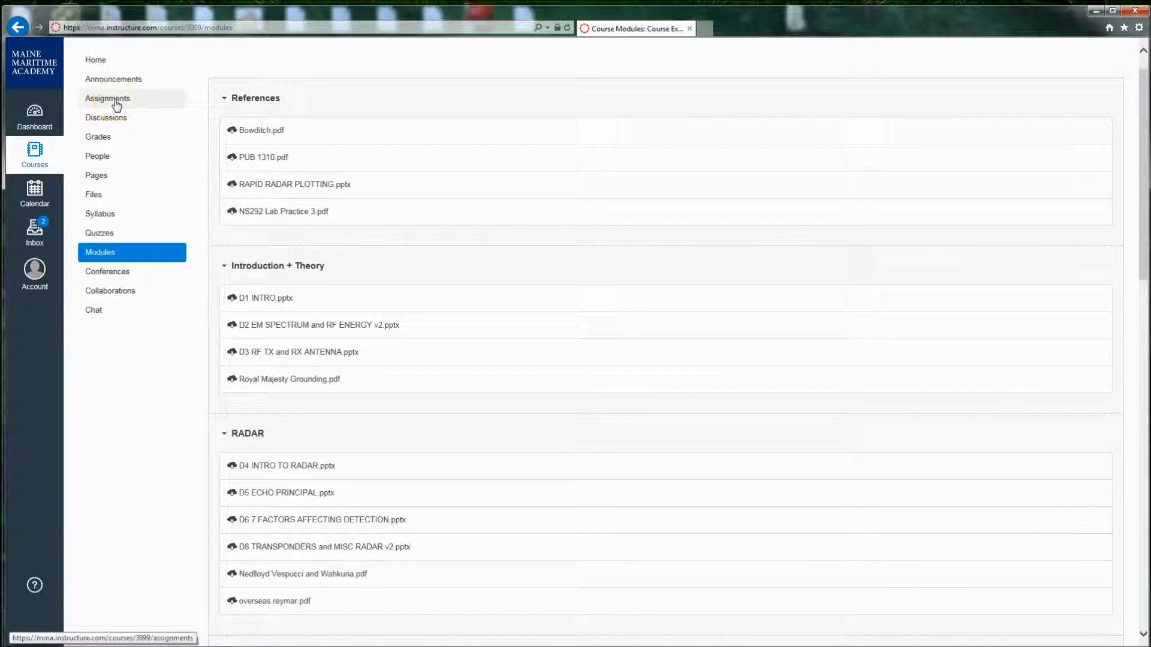
Step: Pass through Assignments to Discussions and open the Example Discussion topic
left_click(108, 98)
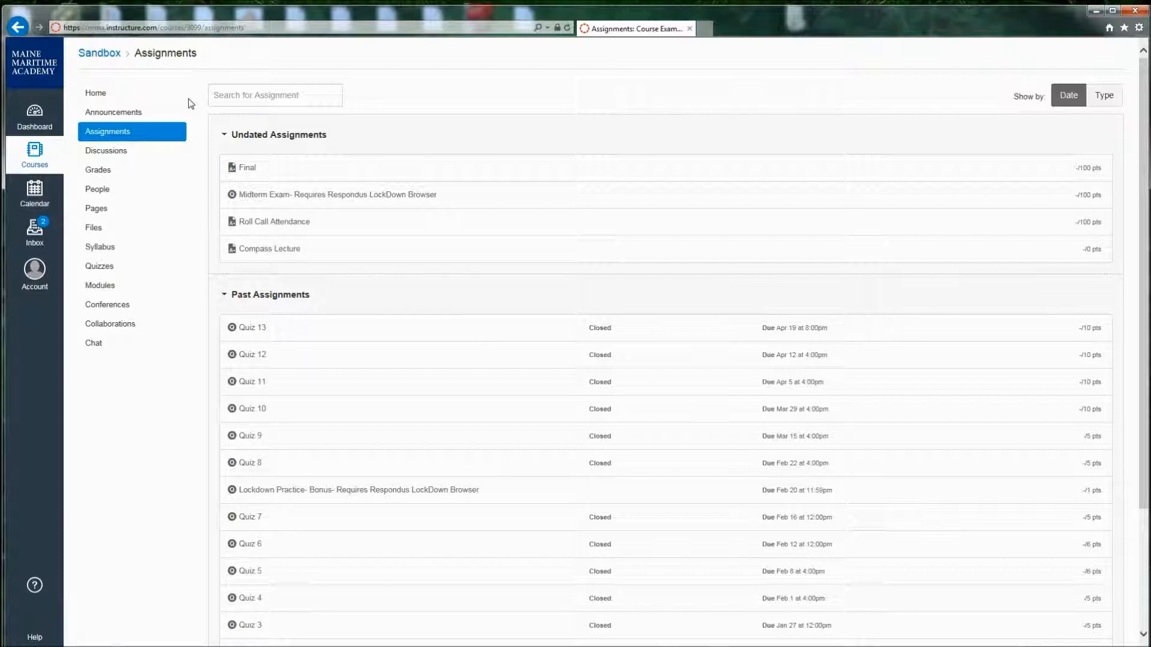
left_click(118, 152)
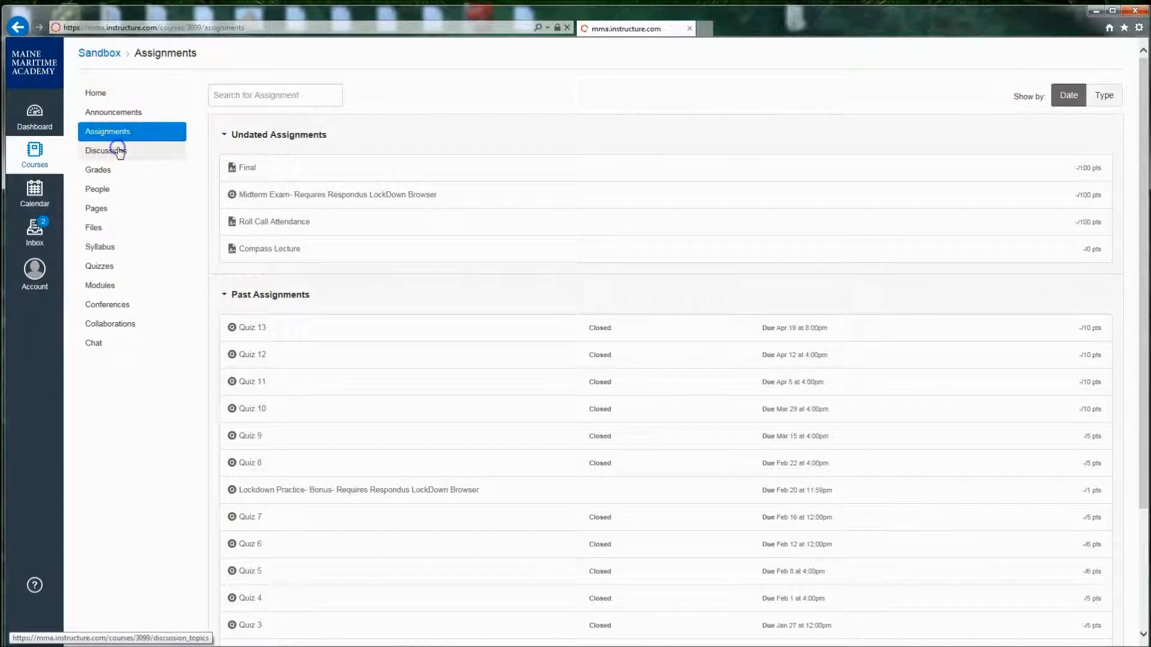
left_click(118, 151)
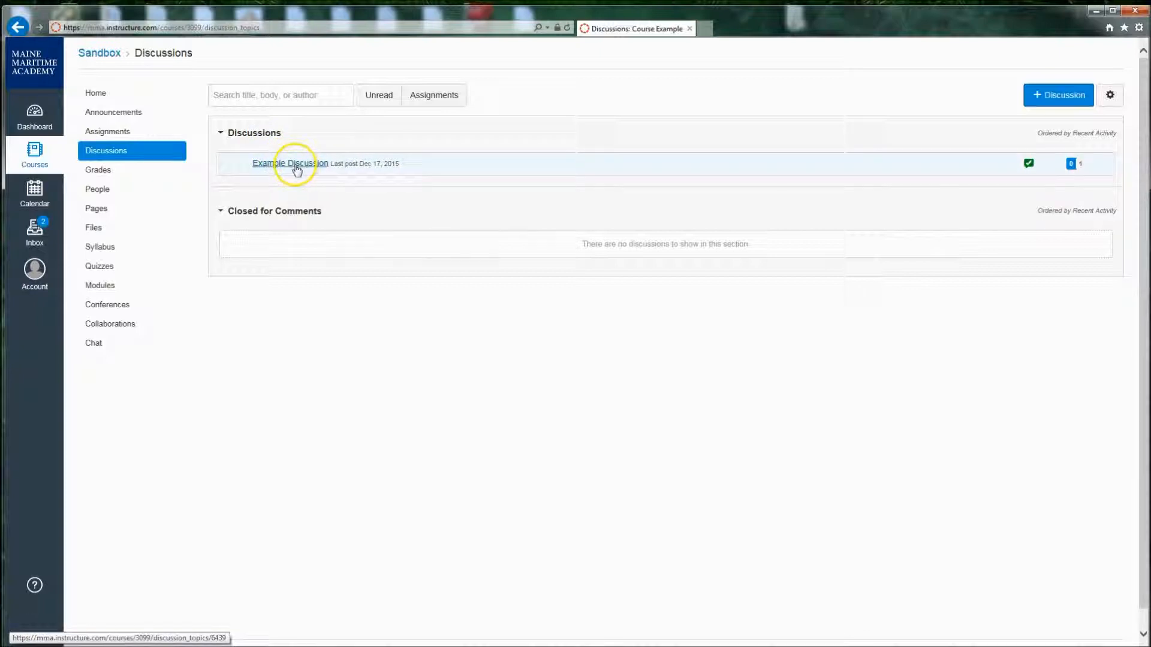
left_click(289, 163)
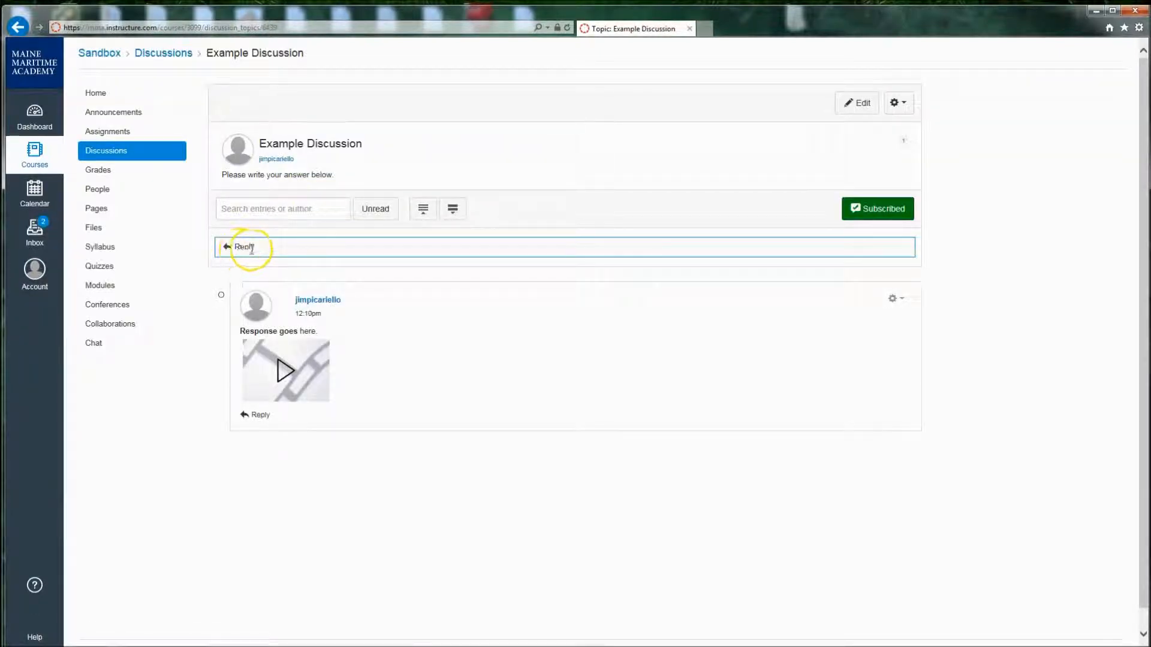
Step: Start a reply to the Example Discussion in the rich content editor
left_click(245, 247)
type("hjfhgjkdfhgjkdfg")
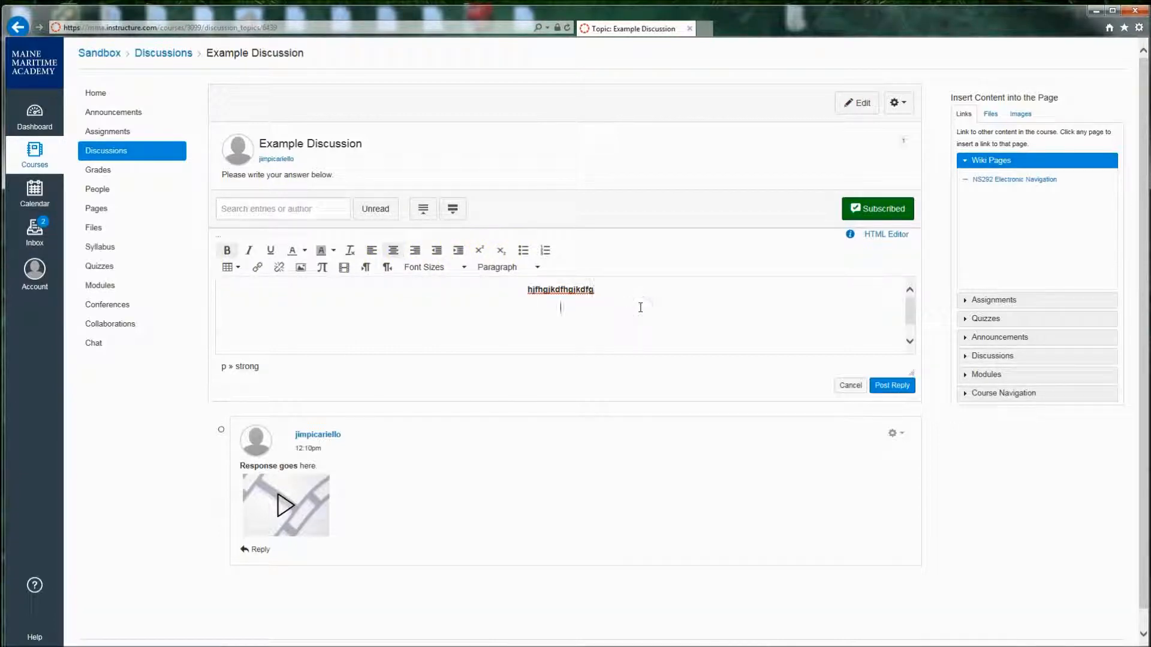
mouse_move(343, 267)
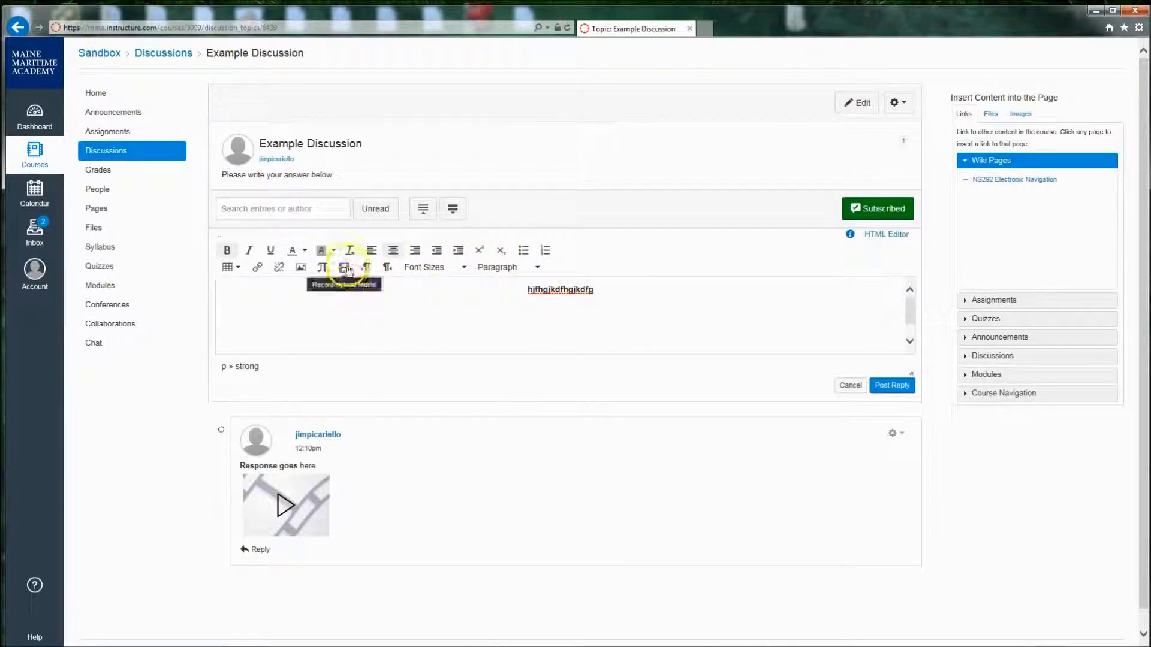
Step: Grant Flash camera access and record a short media comment clip for the reply
left_click(343, 268)
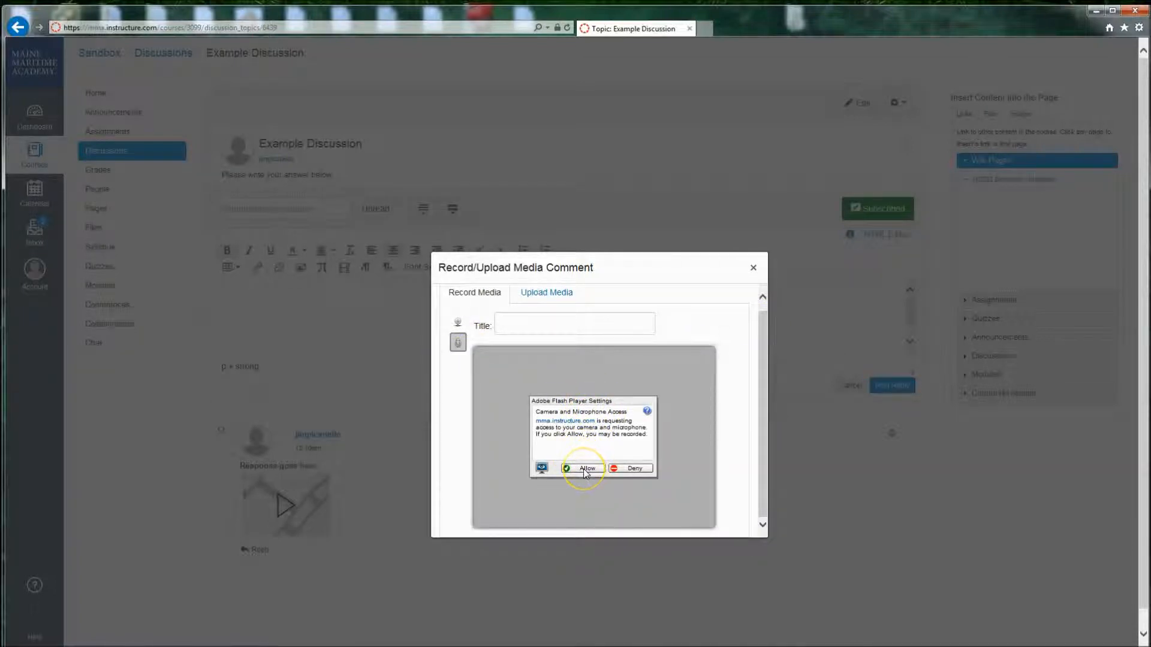
left_click(585, 468)
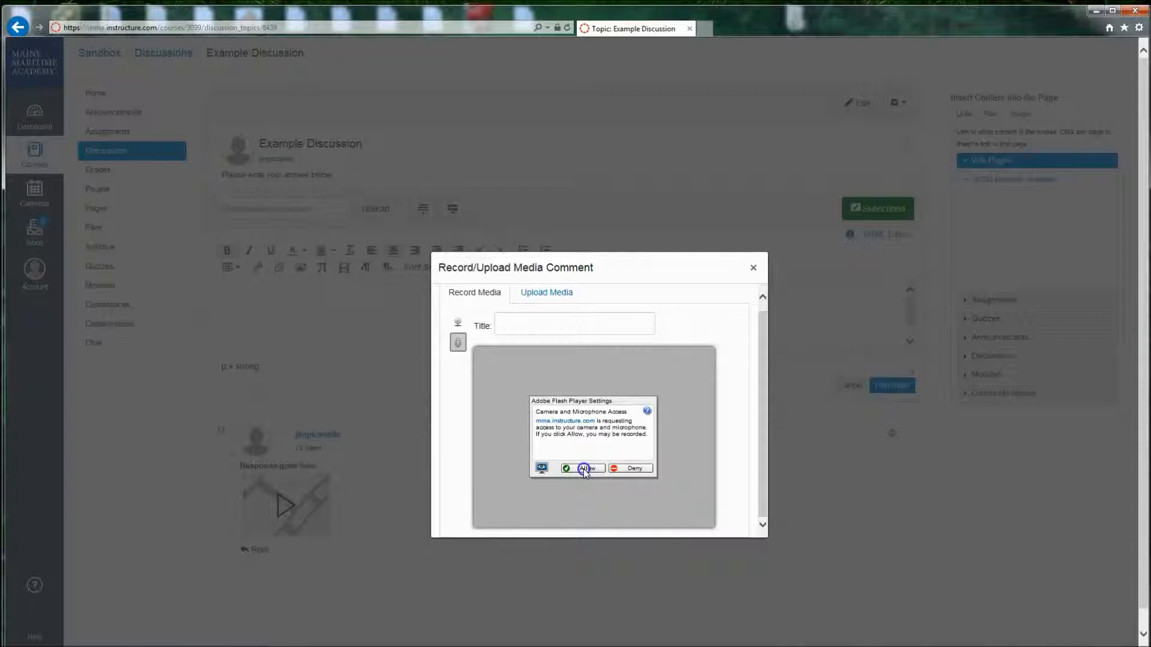
left_click(585, 467)
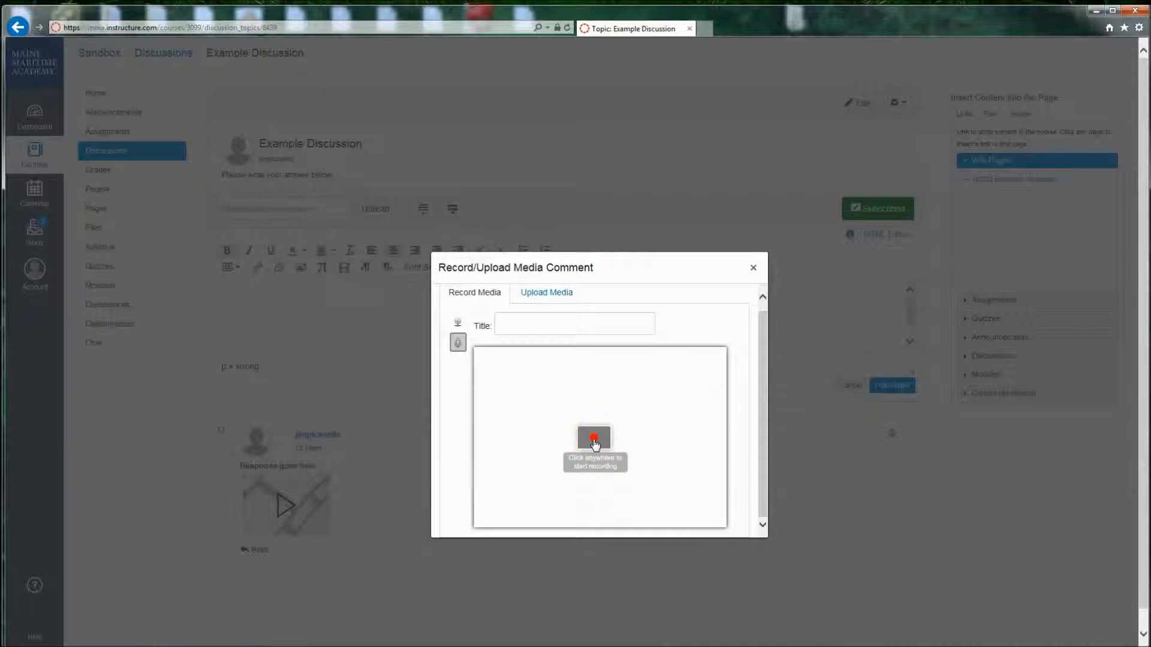
left_click(594, 438)
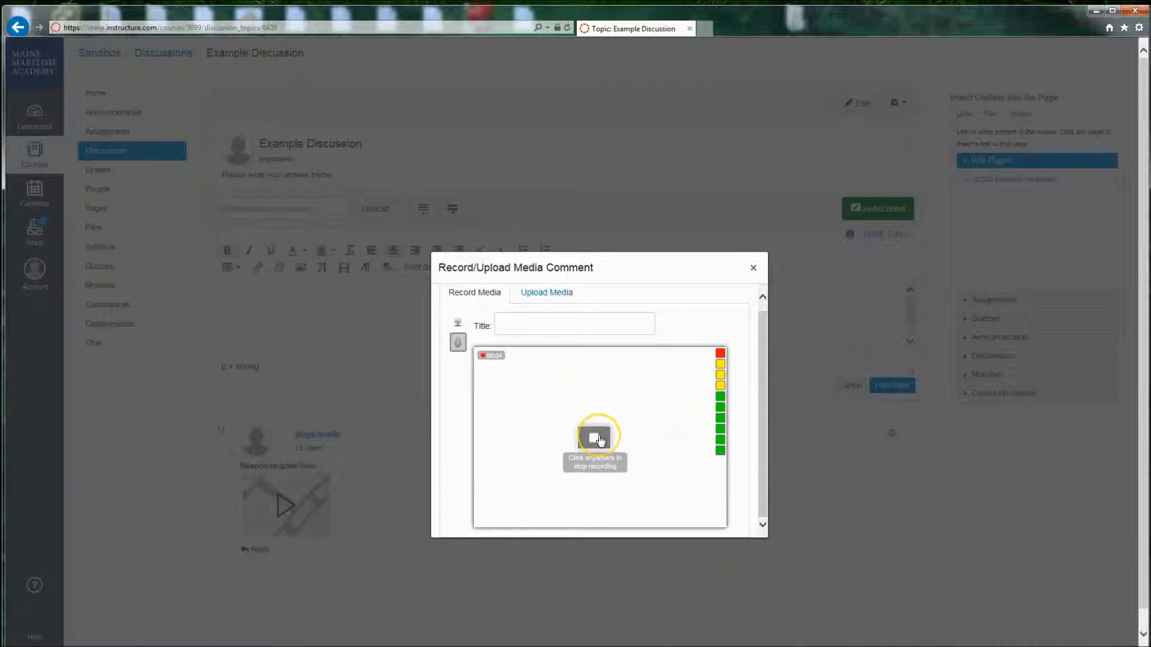
left_click(600, 439)
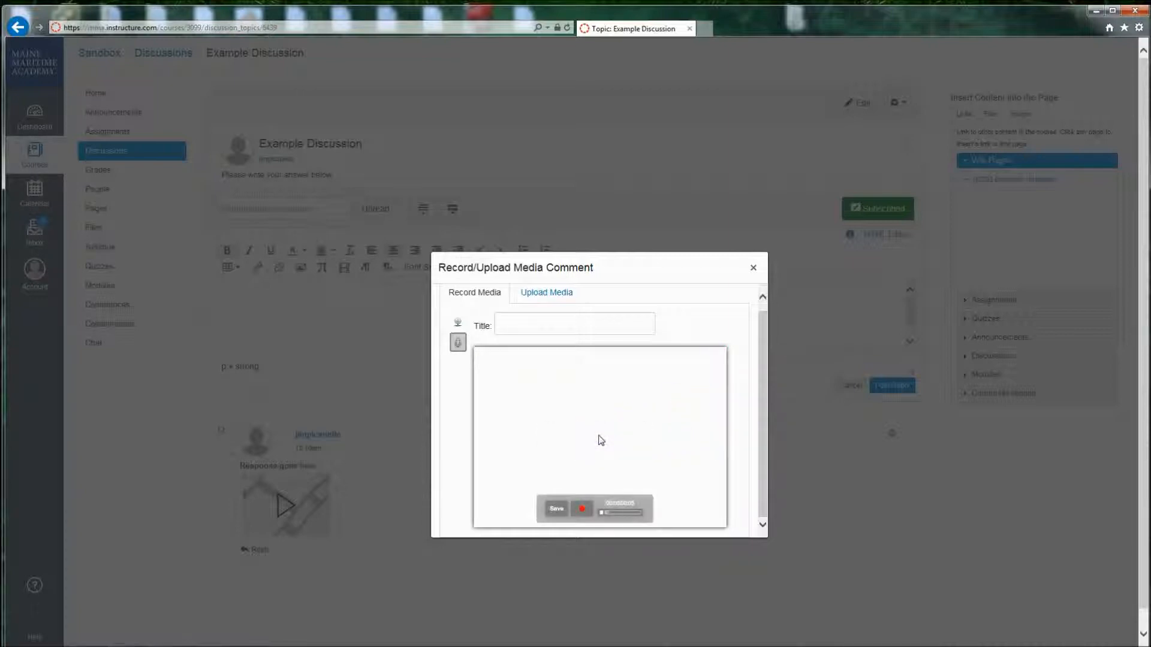
left_click(555, 508)
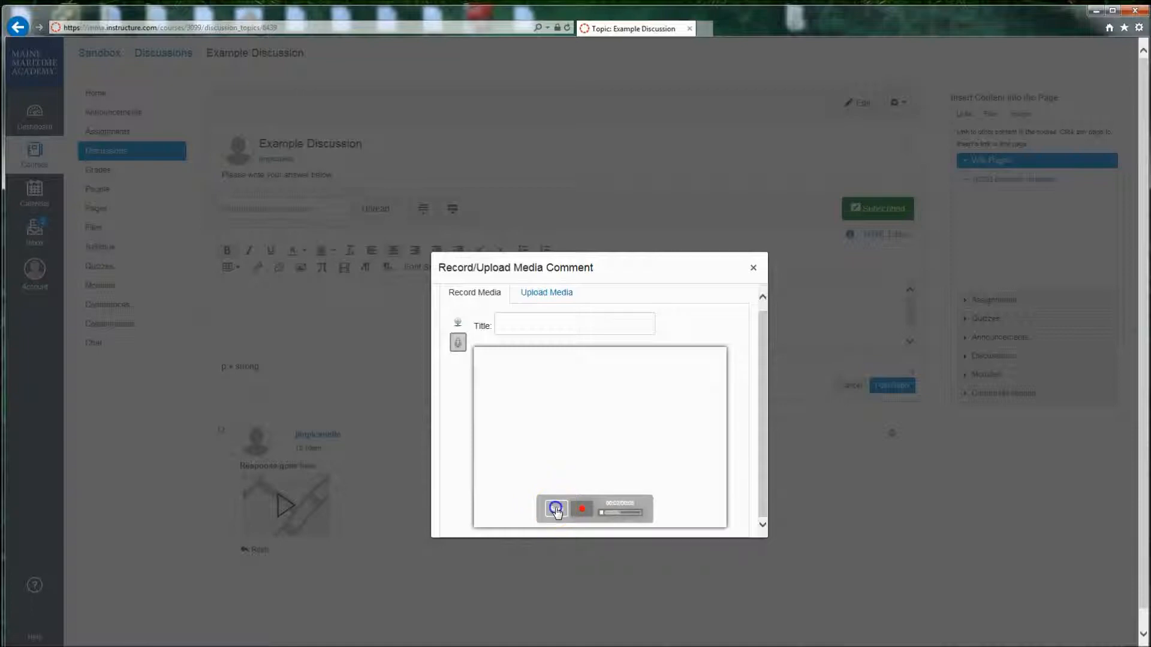
Step: Insert the recorded media comment and post the reply to the discussion
left_click(555, 508)
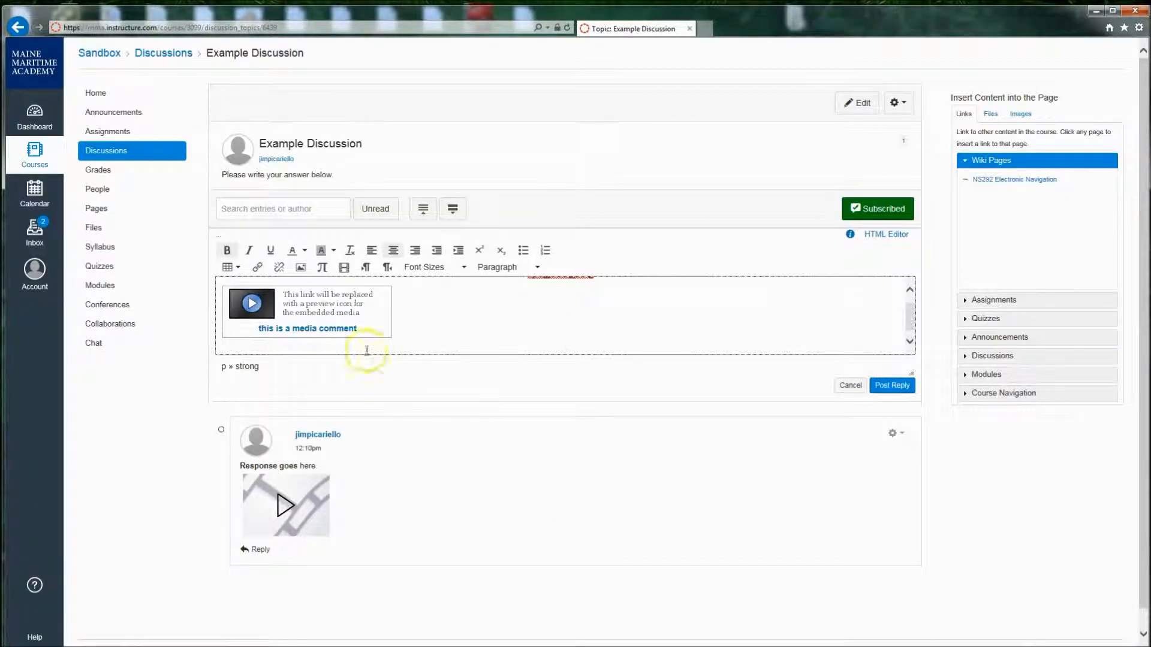
mouse_move(443, 334)
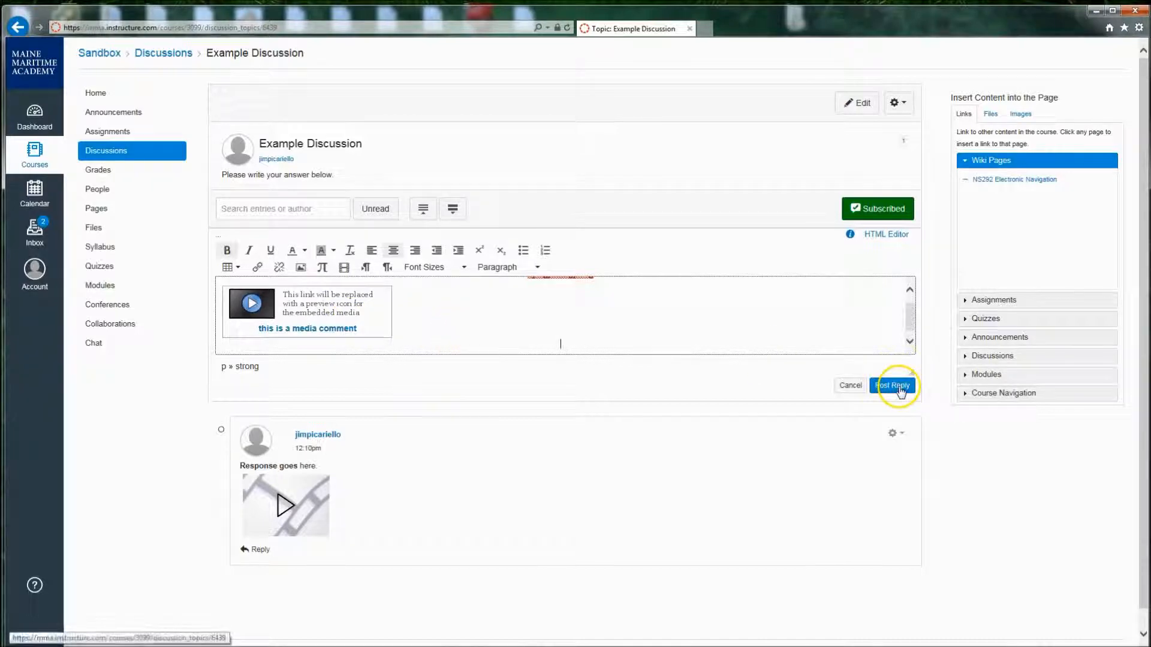
left_click(892, 385)
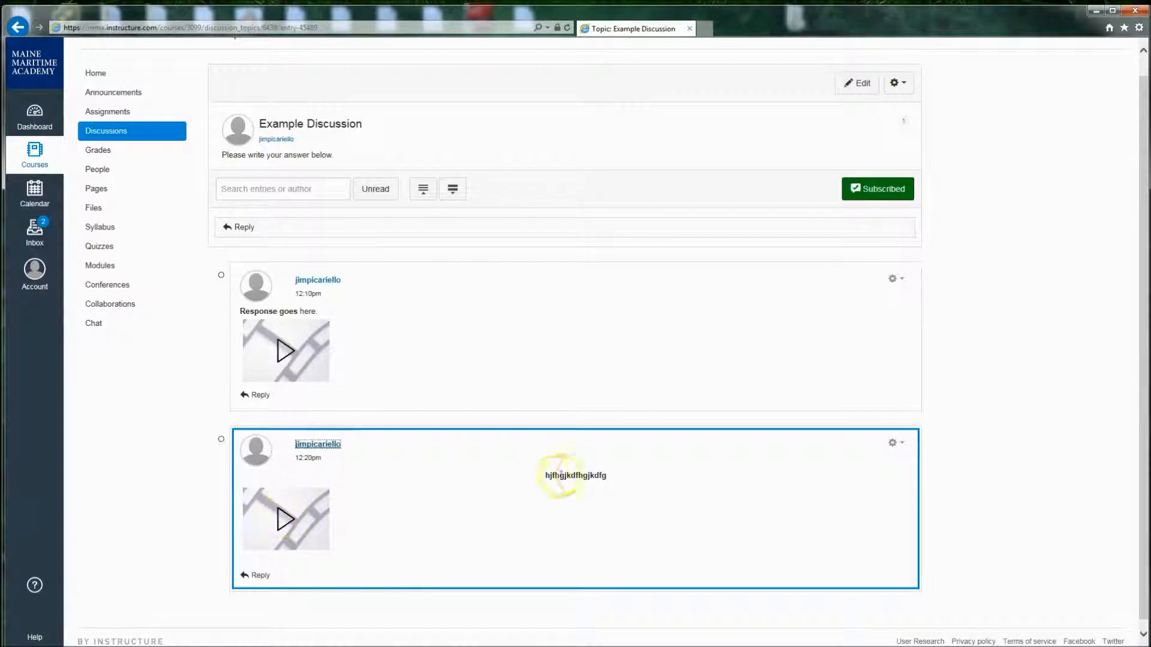
mouse_move(564, 474)
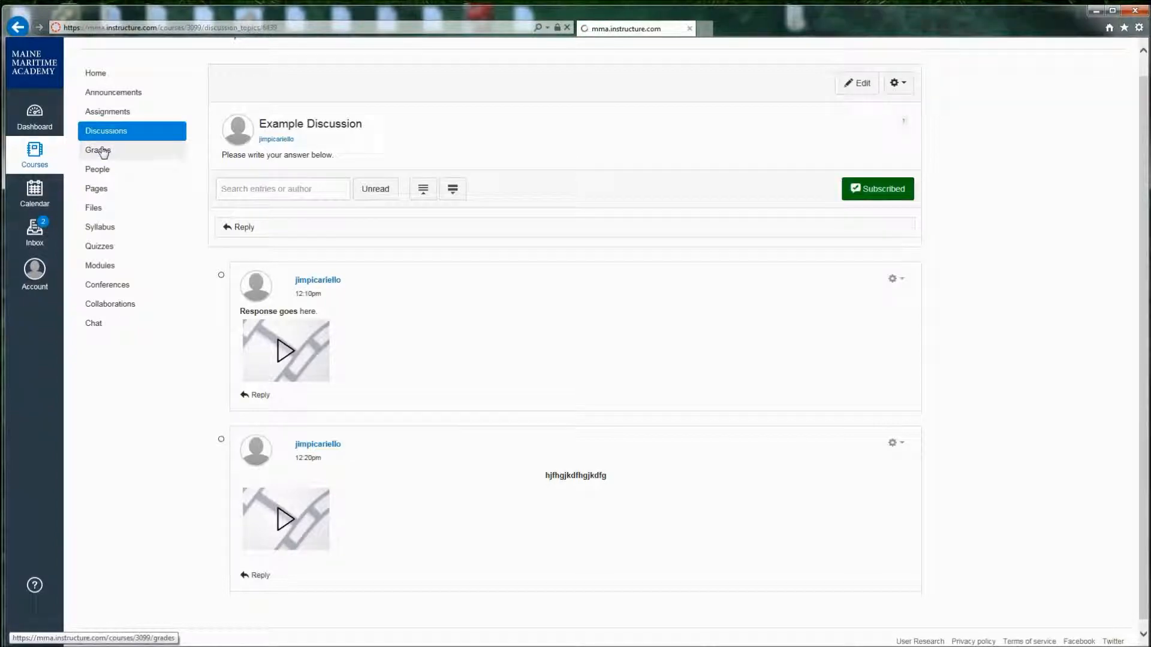
Step: View the course People roster, then the Sandbox course Files list
left_click(97, 189)
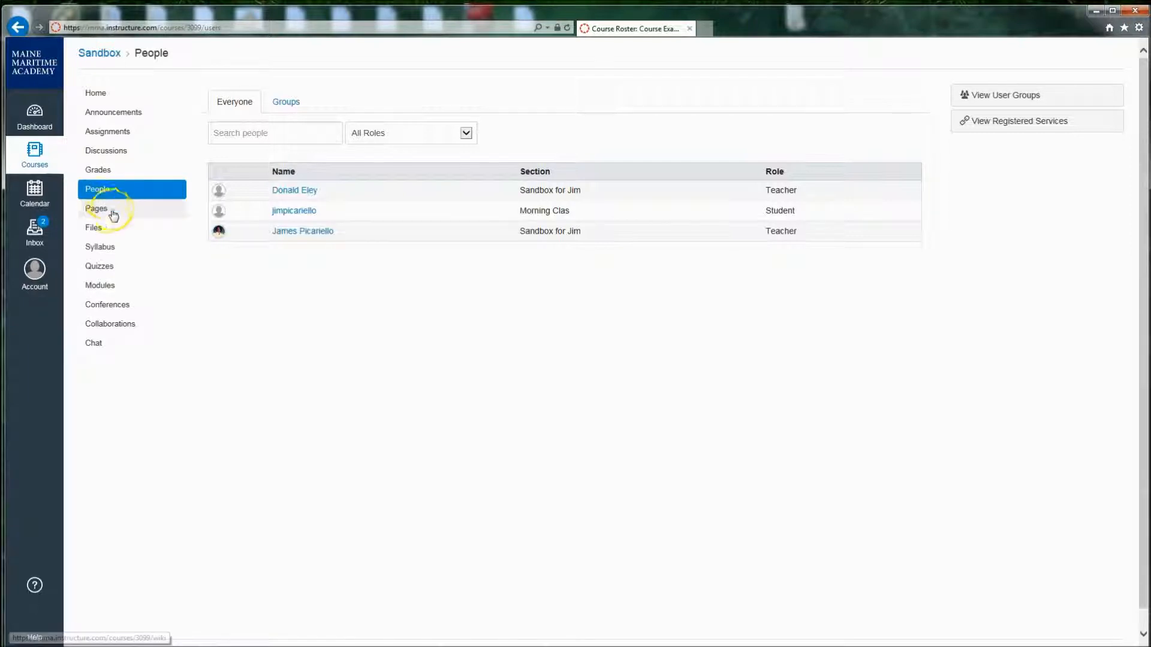
mouse_move(106, 216)
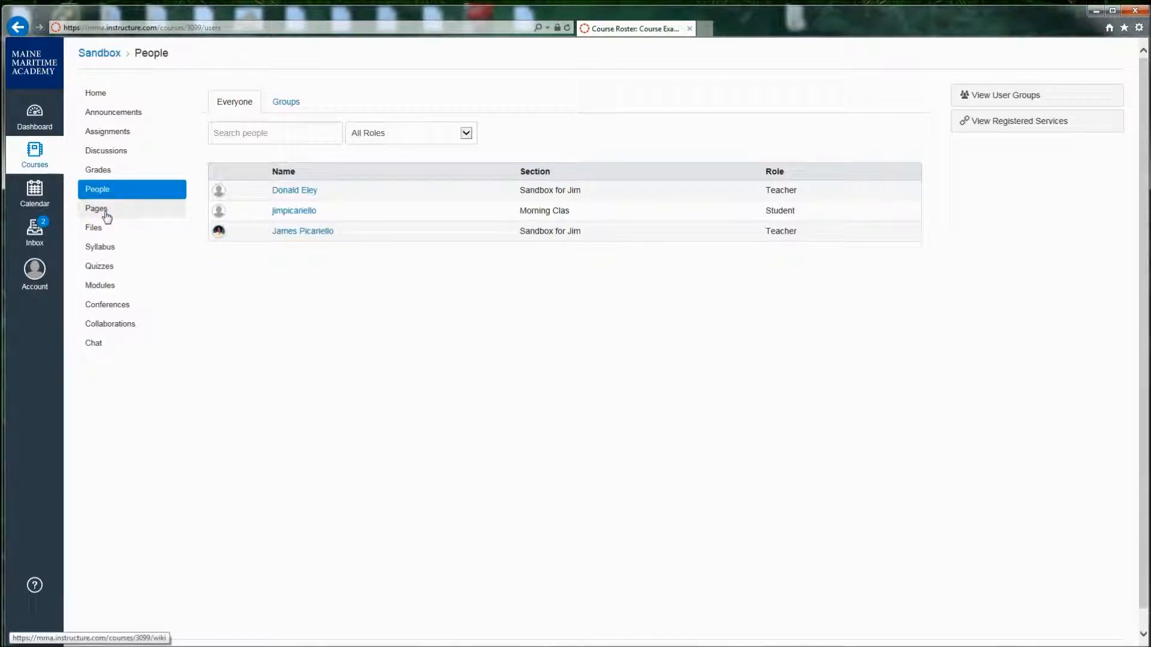
mouse_move(96, 228)
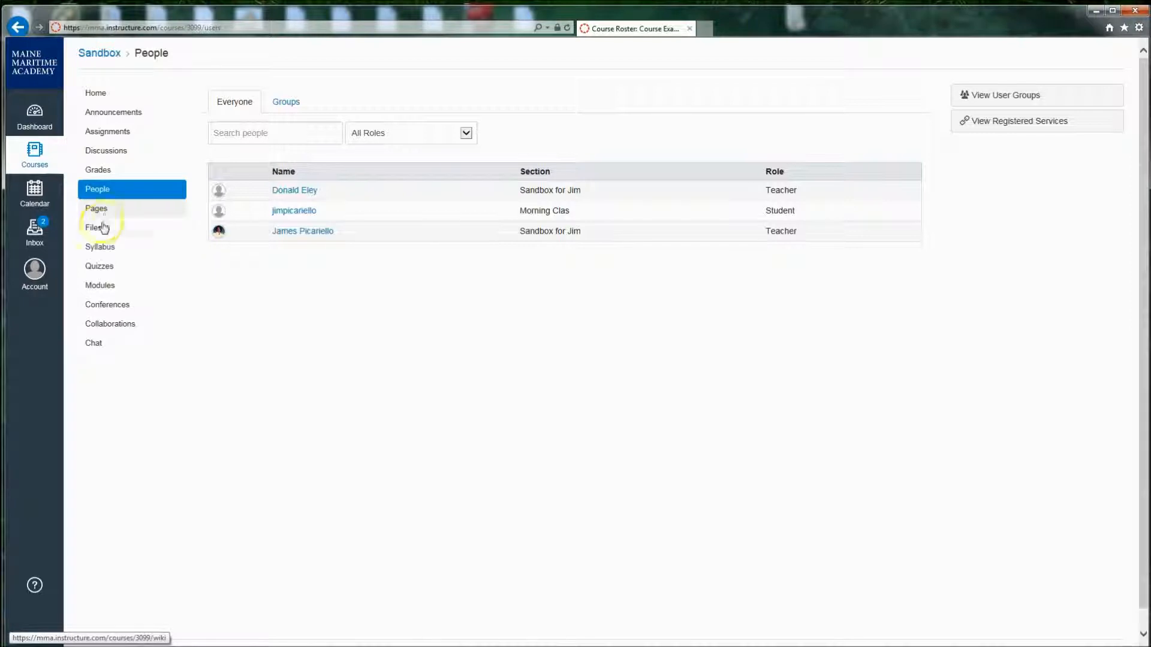
left_click(93, 228)
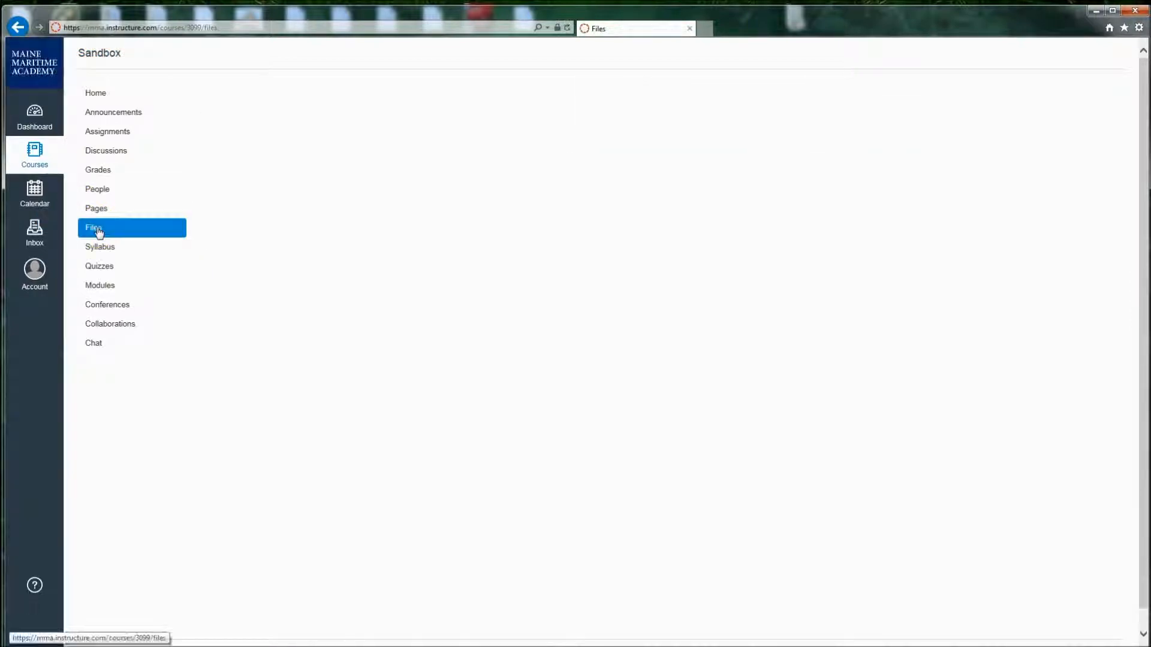
left_click(94, 228)
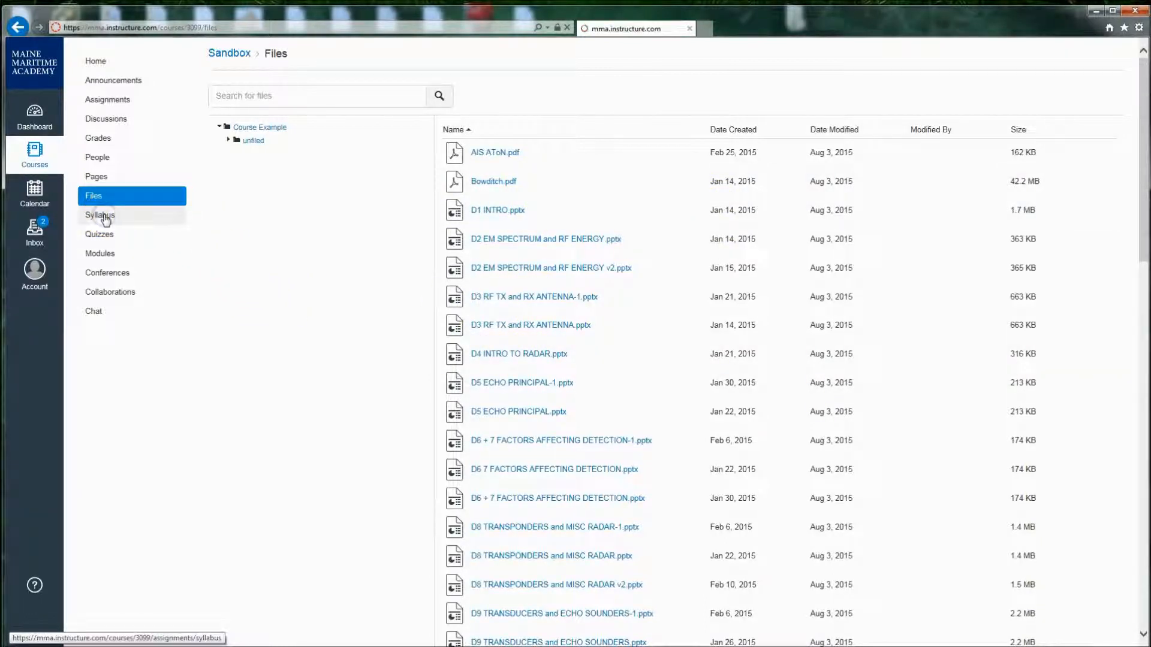
Step: View the course syllabus and read down through its weekly schedule and quiz due dates
left_click(100, 215)
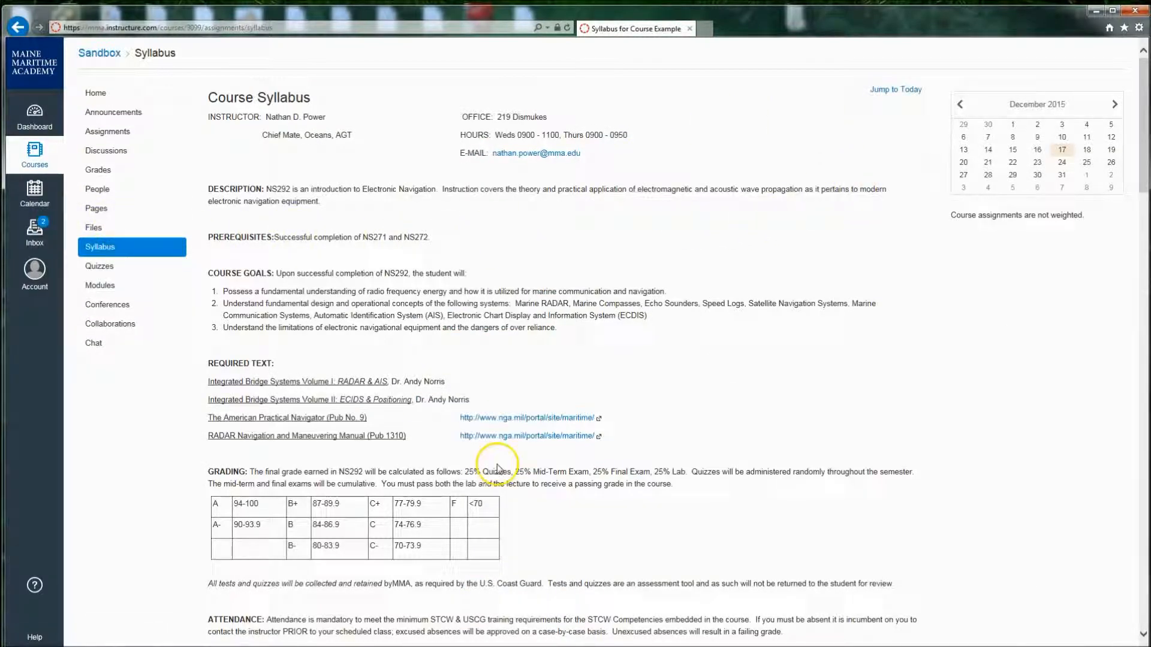
scroll("down", 3)
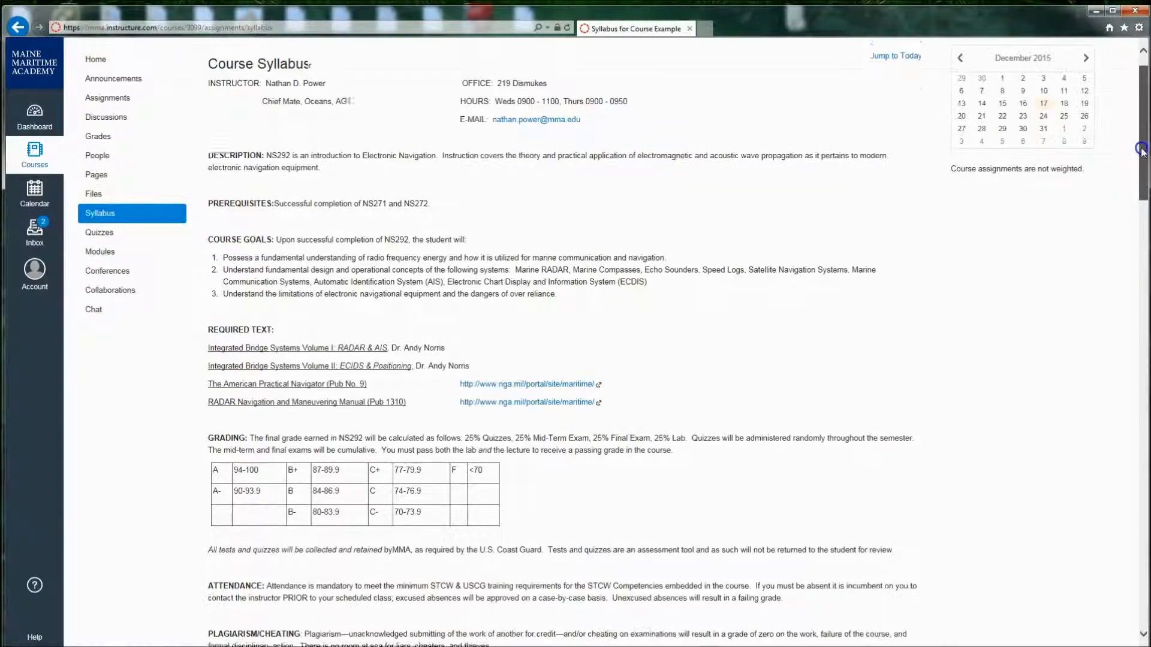
scroll("down", 3)
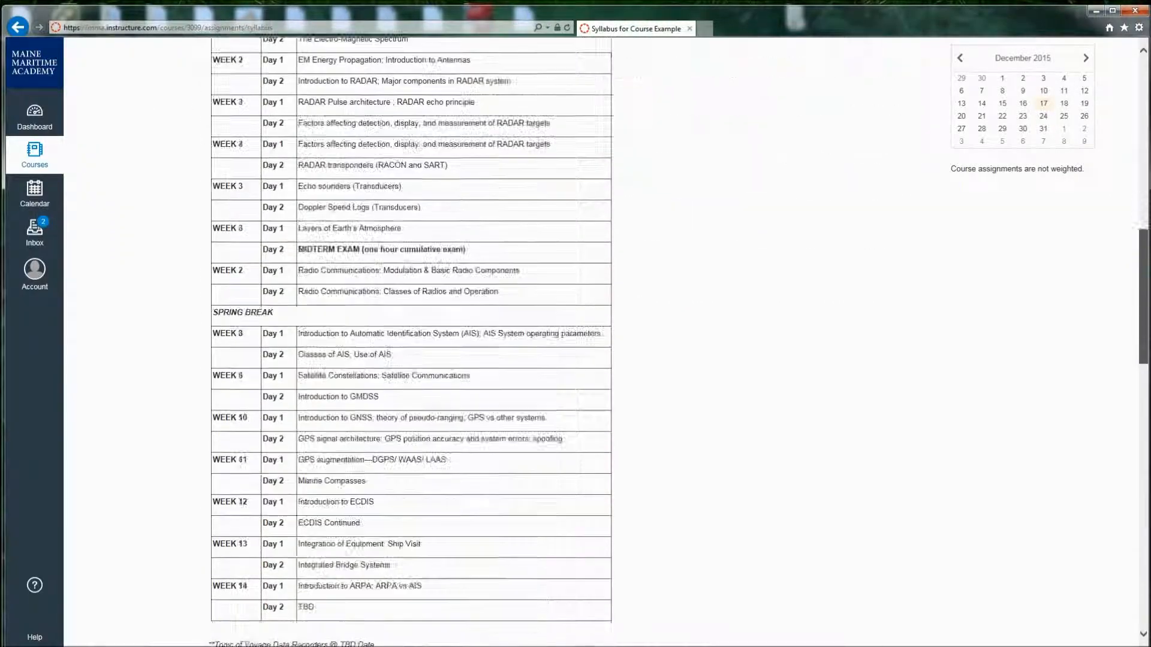
scroll("down", 3)
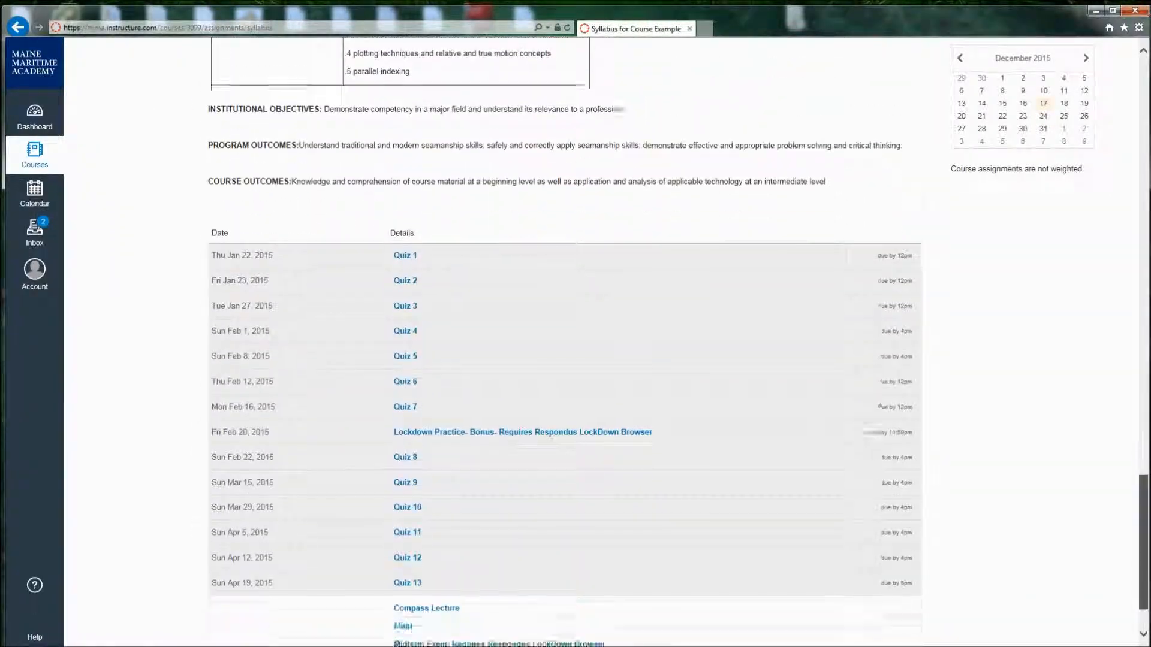
scroll("down", 3)
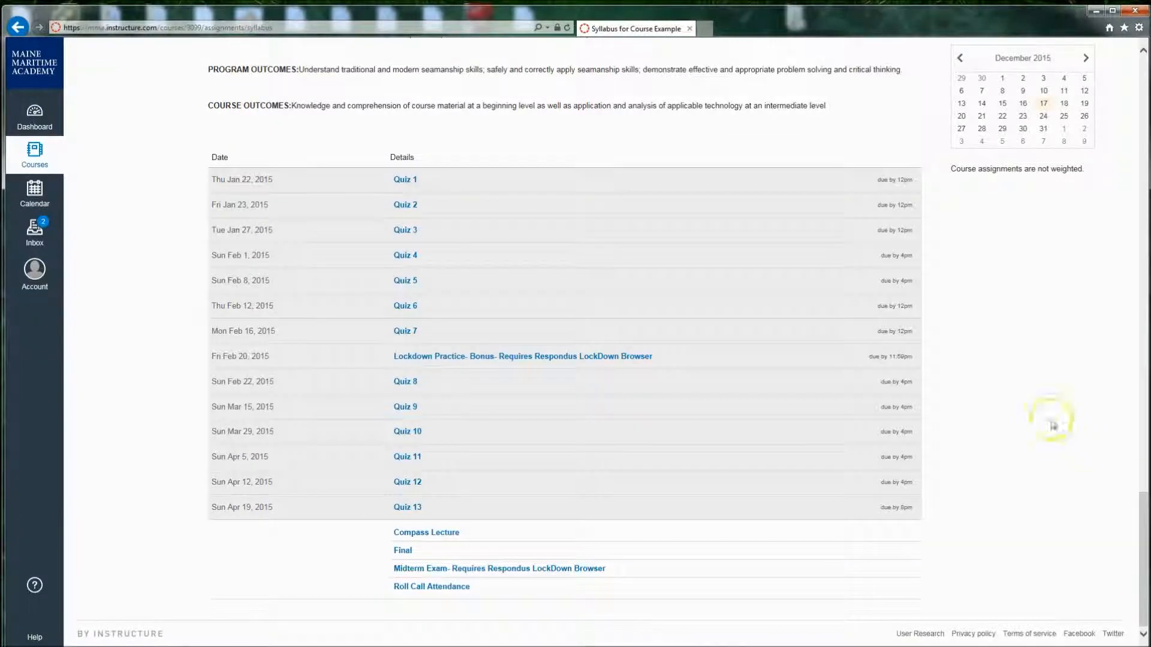
mouse_move(245, 180)
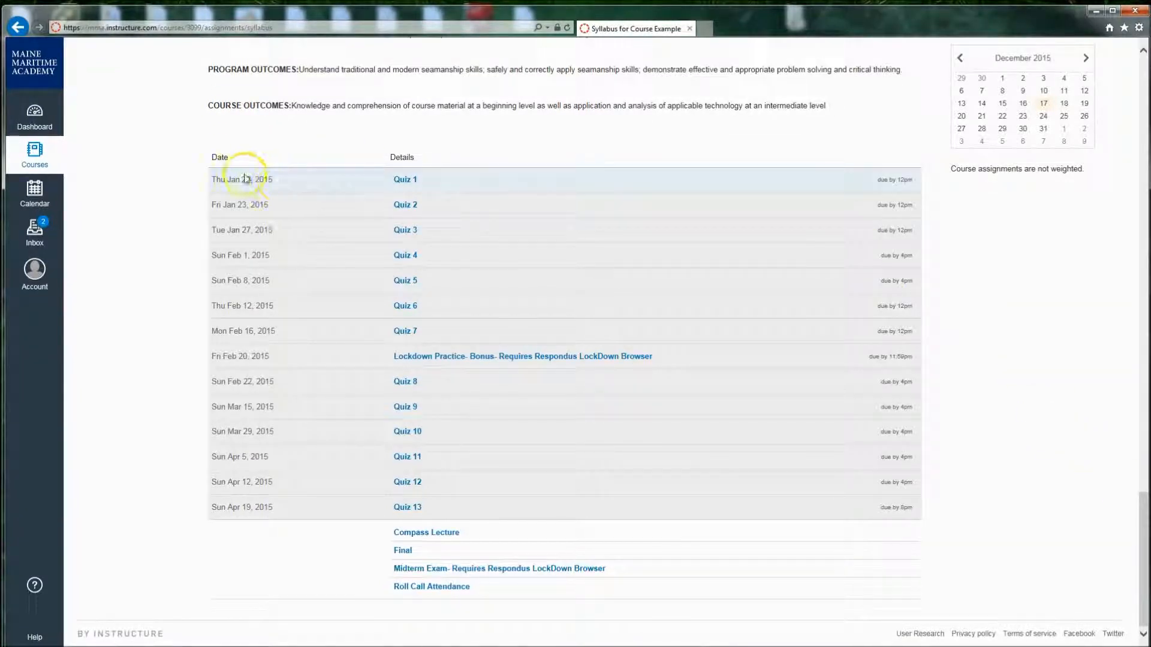
mouse_move(405, 182)
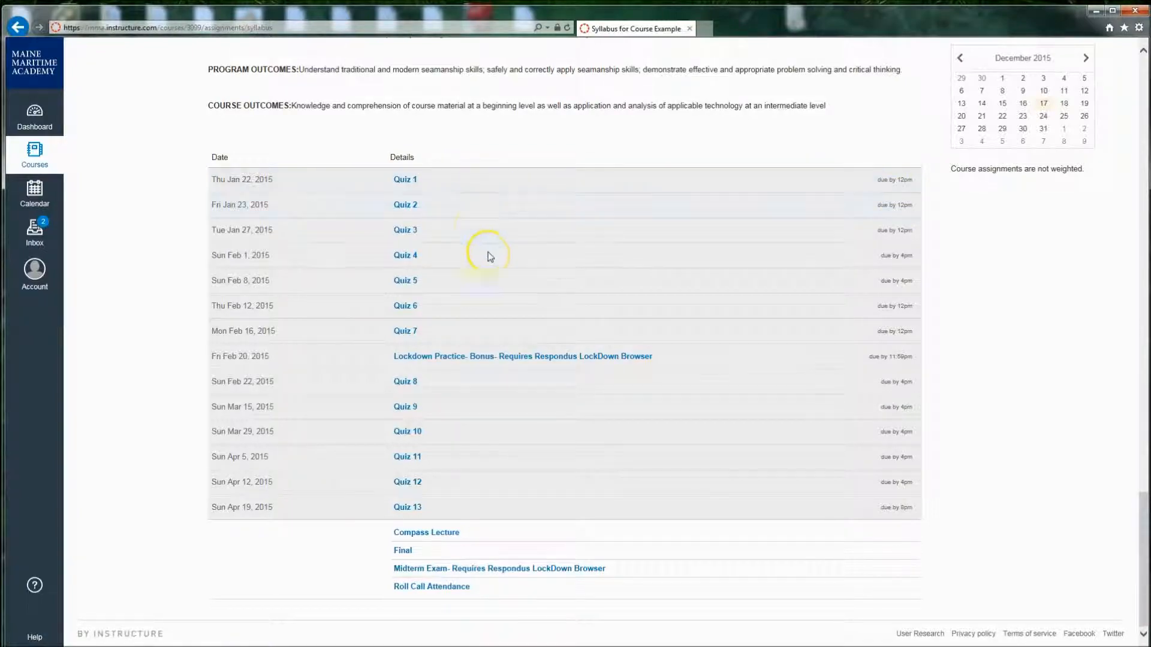
scroll("down", 3)
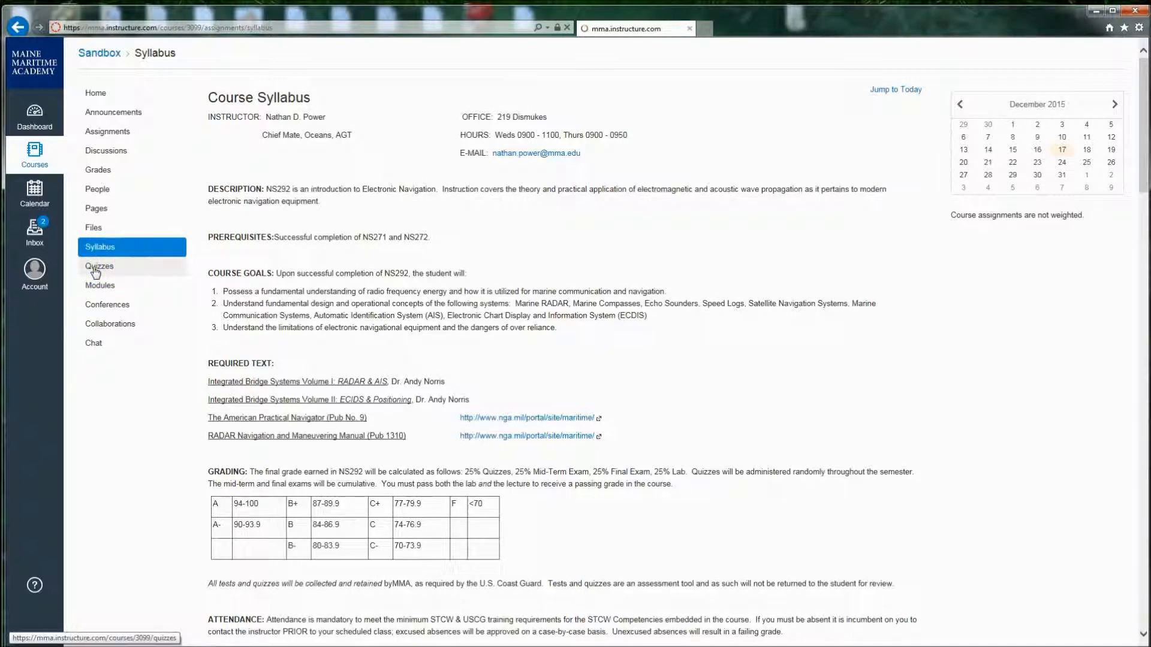
Step: View the Quizzes list, then Collaborations and begin a new collaboration
left_click(98, 266)
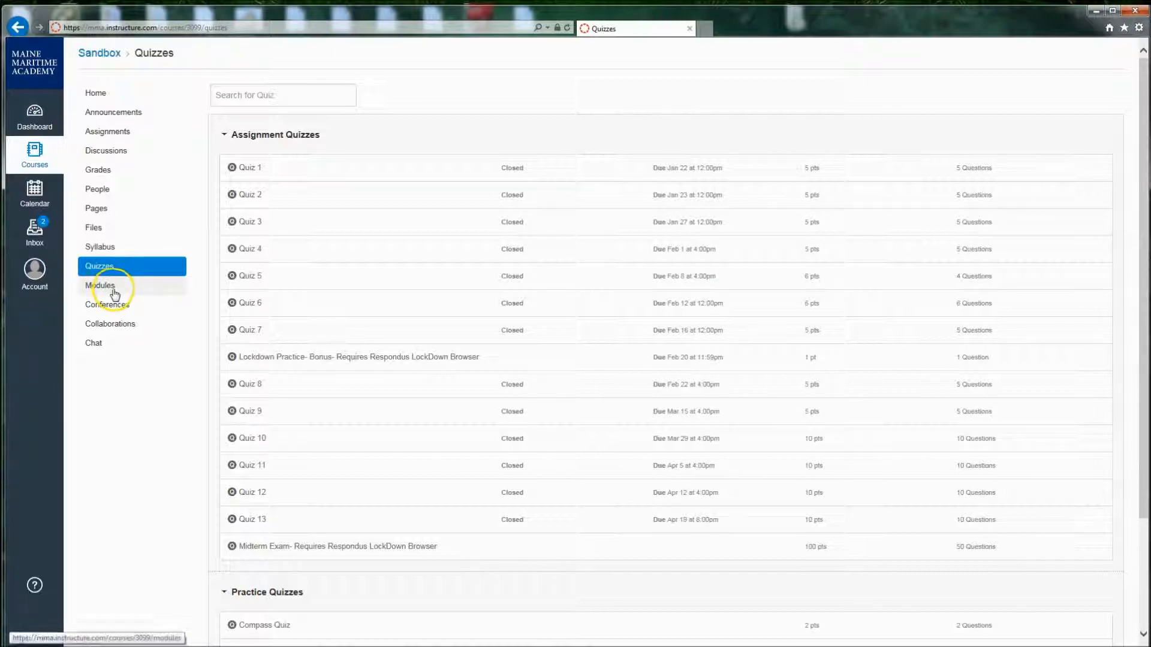
mouse_move(128, 312)
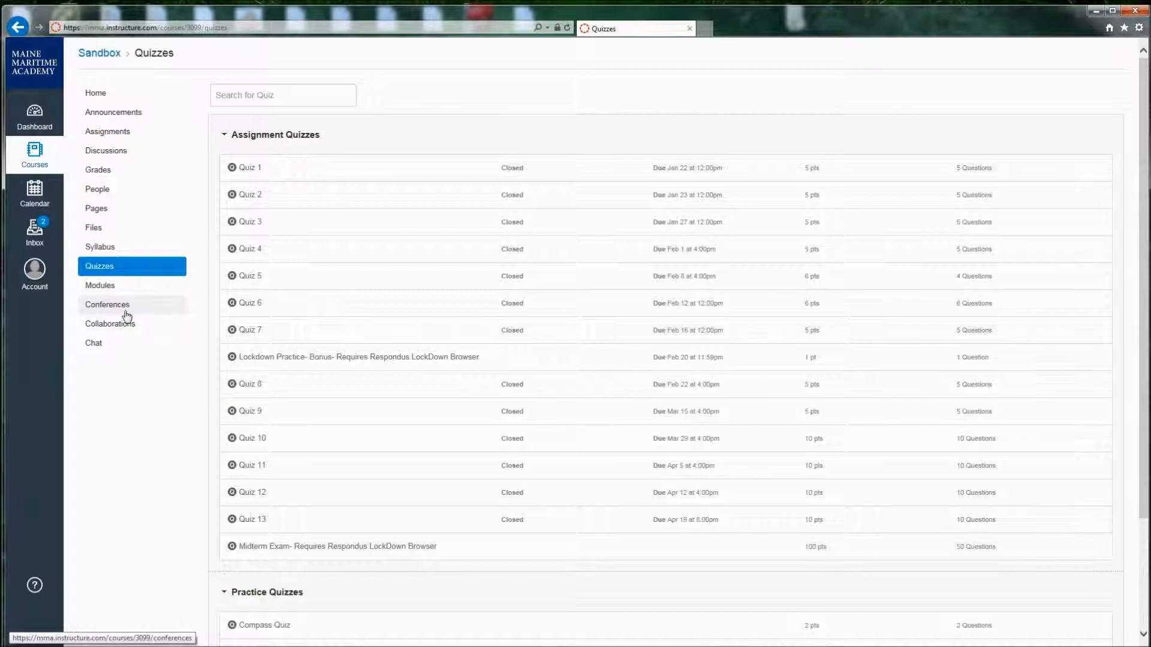
mouse_move(122, 333)
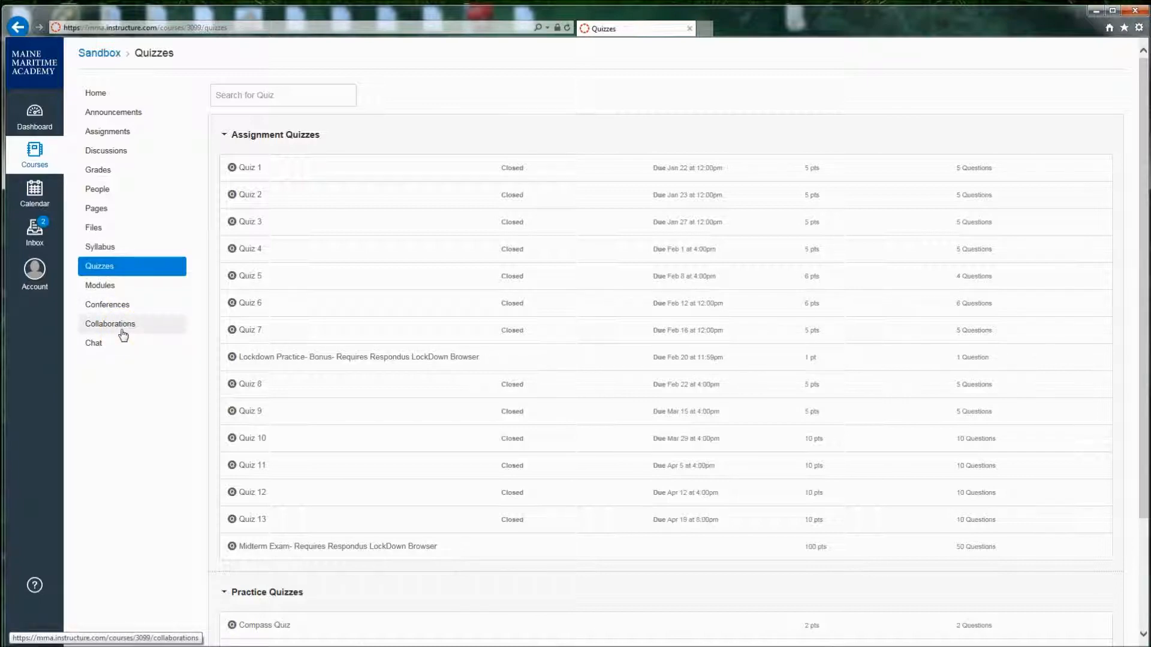
left_click(110, 323)
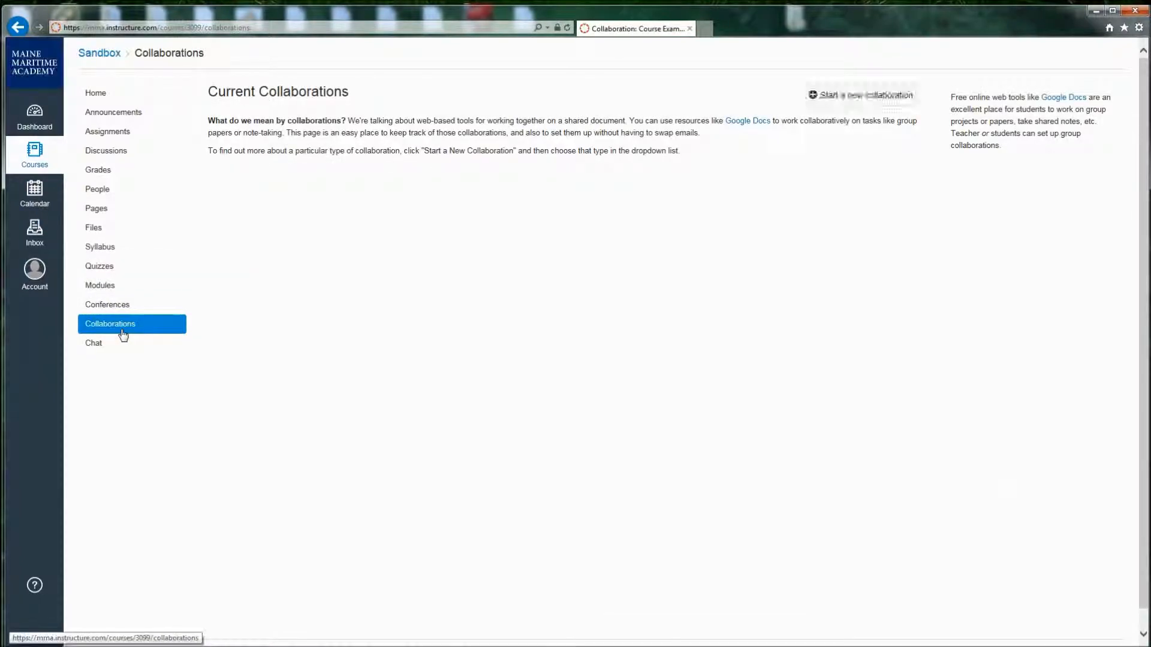
left_click(863, 95)
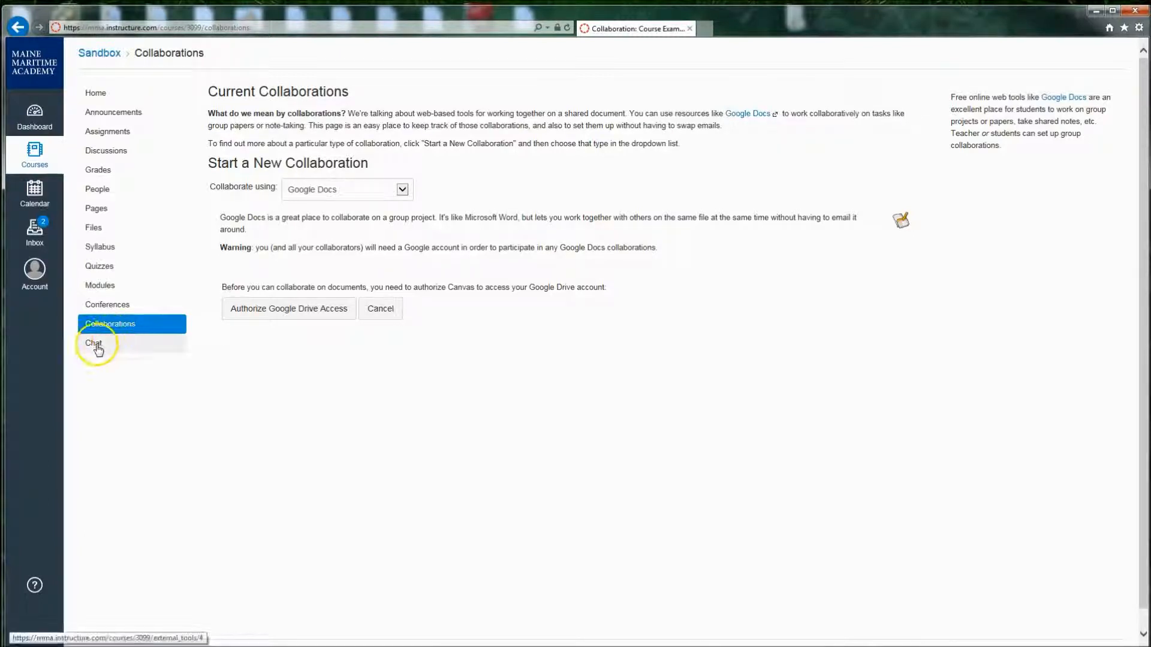
Step: Visit the Sandbox course Chat room, then head to the global Calendar
left_click(93, 343)
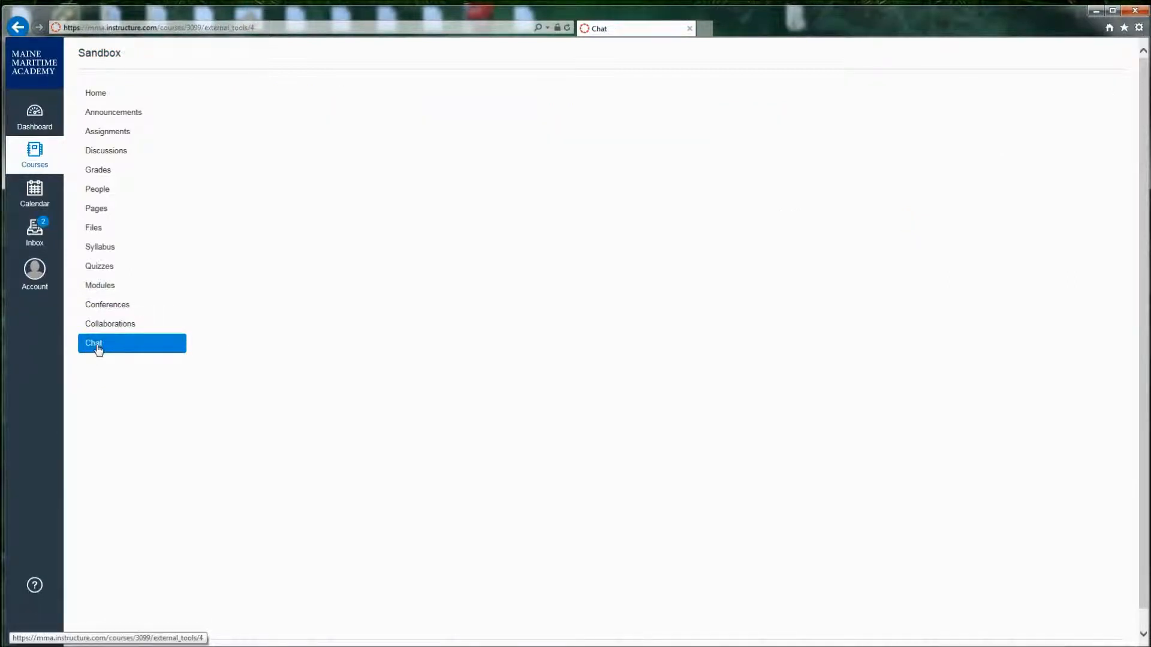
left_click(93, 343)
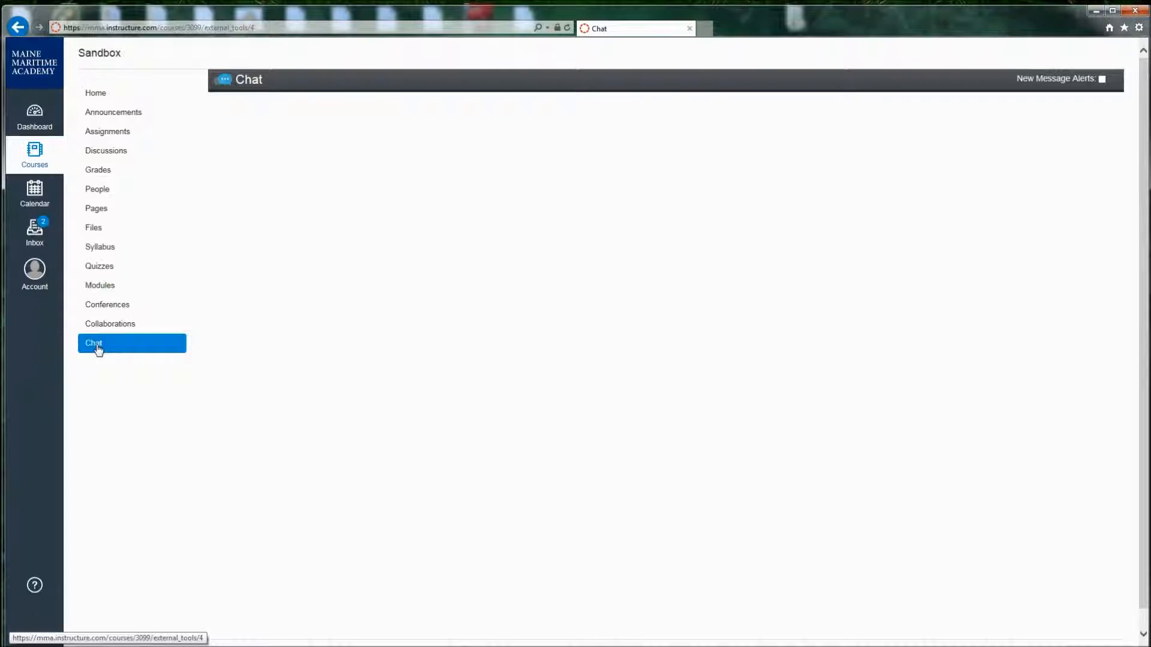
left_click(93, 342)
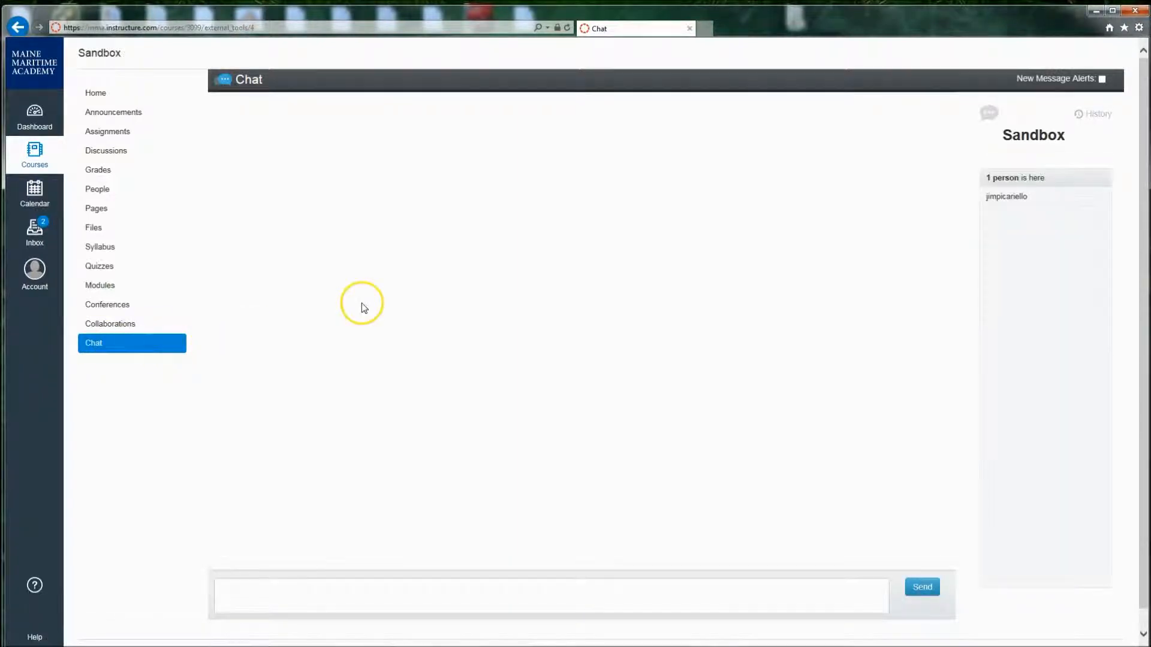
left_click(34, 189)
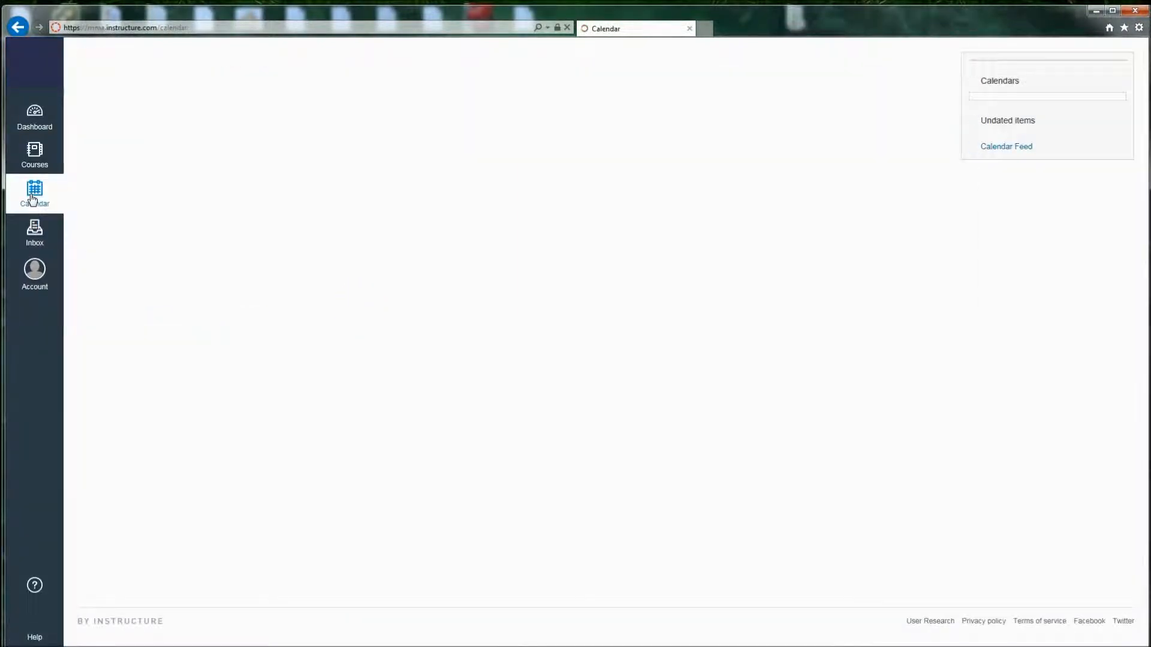
Step: Toggle the Class of 2019 Transition Series calendar off and on, then head to the Inbox
left_click(34, 191)
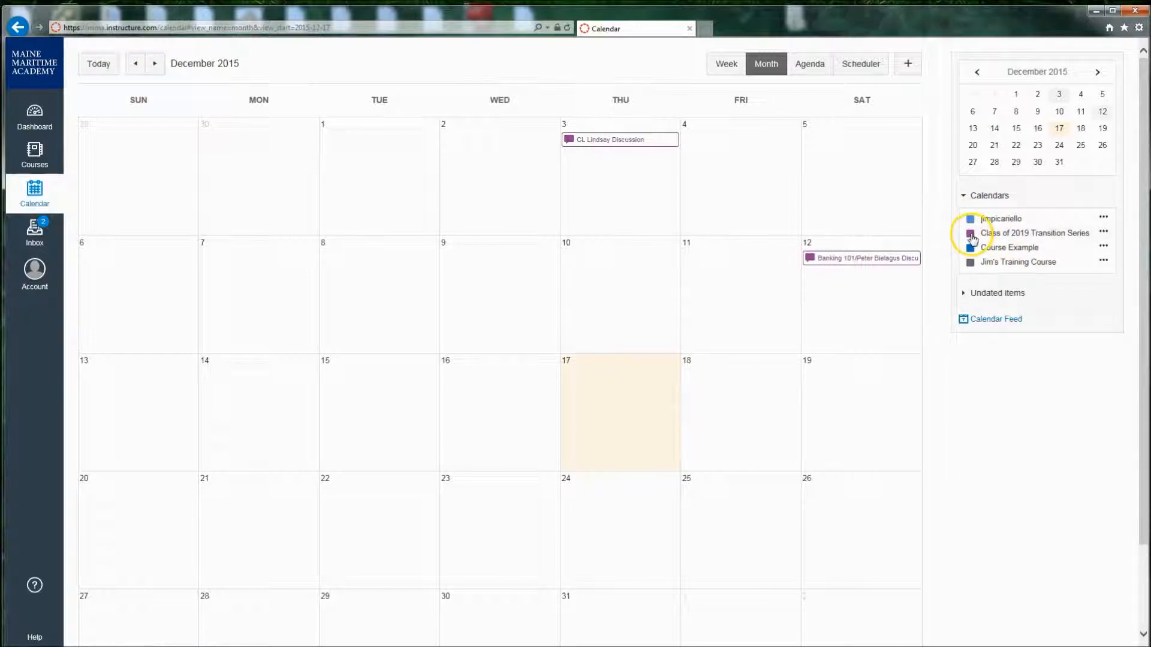
left_click(970, 233)
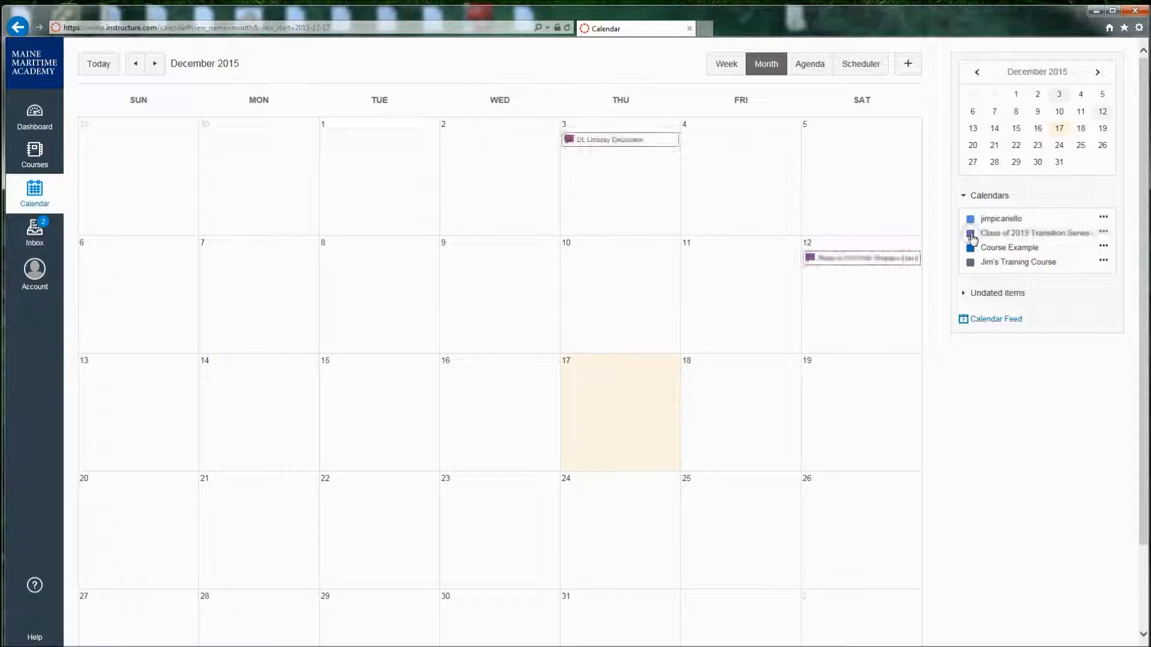
left_click(969, 247)
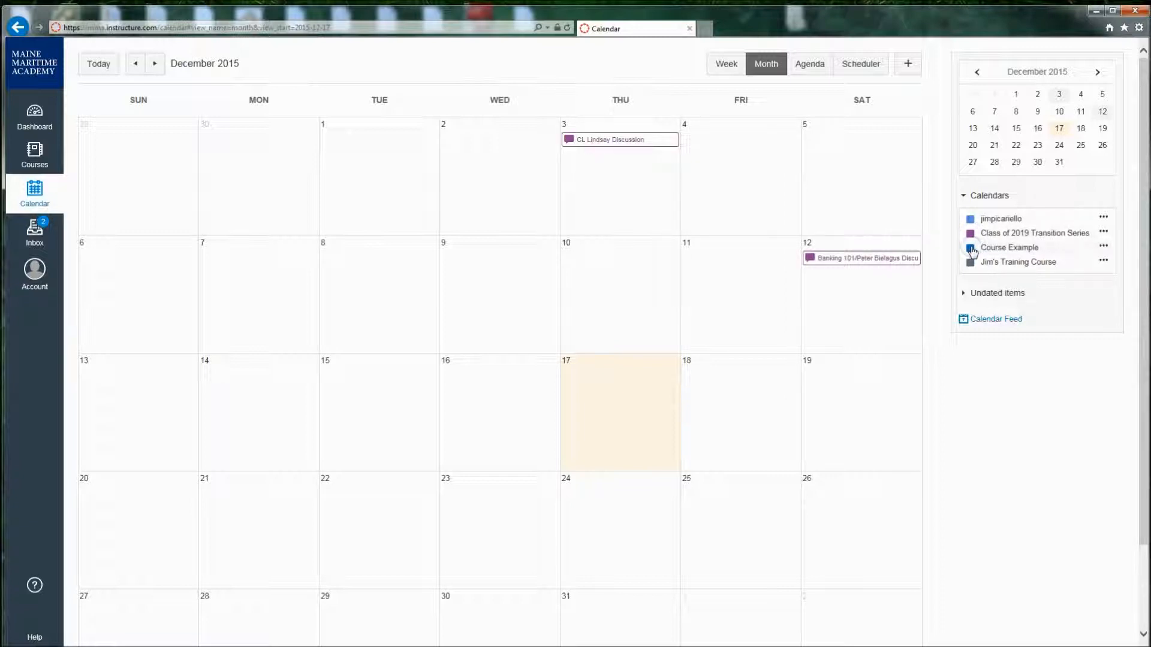
mouse_move(995, 318)
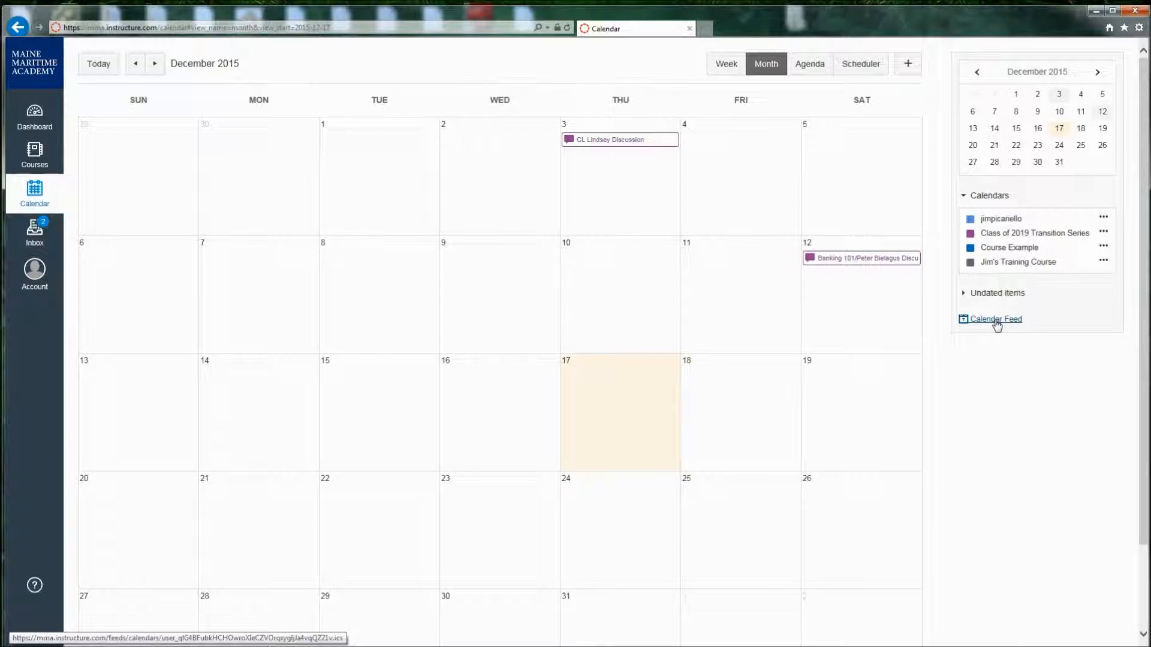
mouse_move(908, 64)
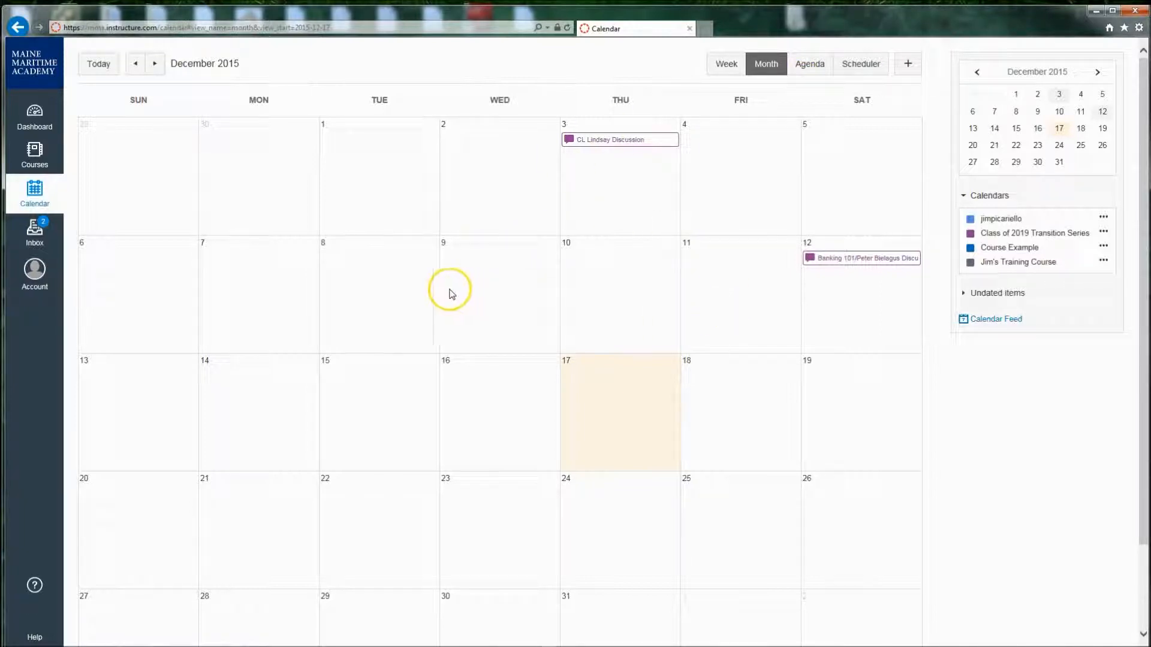
mouse_move(290, 271)
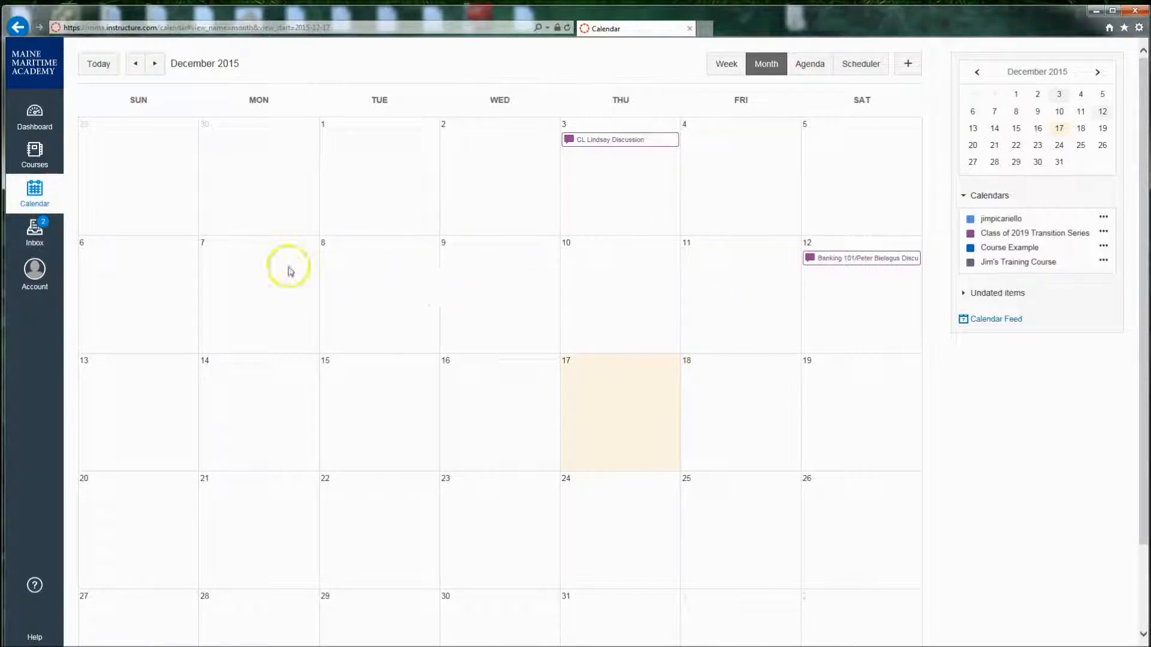
left_click(34, 228)
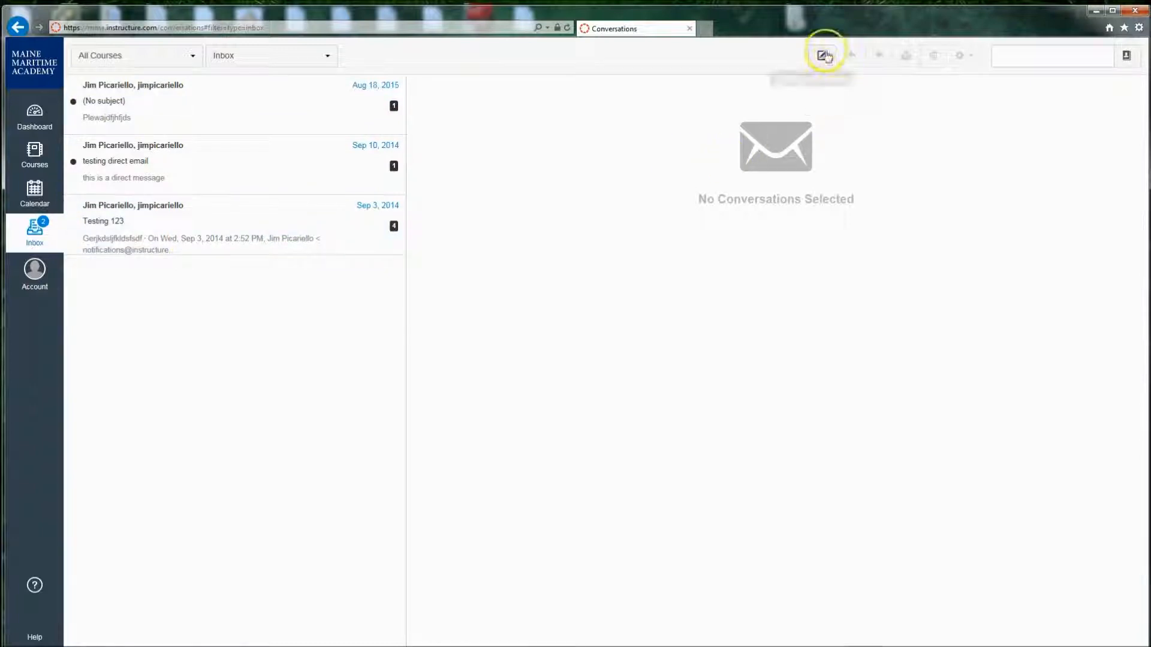
mouse_move(824, 53)
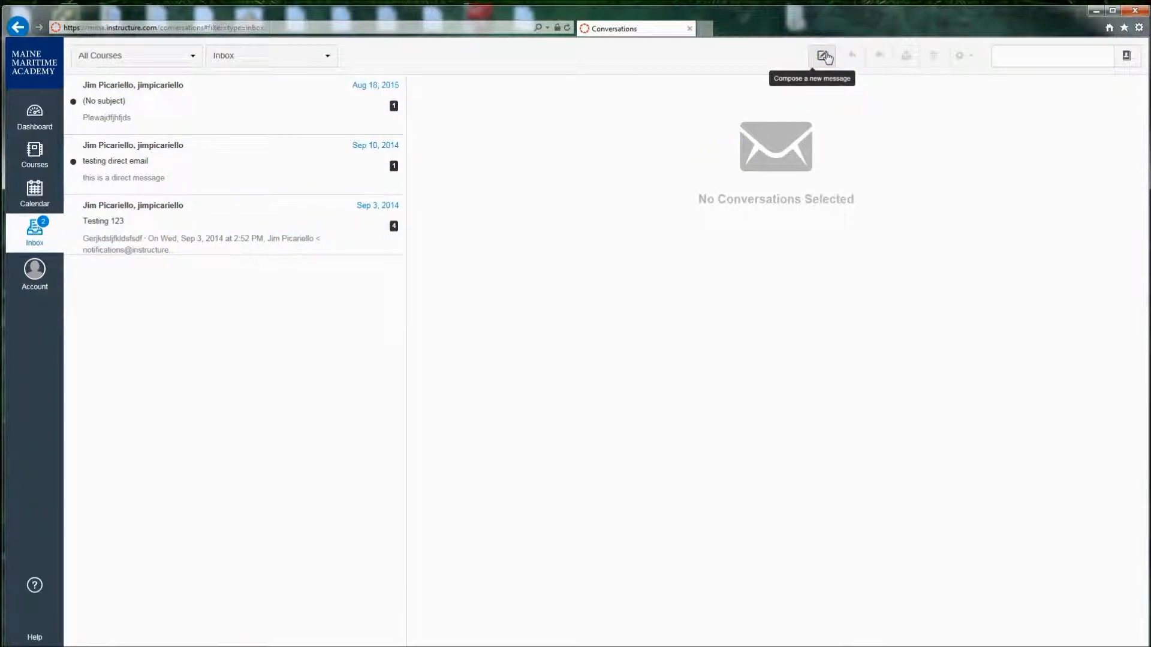
Step: Start a new message addressed within Course Example
left_click(822, 54)
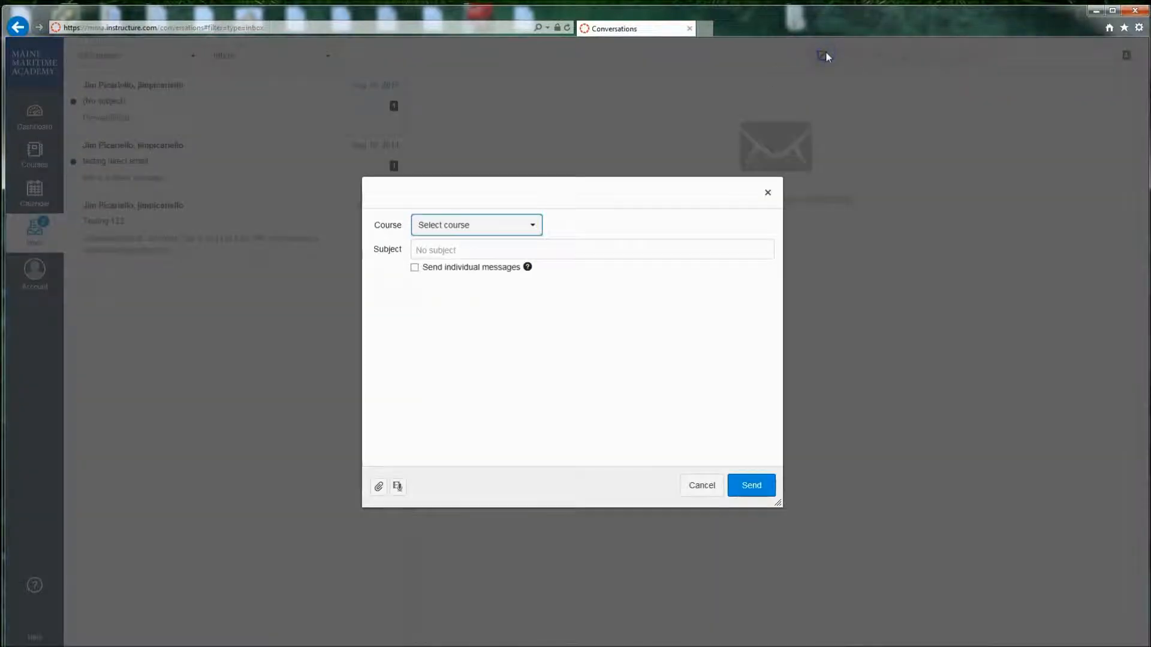
left_click(476, 225)
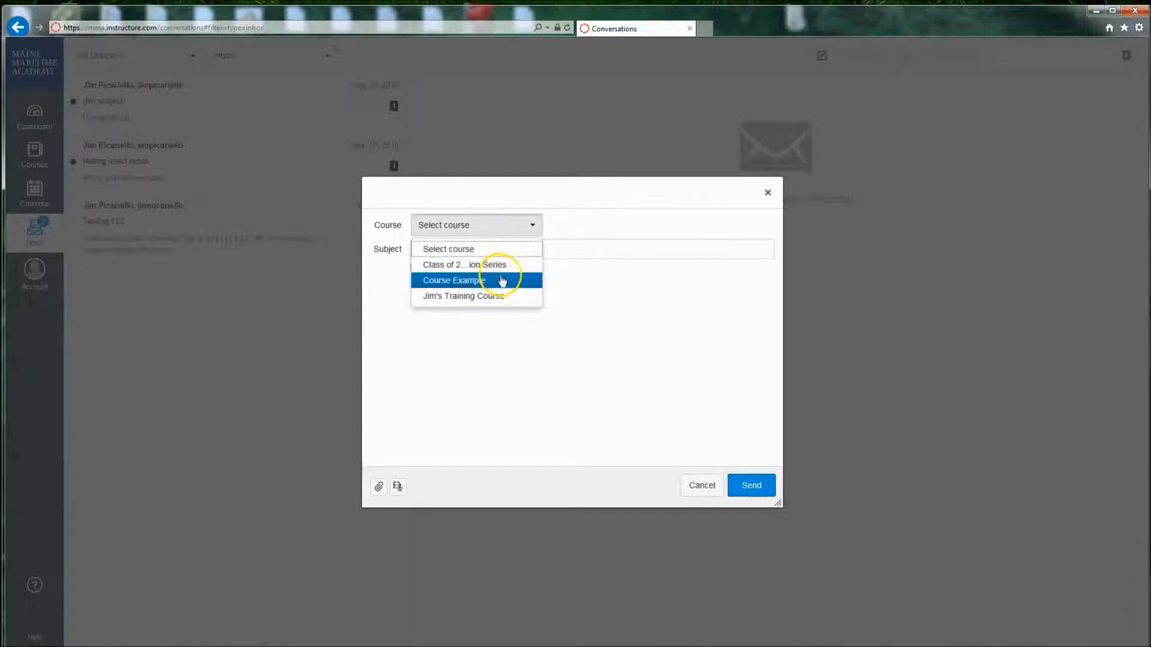
left_click(453, 281)
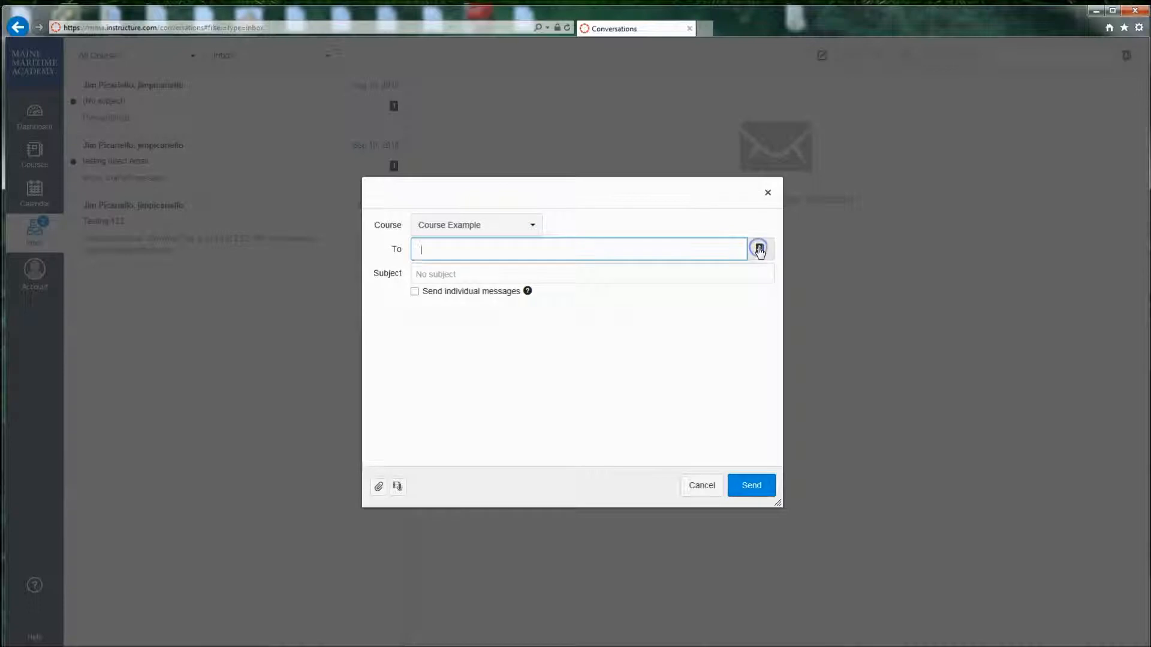
Step: Add a recipient from the course's address book, then abandon the draft for the Account menu
left_click(758, 249)
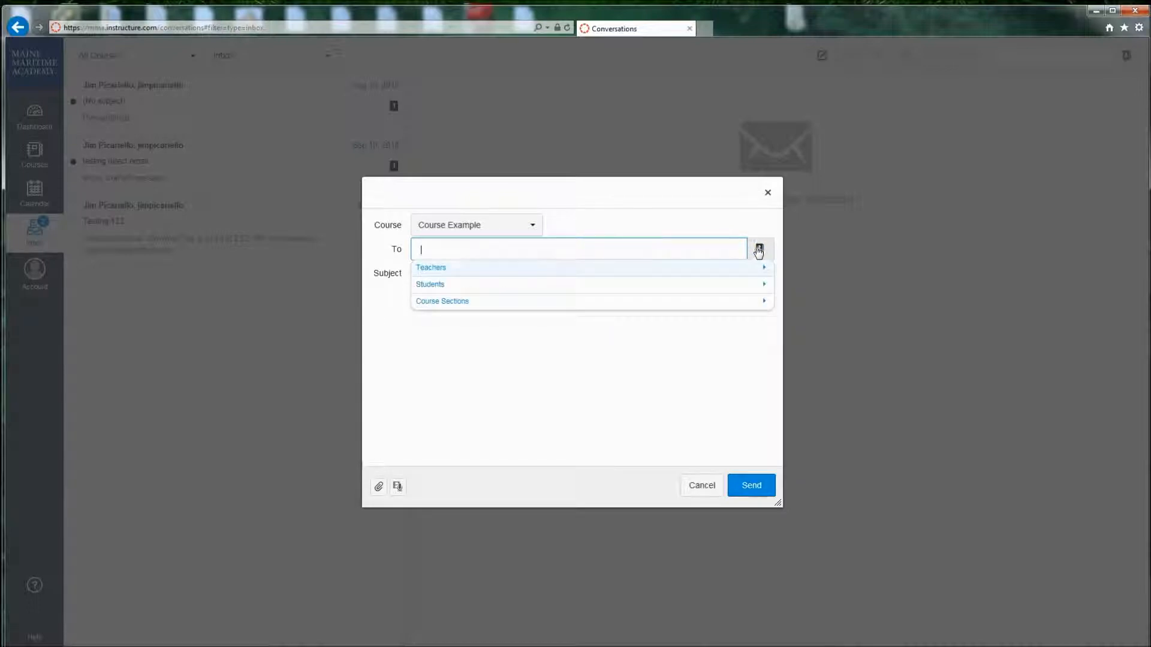
left_click(430, 267)
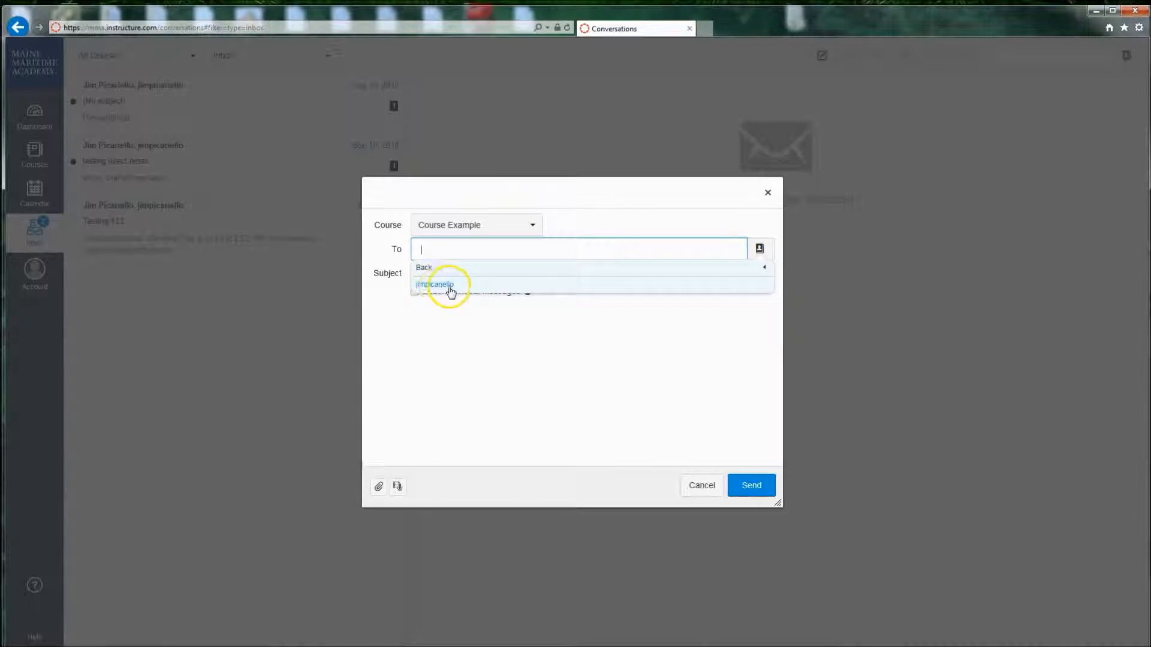
left_click(434, 284)
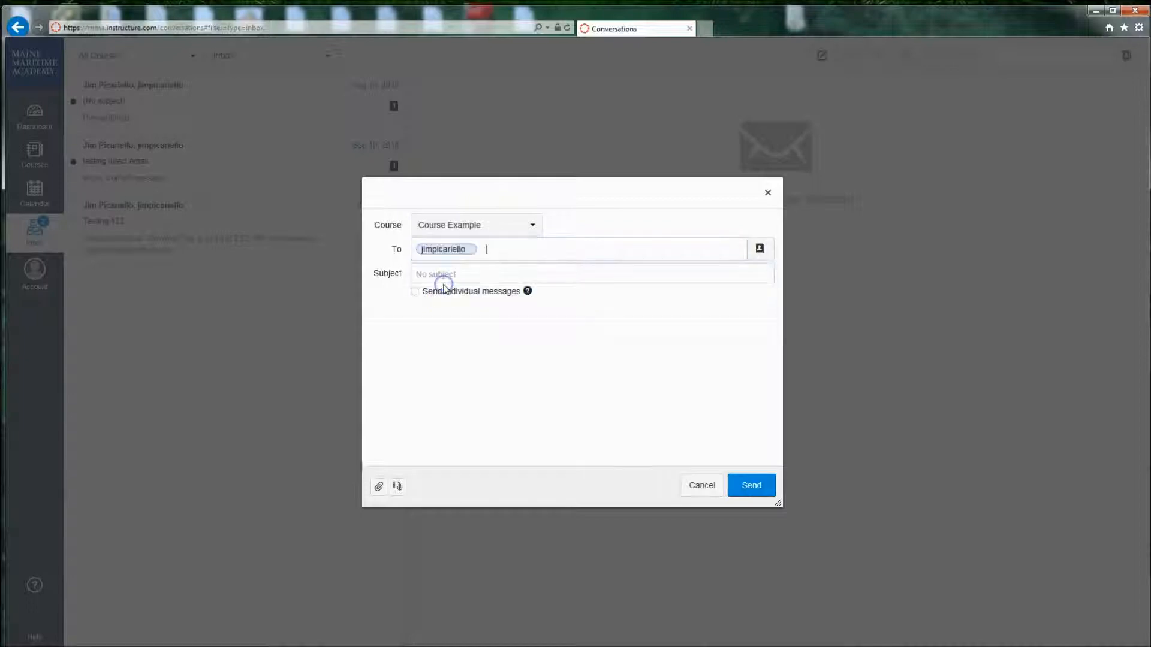
left_click(466, 273)
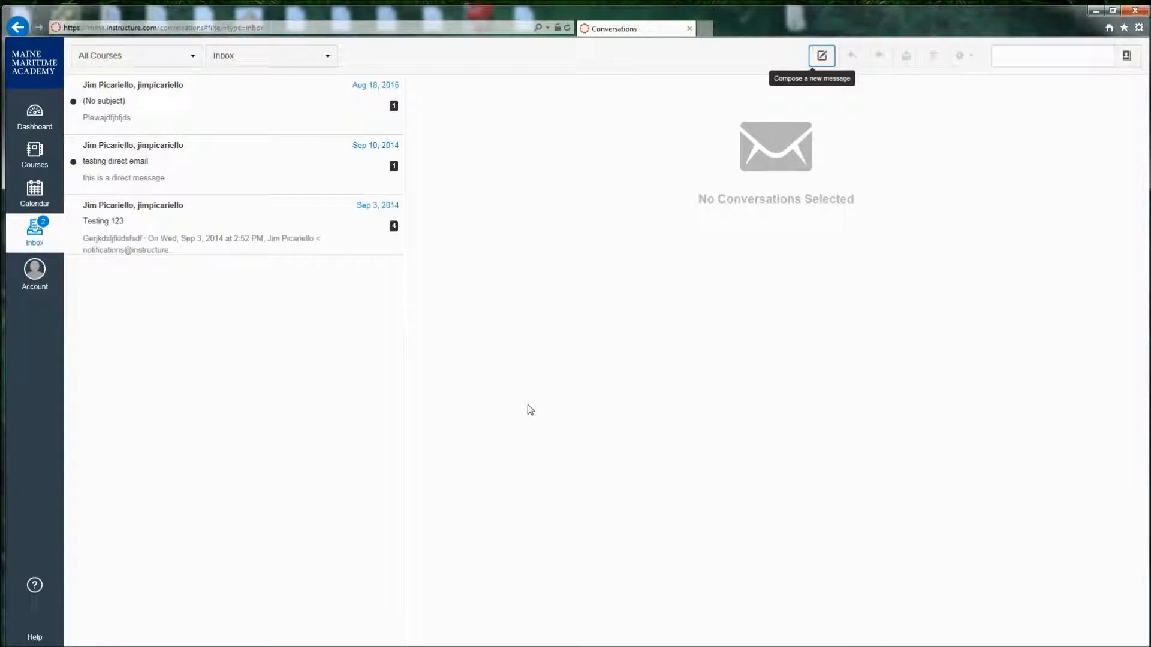
left_click(34, 273)
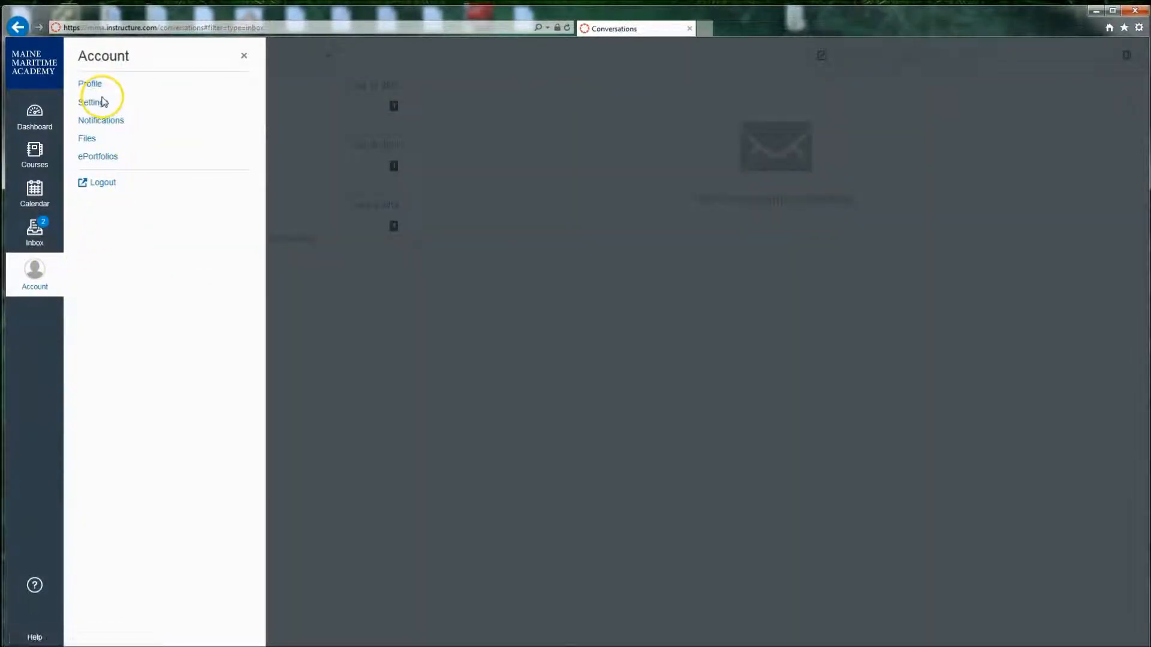
mouse_move(90, 87)
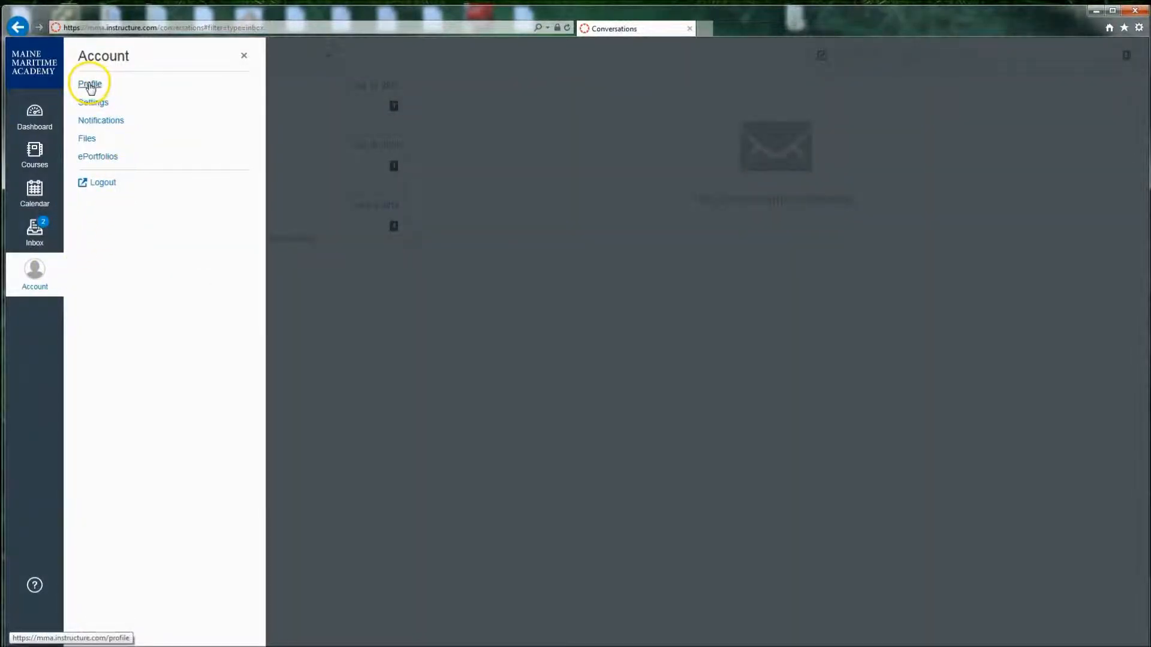
Step: Show the user settings page from the Account menu's Profile entry
left_click(90, 84)
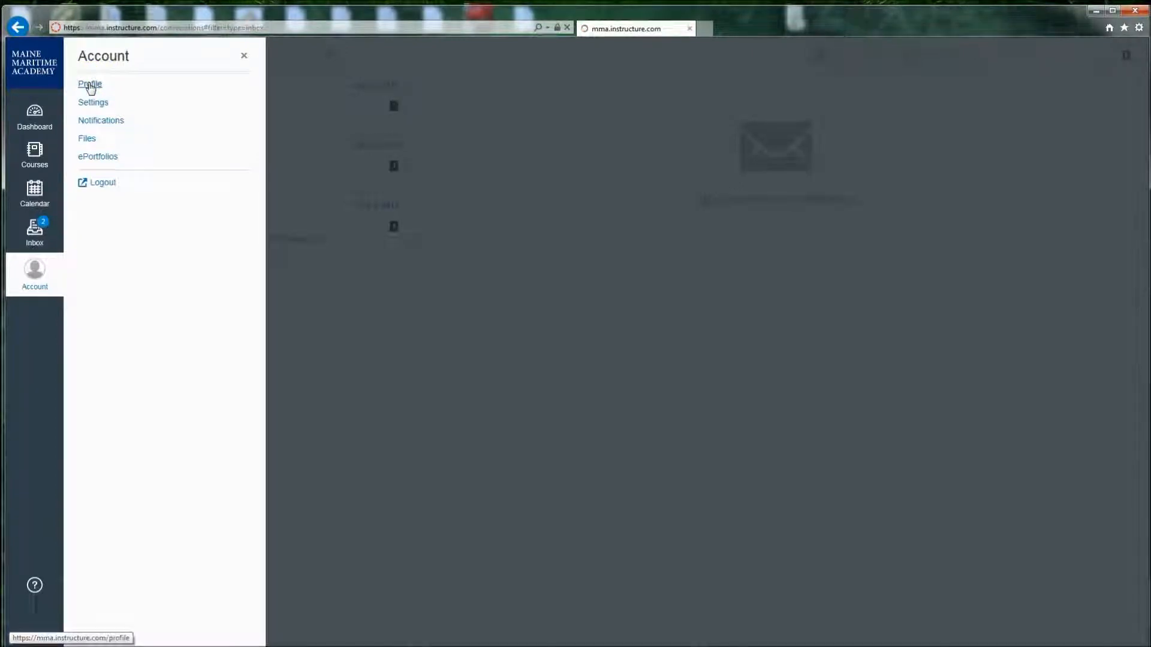
left_click(89, 84)
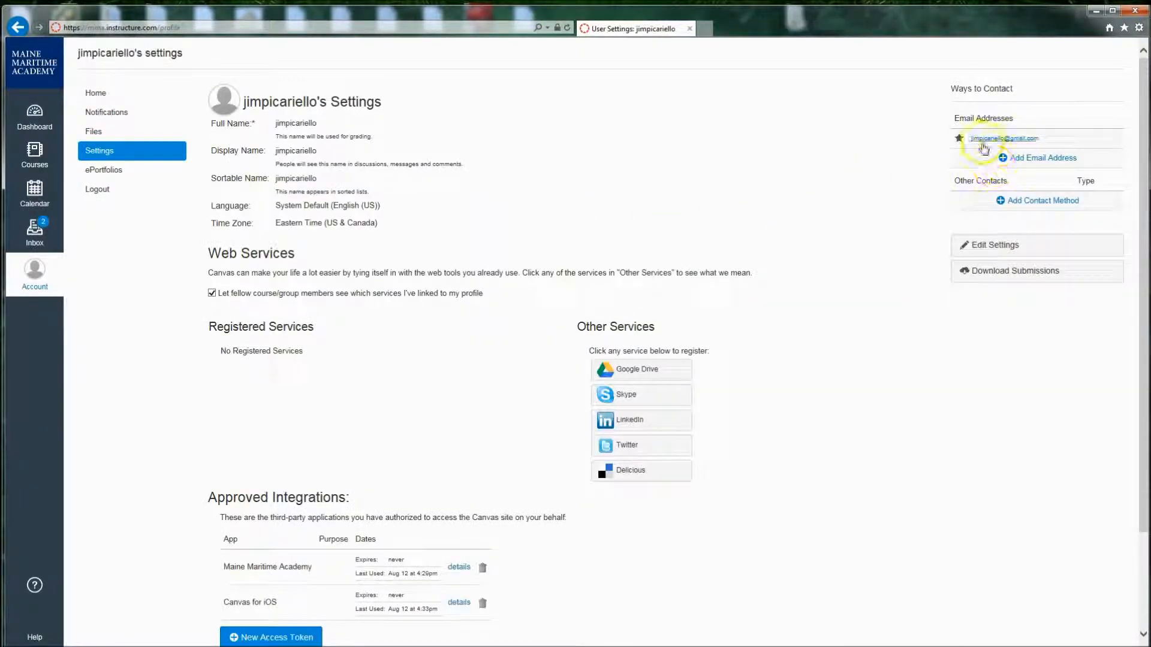
mouse_move(997, 145)
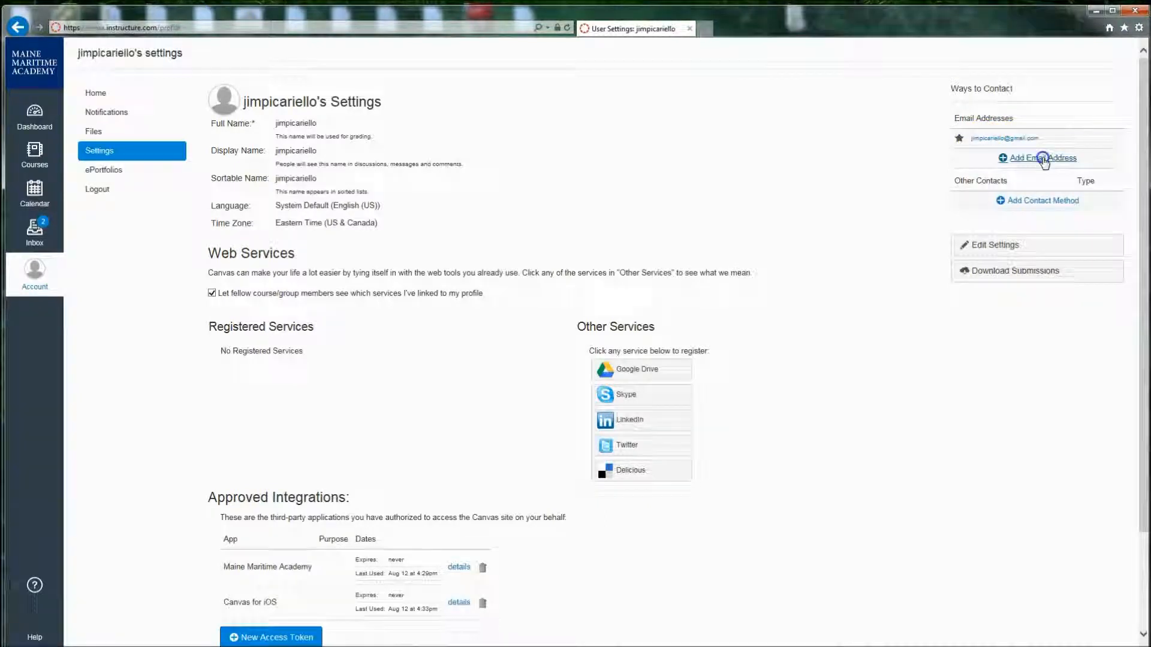
left_click(1038, 158)
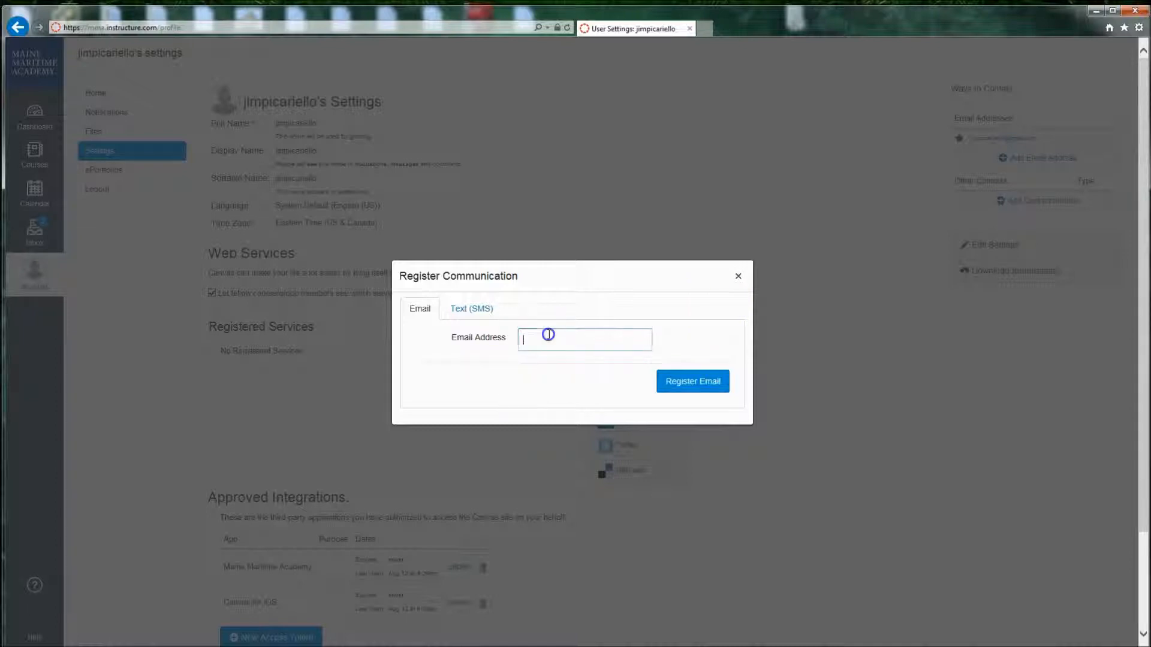
left_click(738, 276)
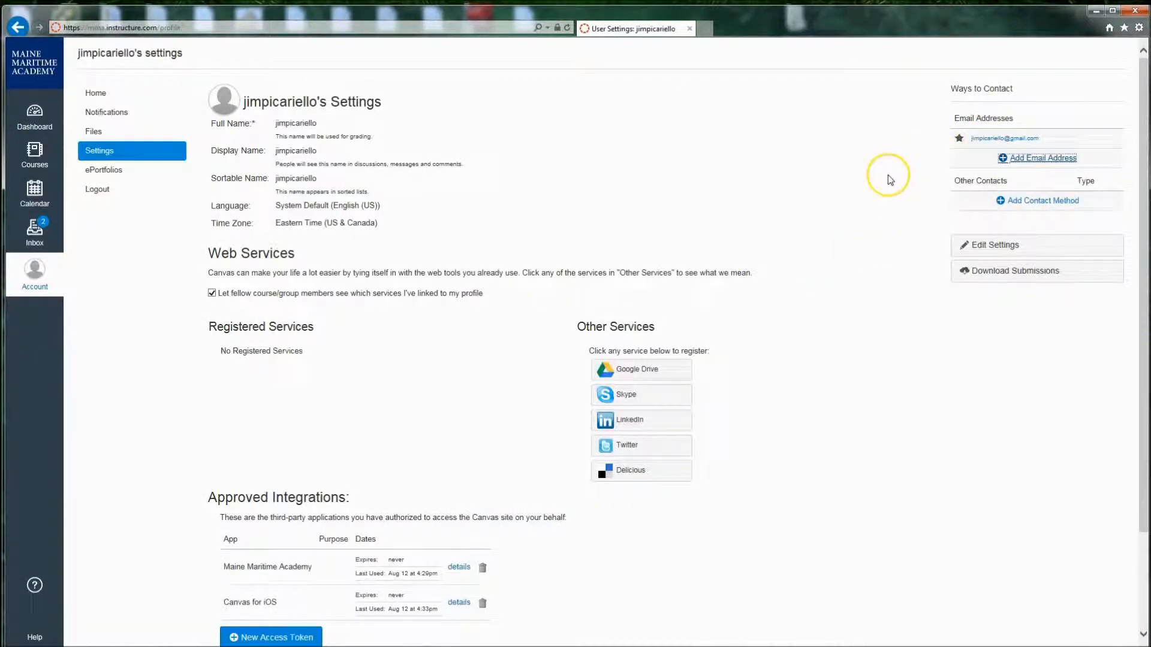
mouse_move(293, 124)
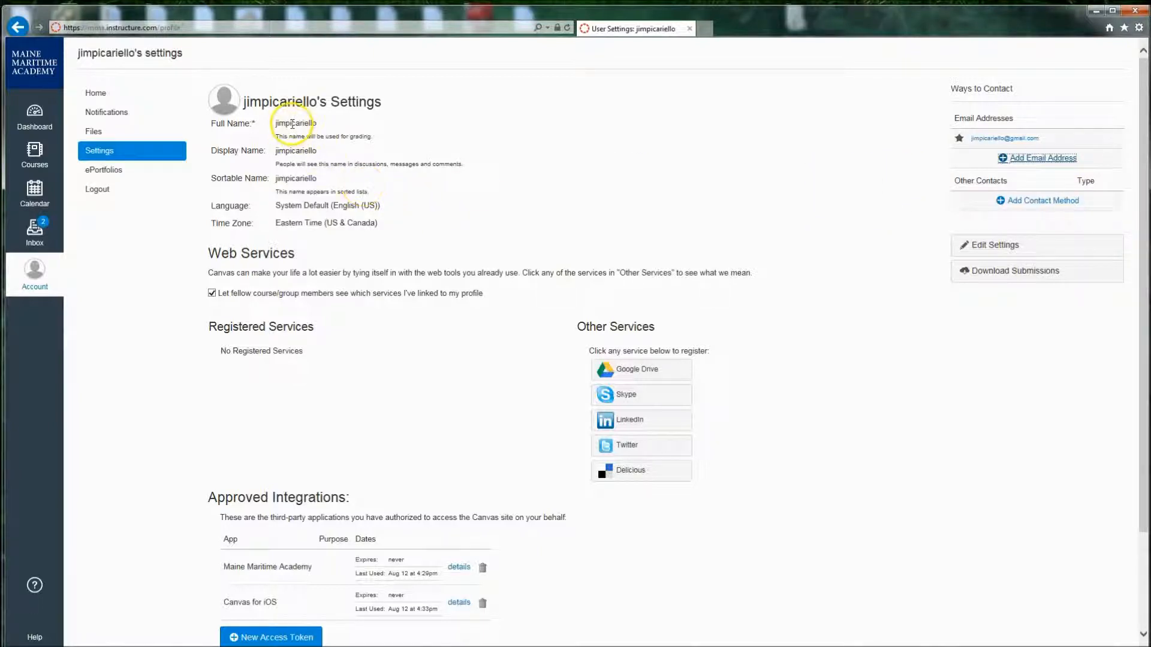
mouse_move(223, 102)
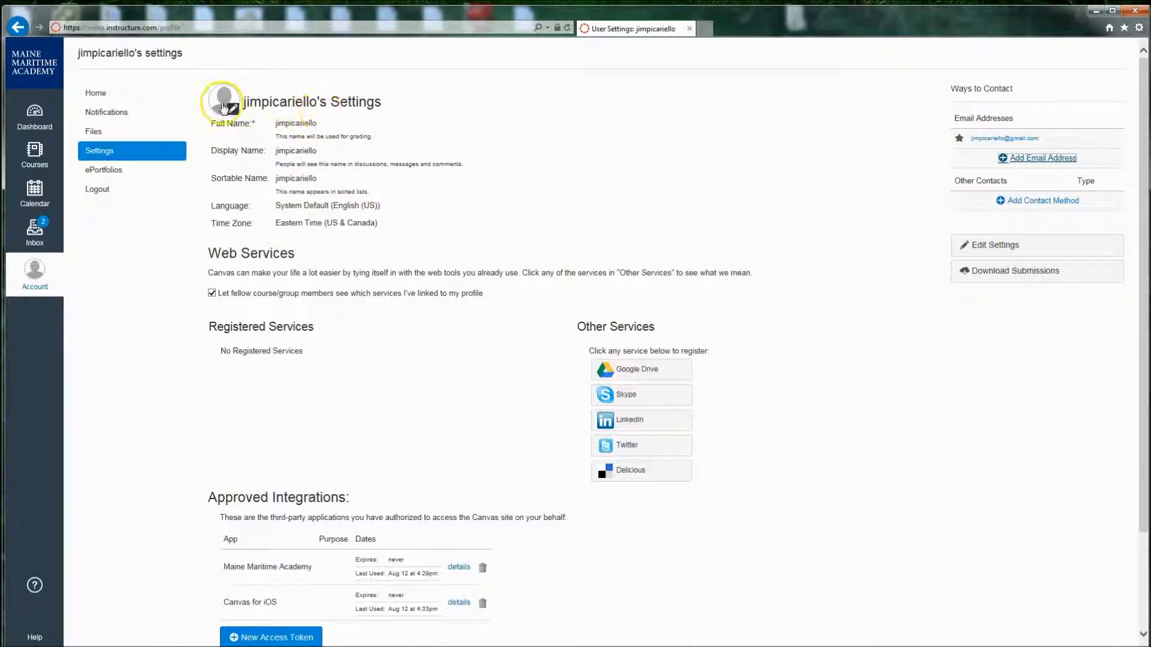
left_click(223, 98)
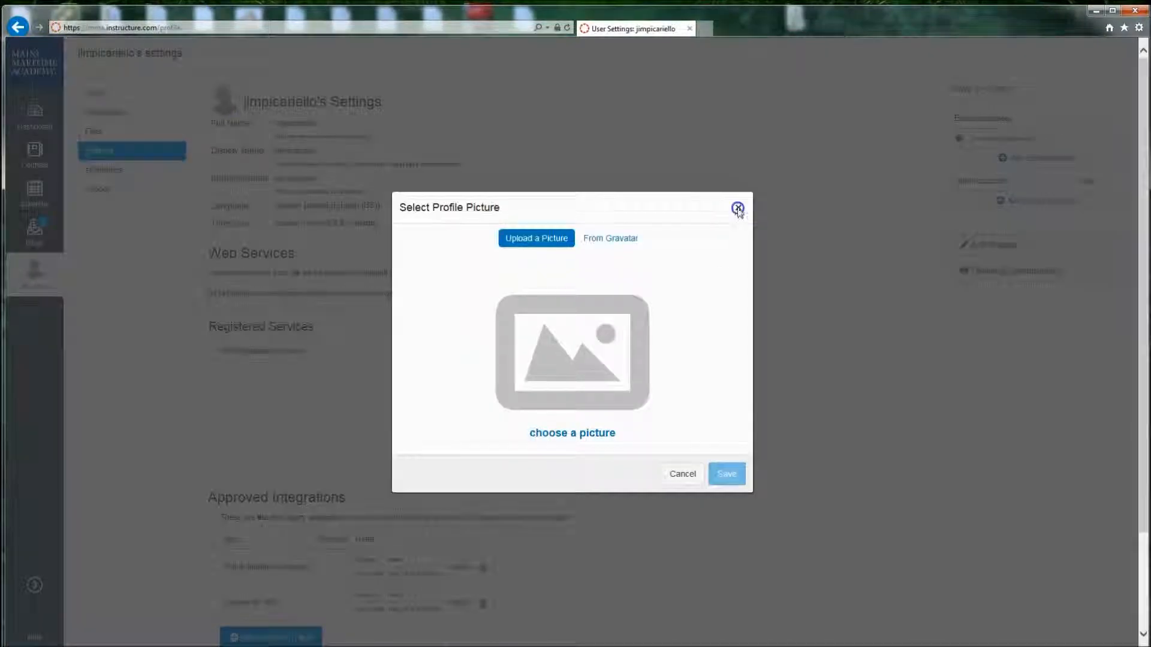
left_click(736, 208)
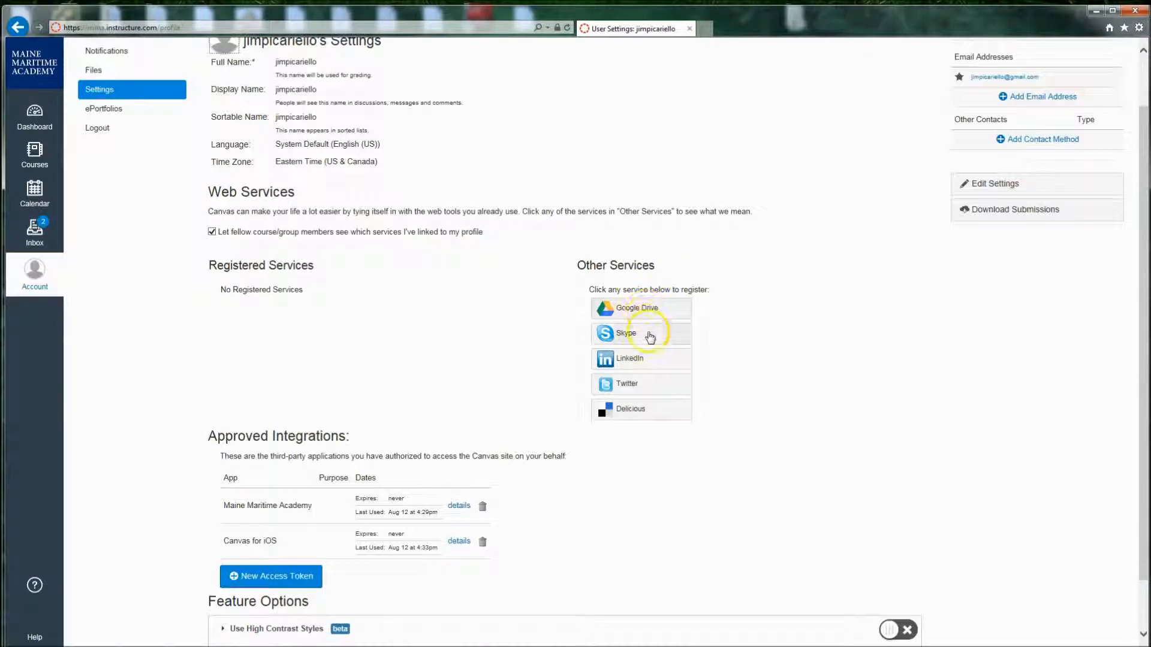
mouse_move(1107, 333)
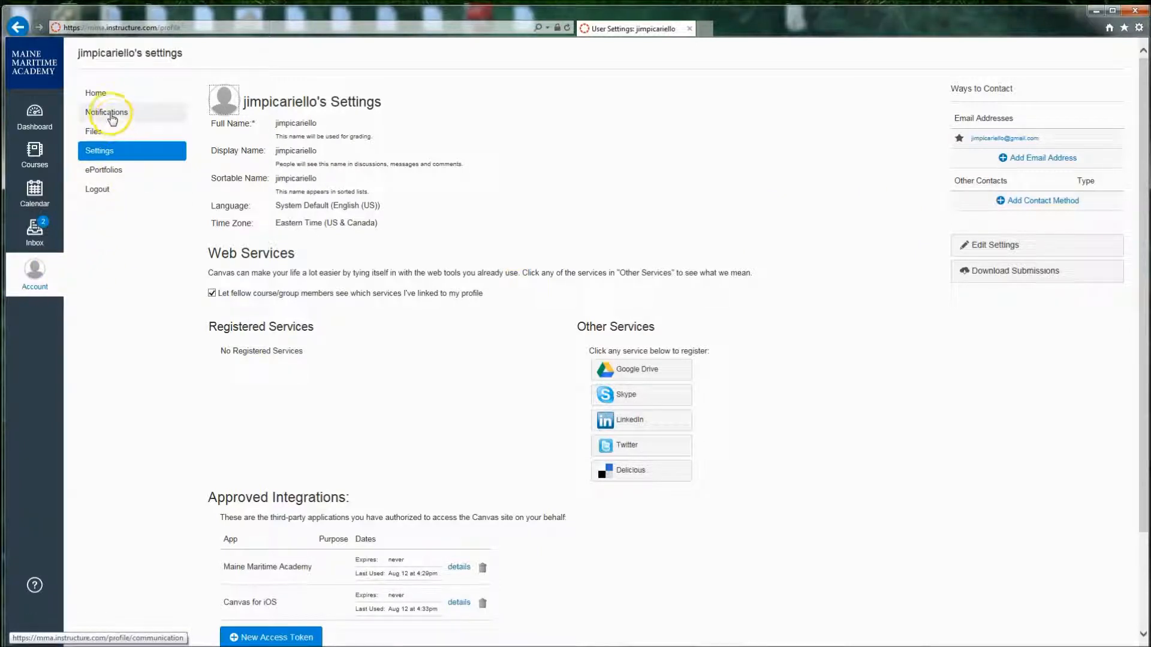
left_click(106, 113)
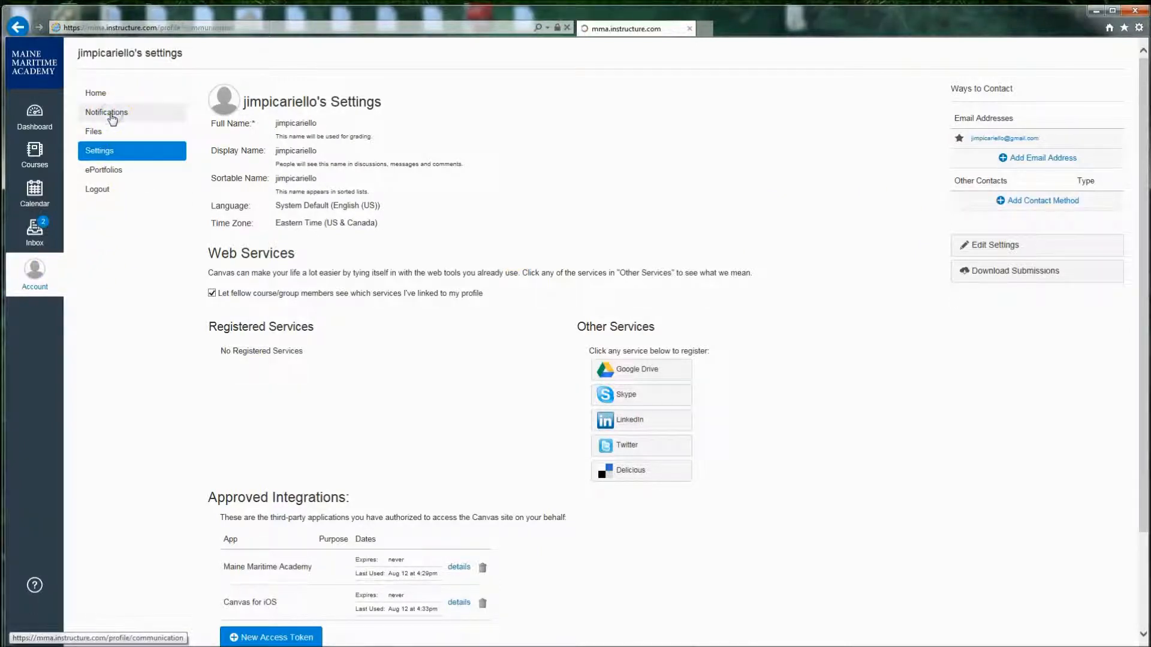
Step: Keep Due Date emails at Weekly and review the remaining notification frequencies
left_click(105, 112)
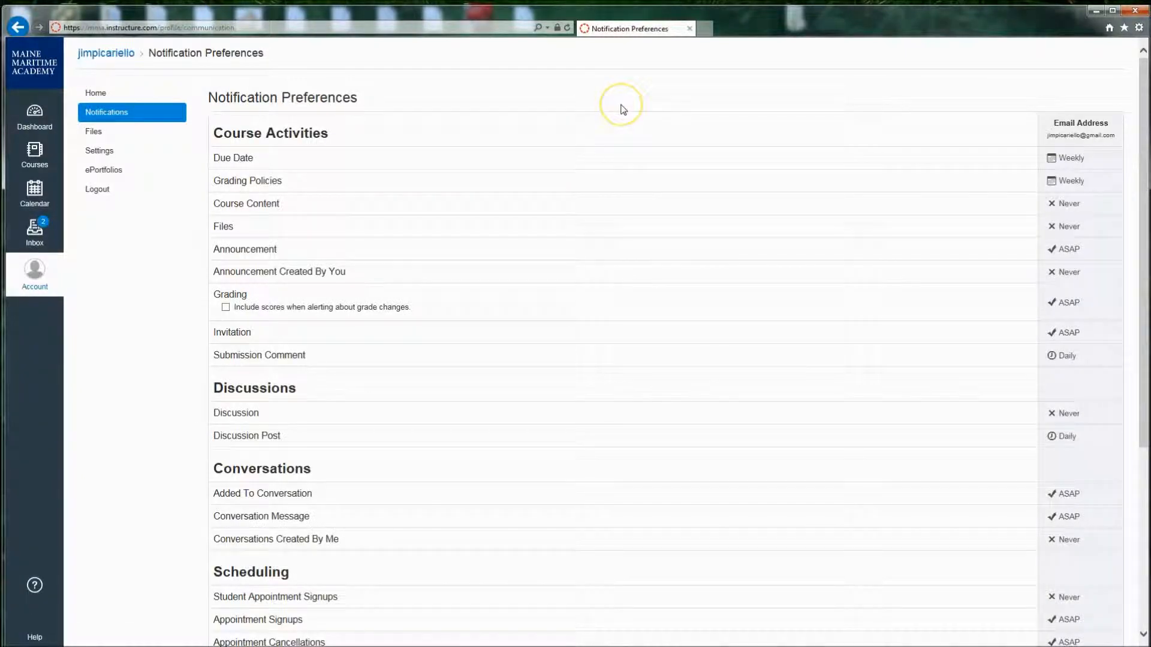
mouse_move(735, 142)
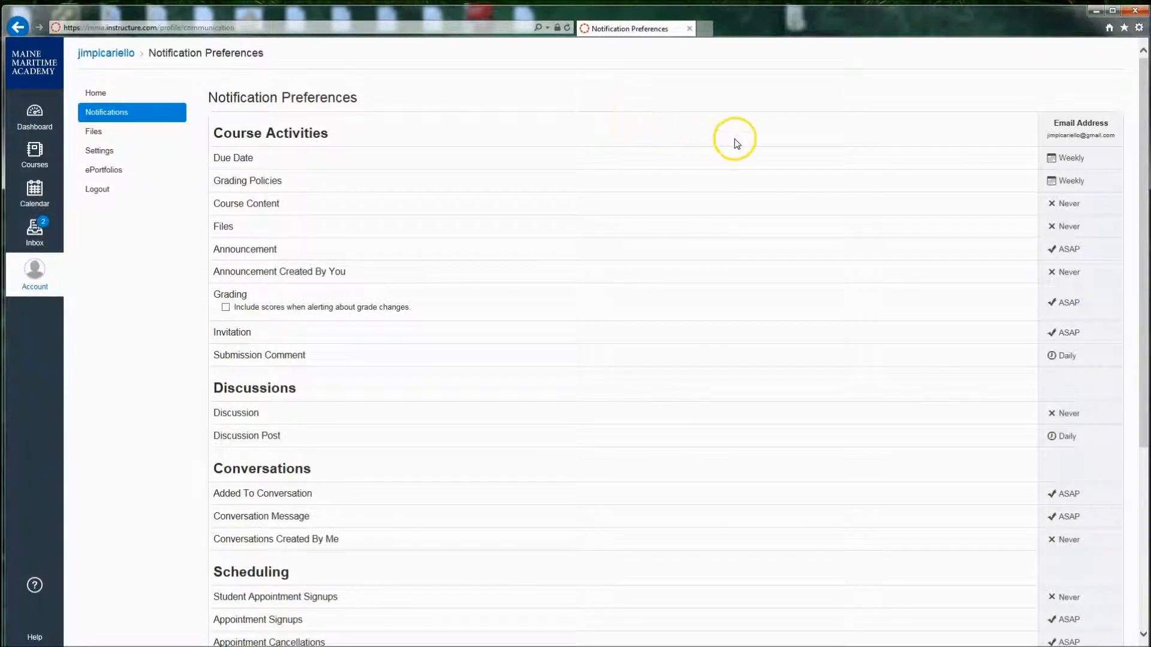
mouse_move(954, 122)
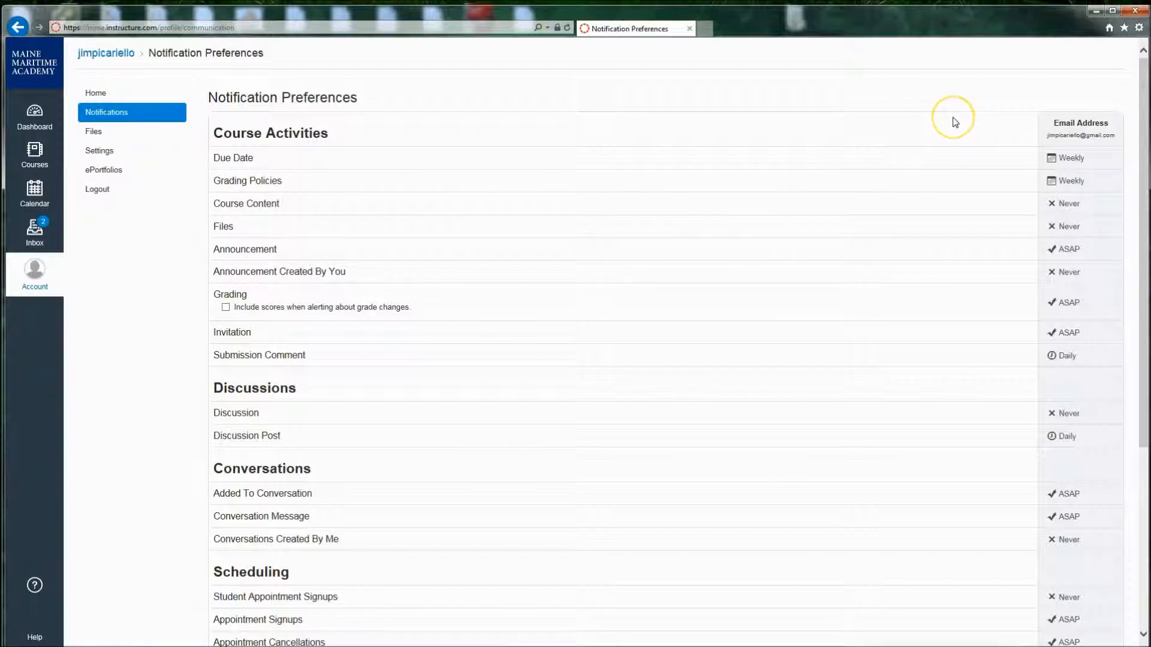
mouse_move(313, 149)
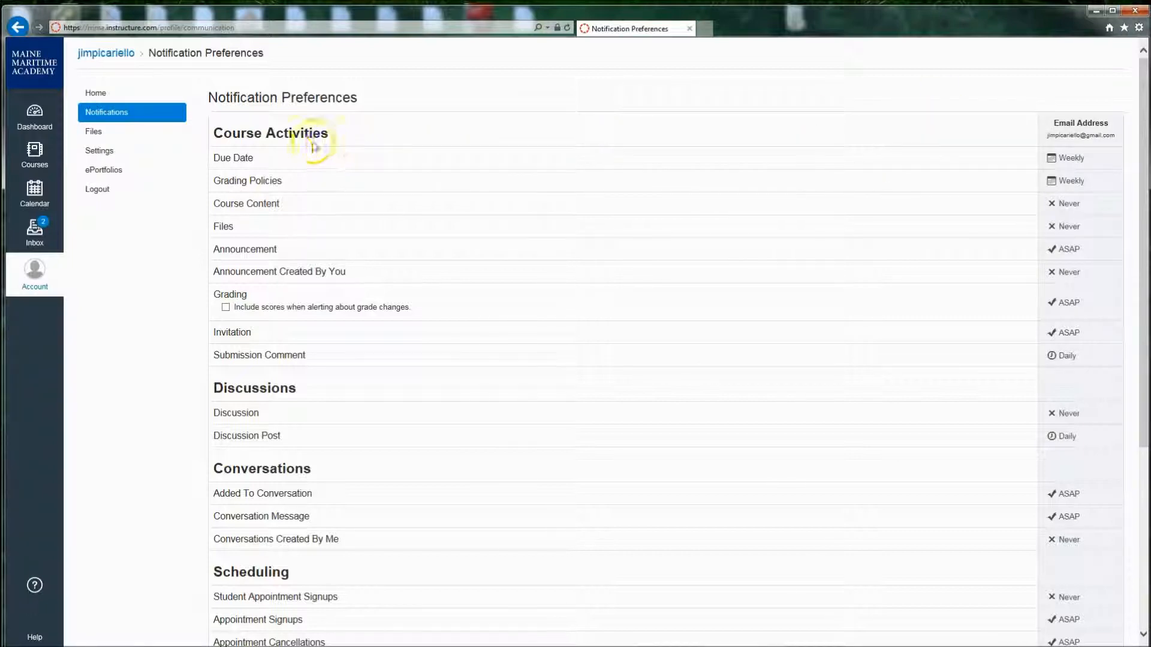
mouse_move(235, 158)
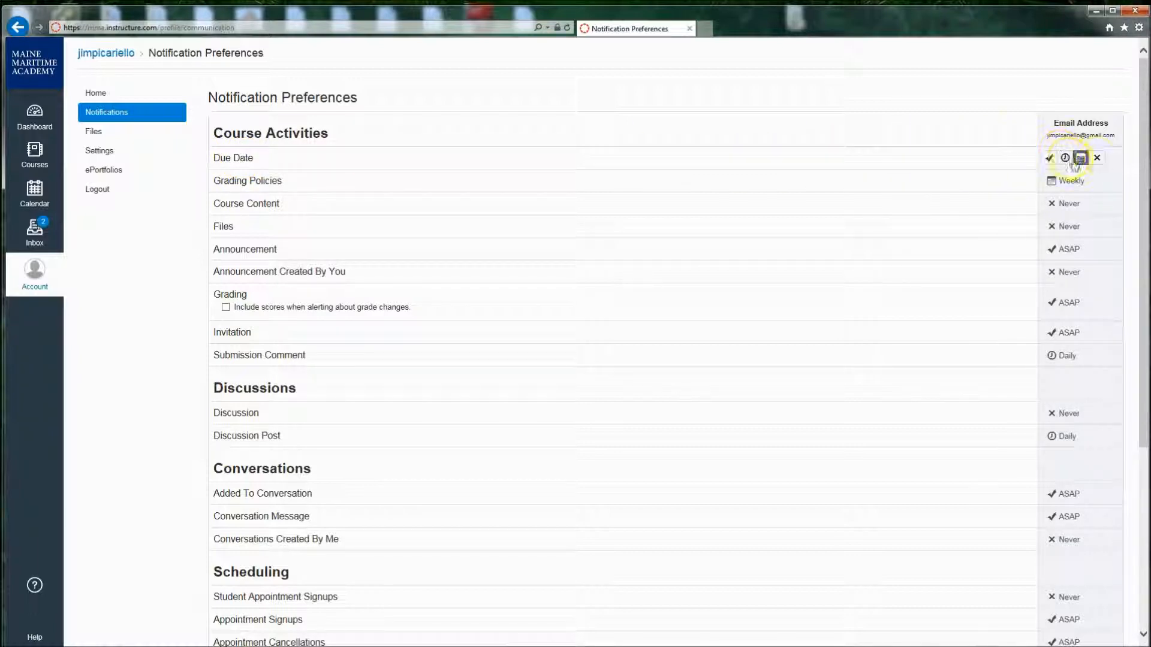
left_click(1083, 158)
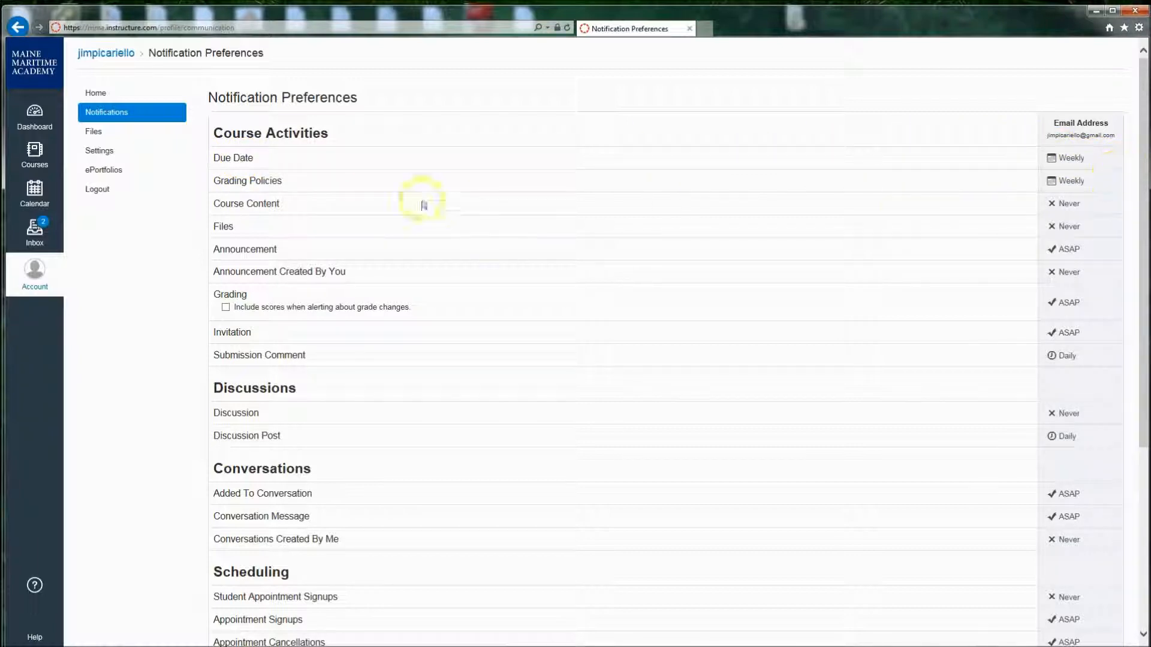
mouse_move(1114, 165)
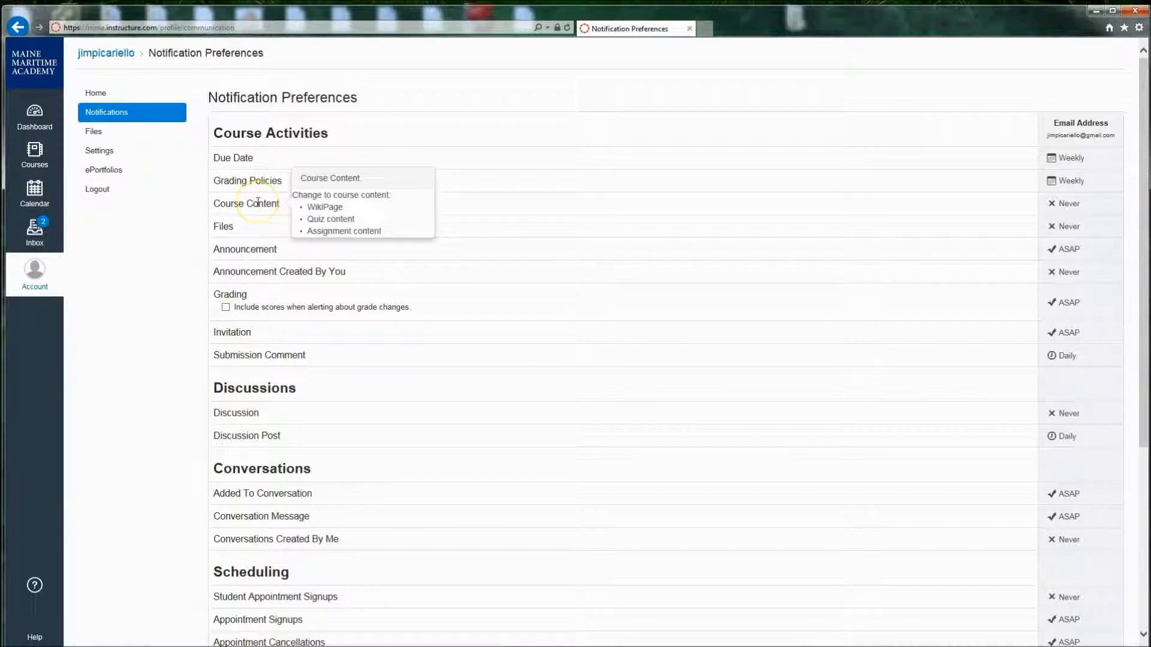
mouse_move(1134, 204)
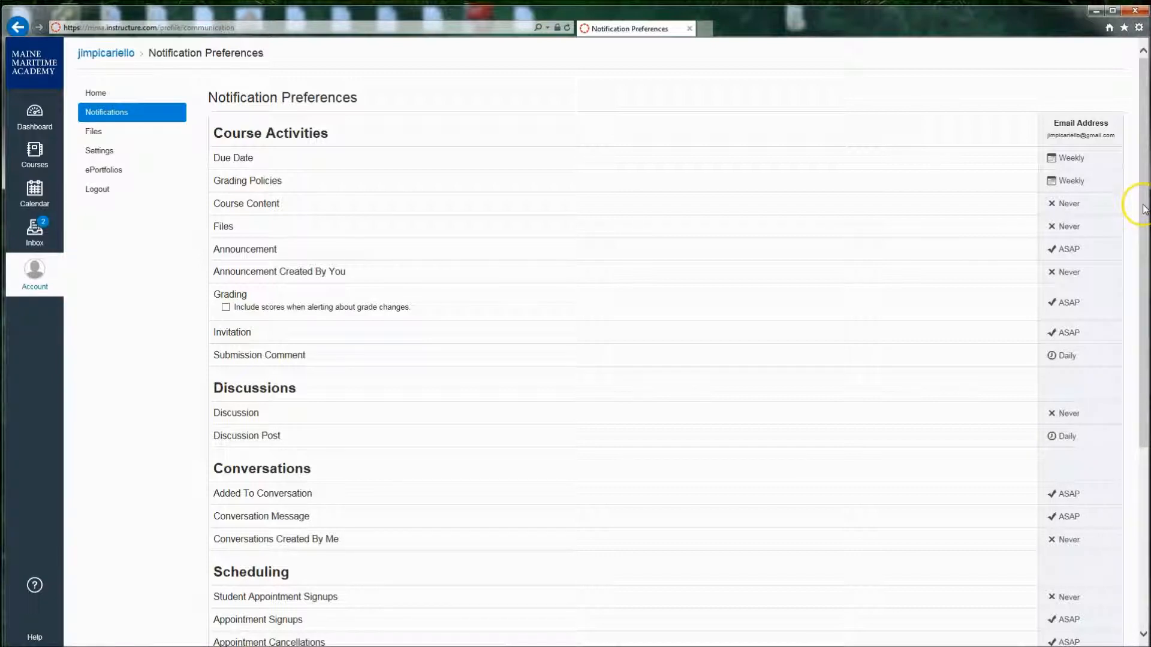
scroll("down", 3)
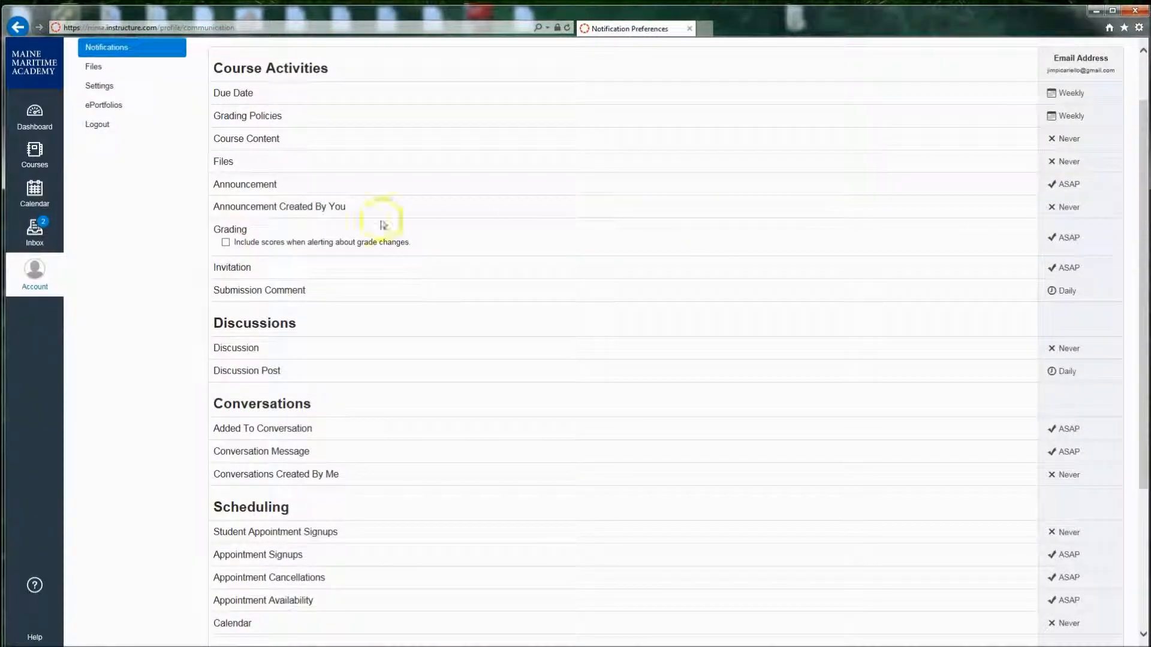
mouse_move(240, 209)
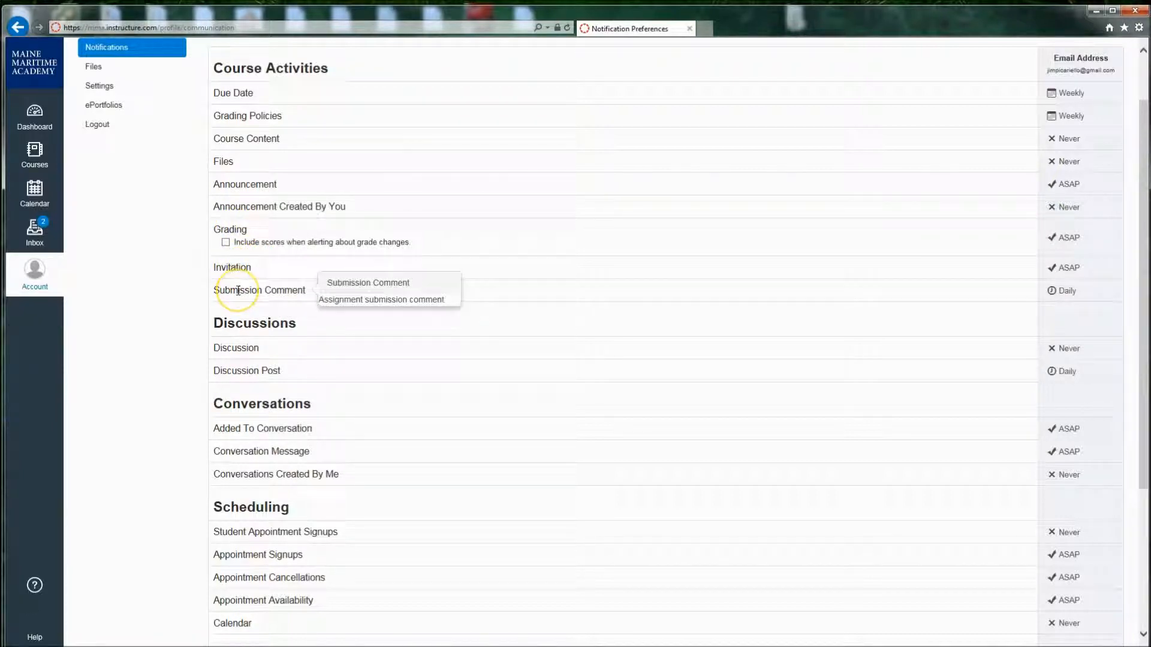
mouse_move(851, 417)
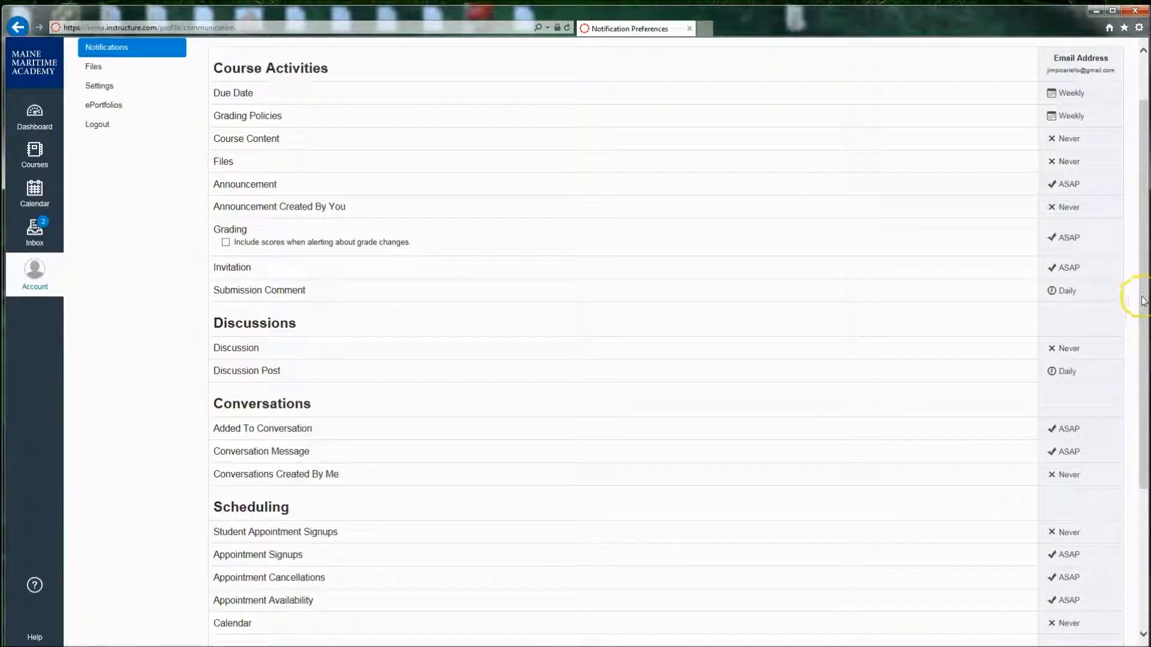
scroll("down", 3)
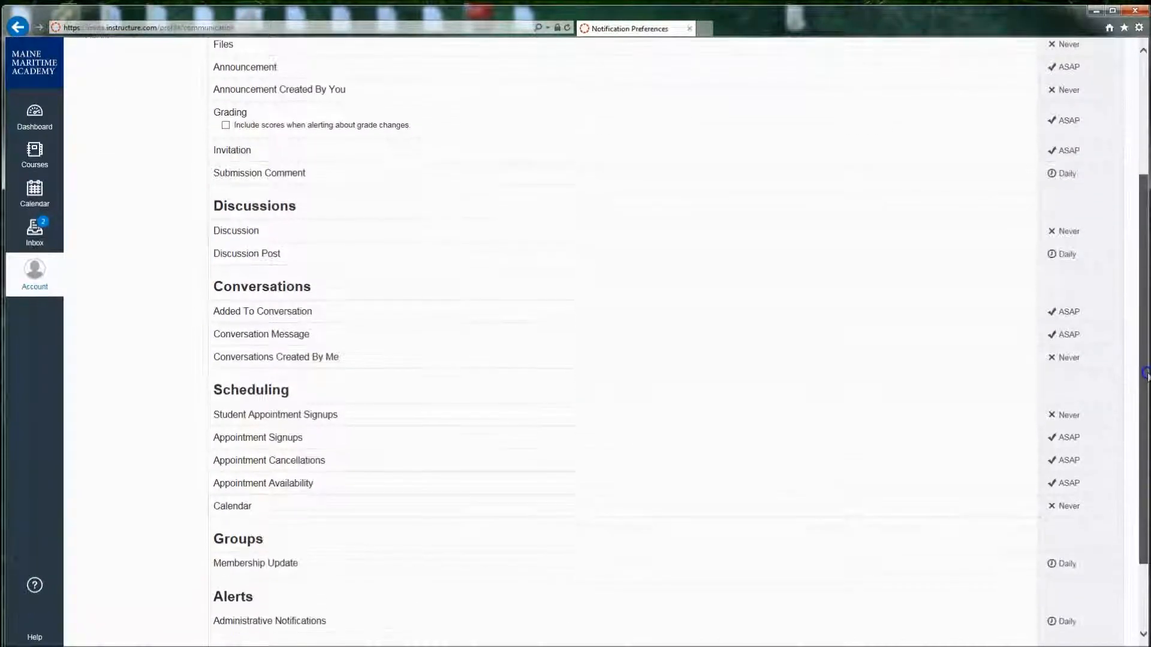
scroll("down", 3)
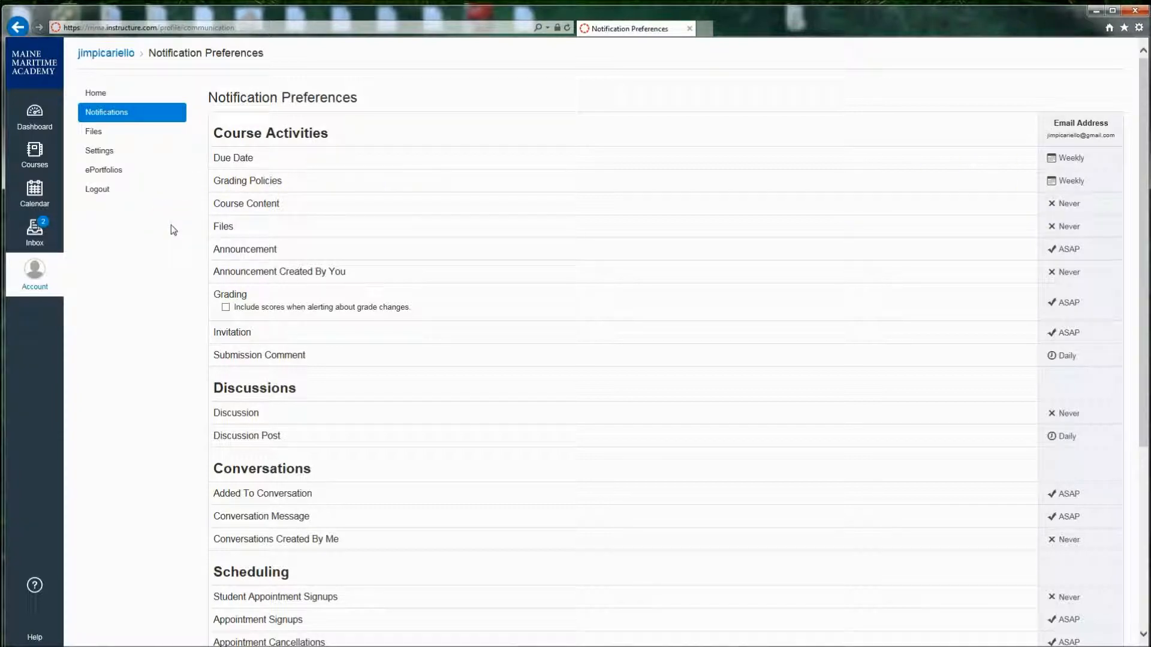
Step: Return to the Dashboard, review the Help options and dismiss them
left_click(34, 114)
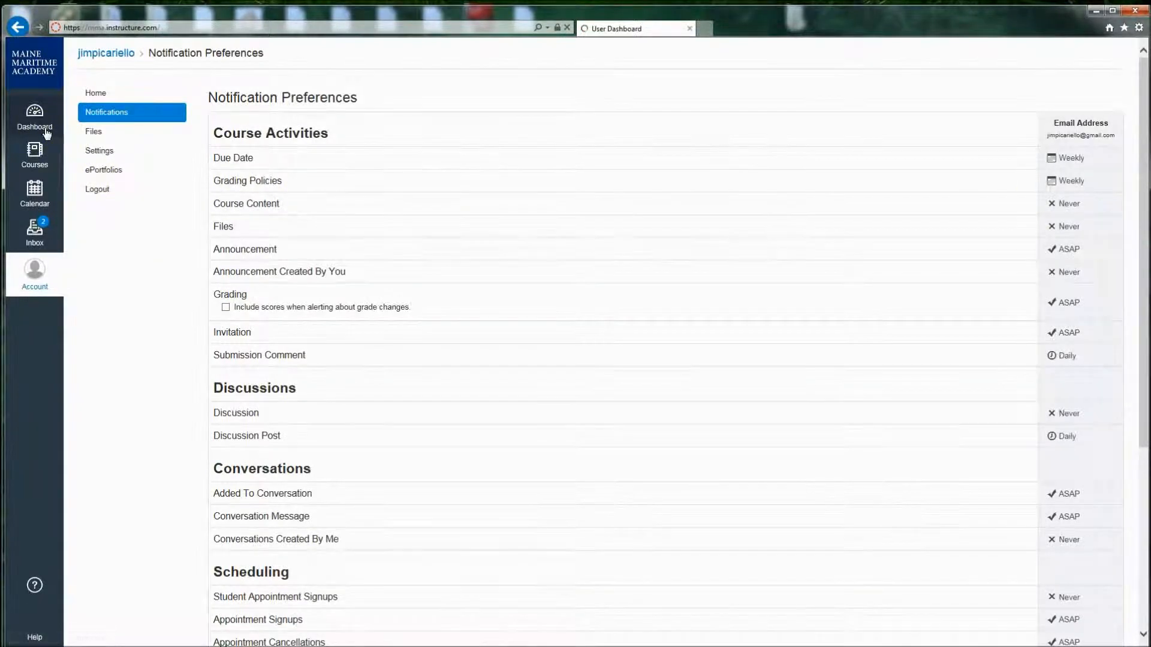
left_click(33, 114)
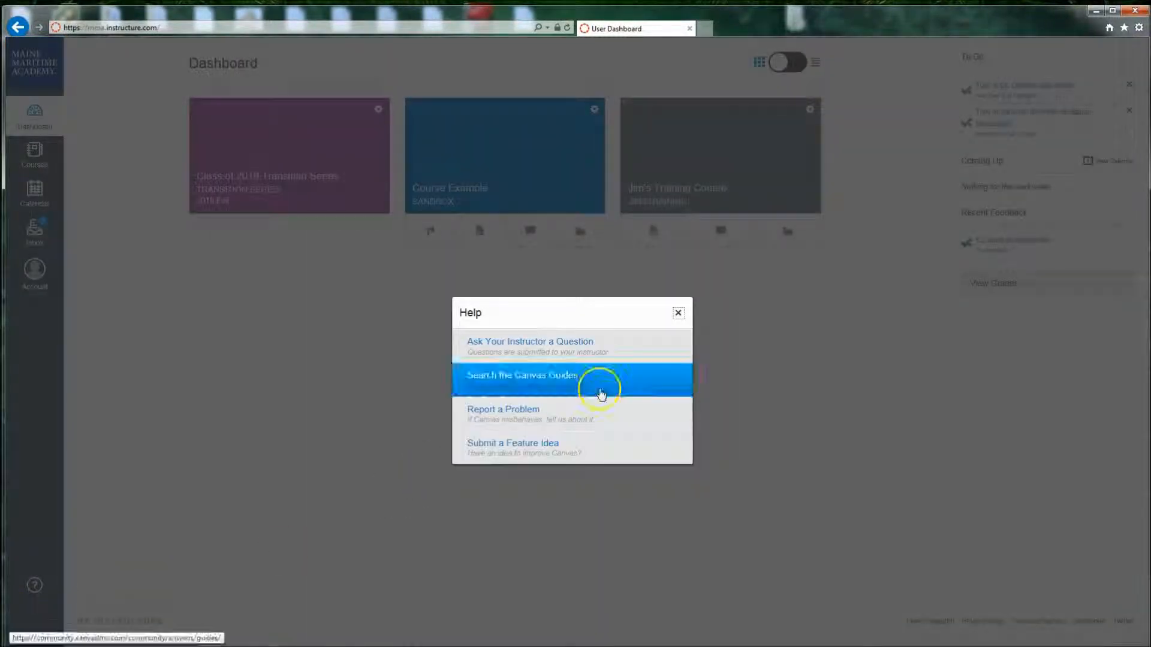
mouse_move(615, 343)
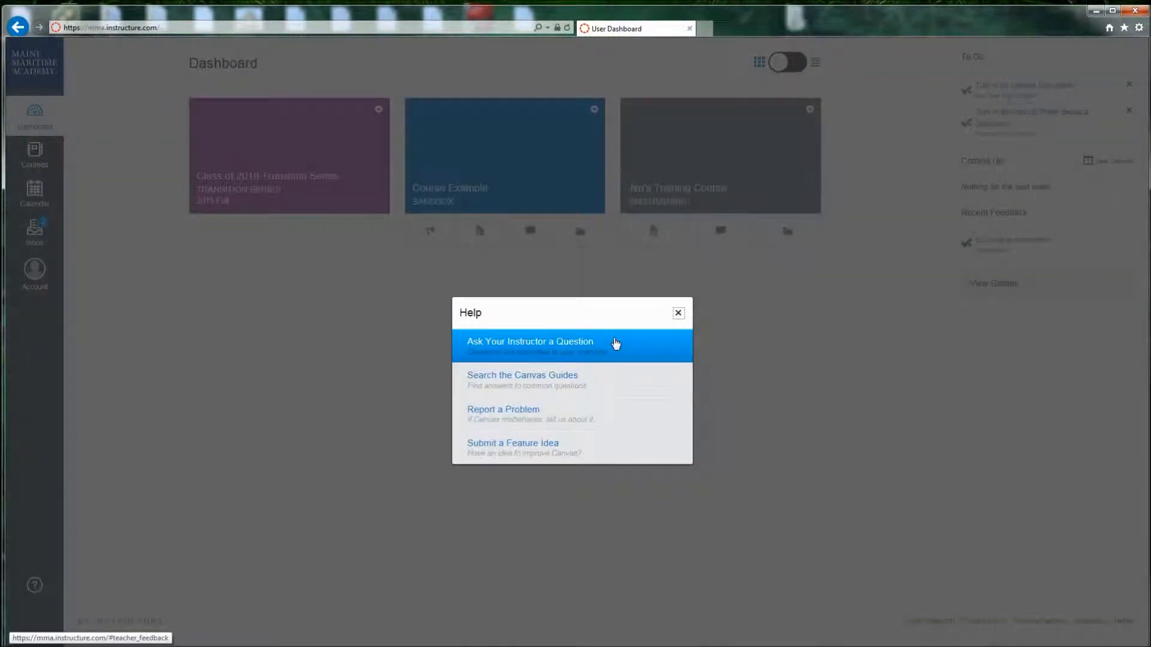
mouse_move(609, 375)
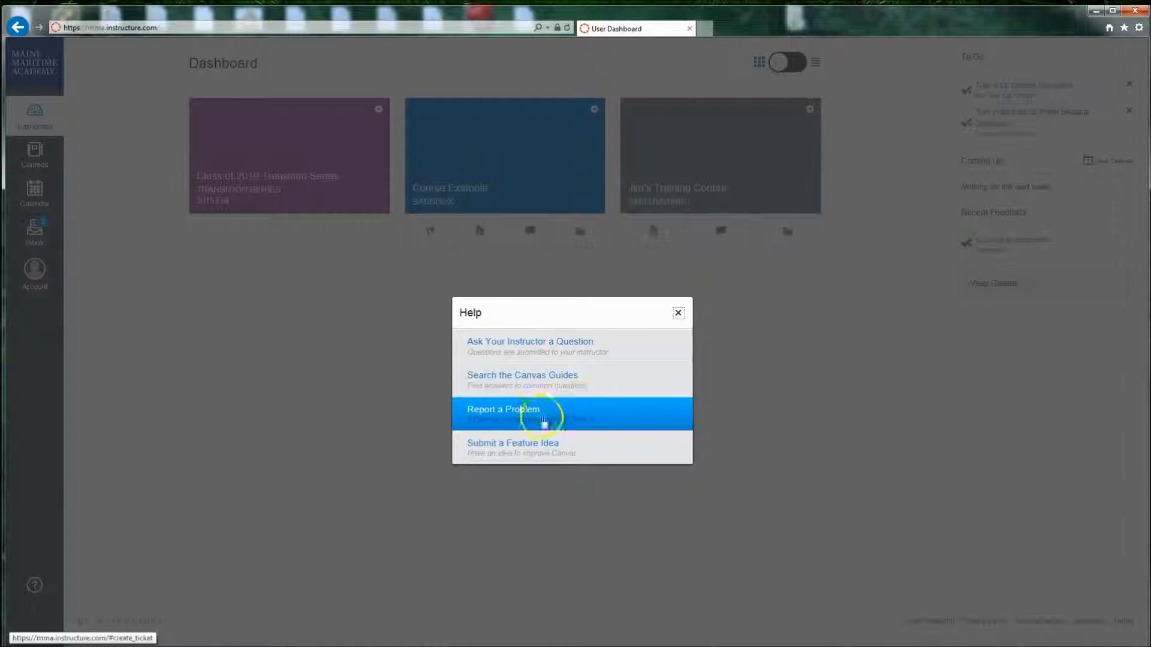
left_click(678, 313)
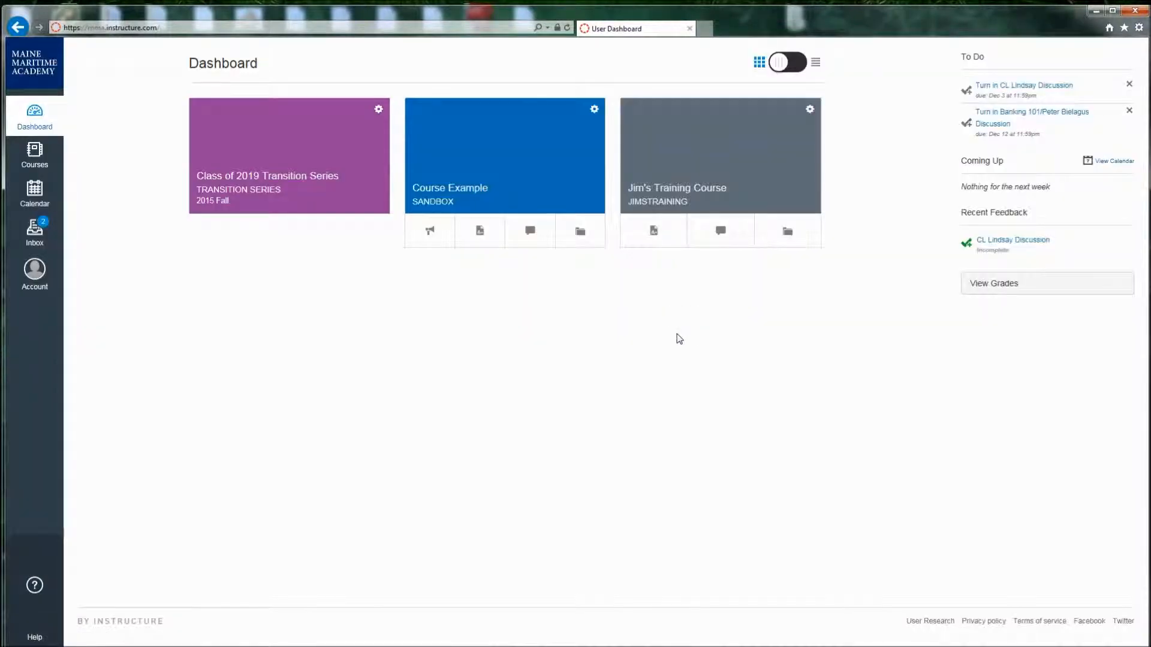